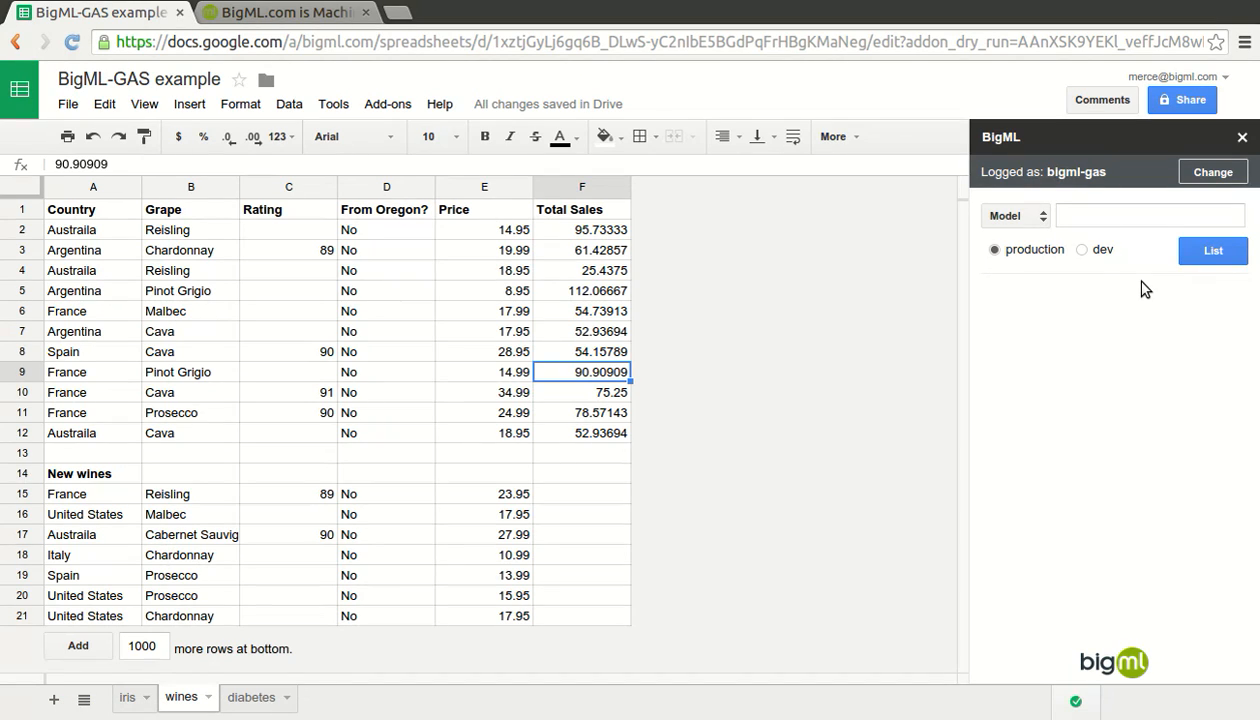
Predict Total Sales for wine rows 15–21 with the dev Fictional Wine Sales model, adding an error column.
left_click(1082, 248)
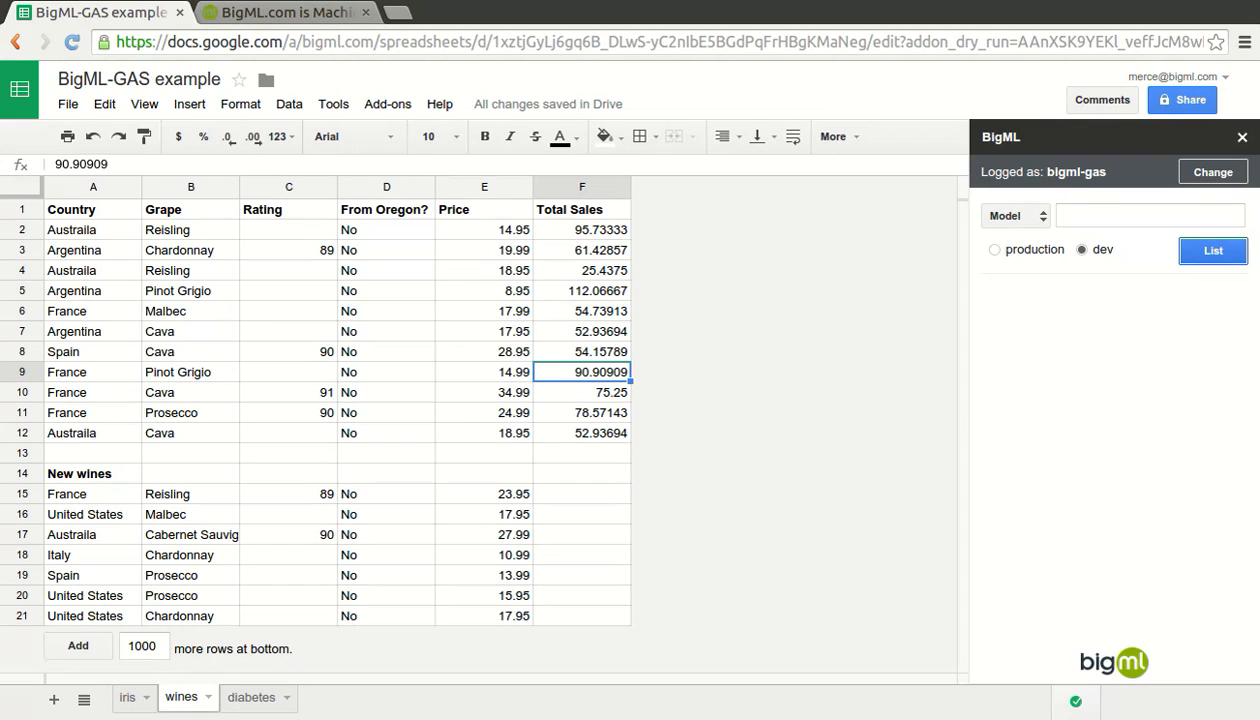
left_click(1212, 250)
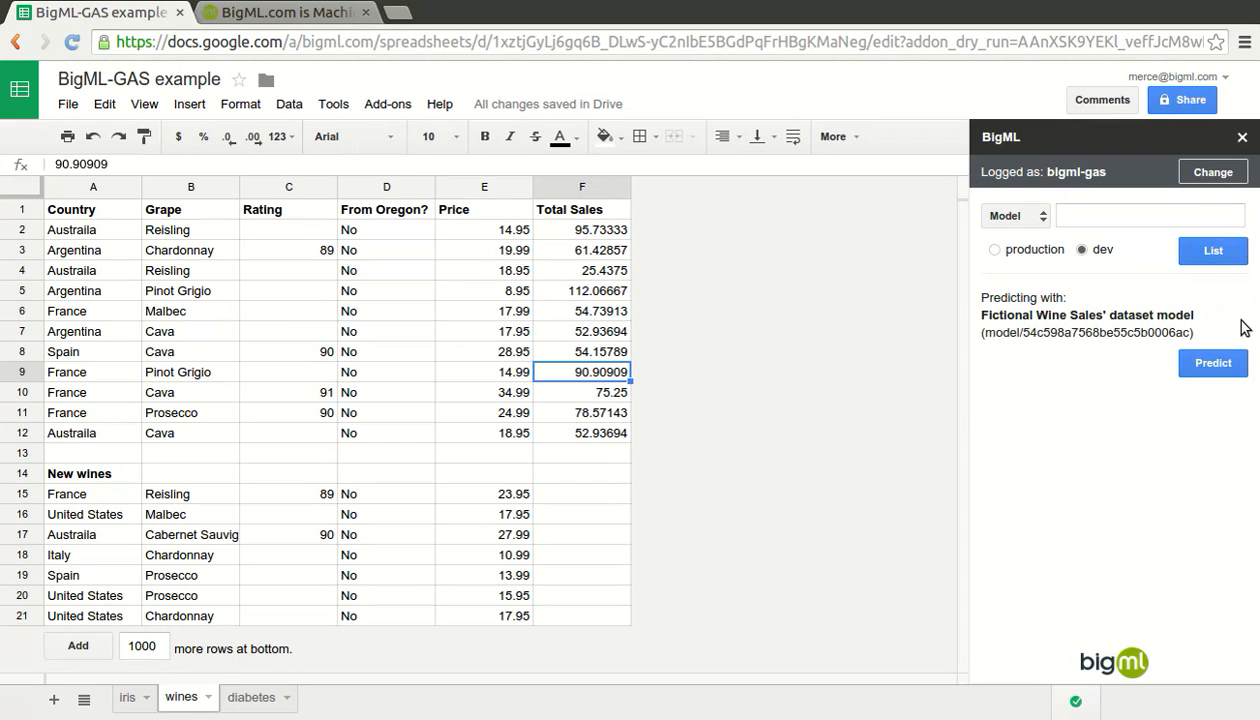
mouse_move(360, 244)
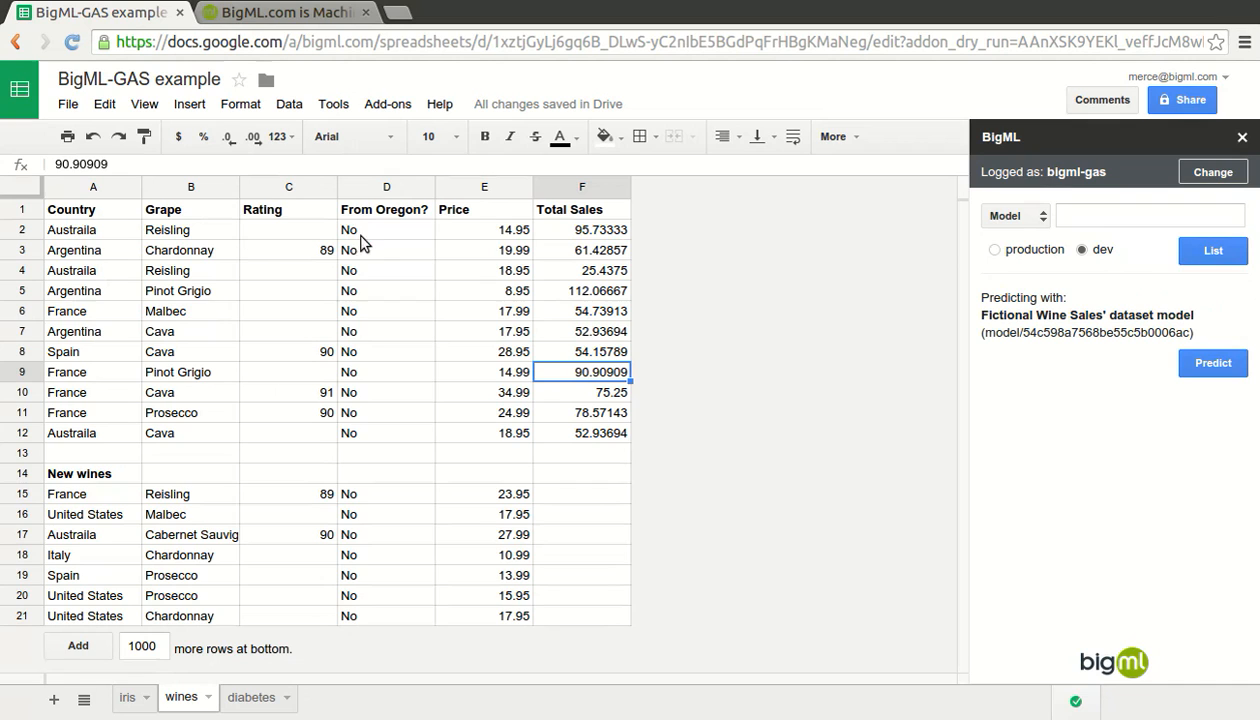
mouse_move(116, 524)
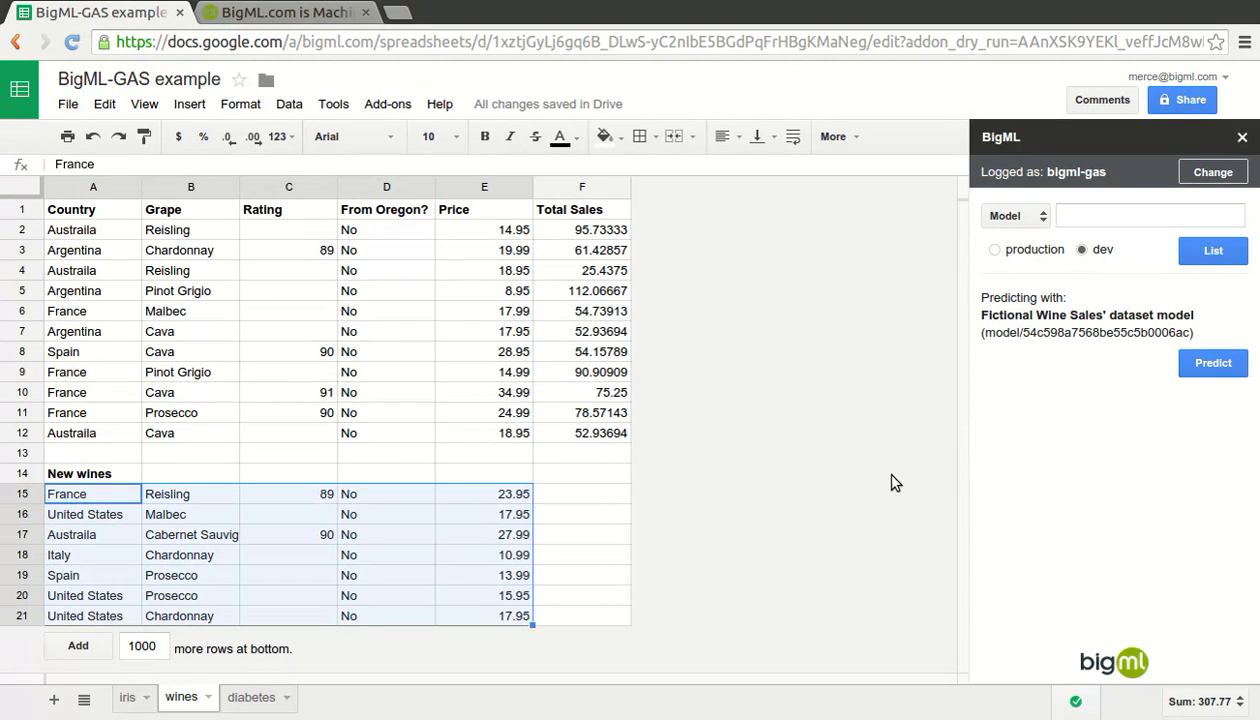
left_click(1212, 364)
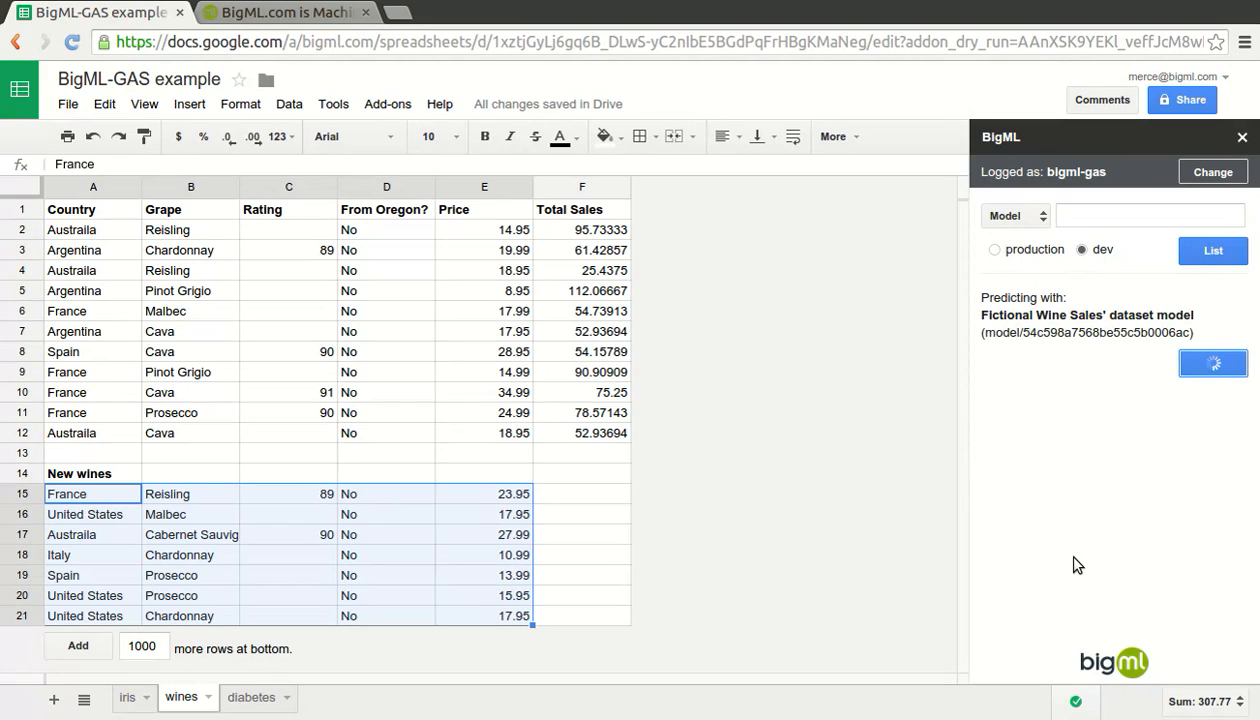
left_click(1212, 362)
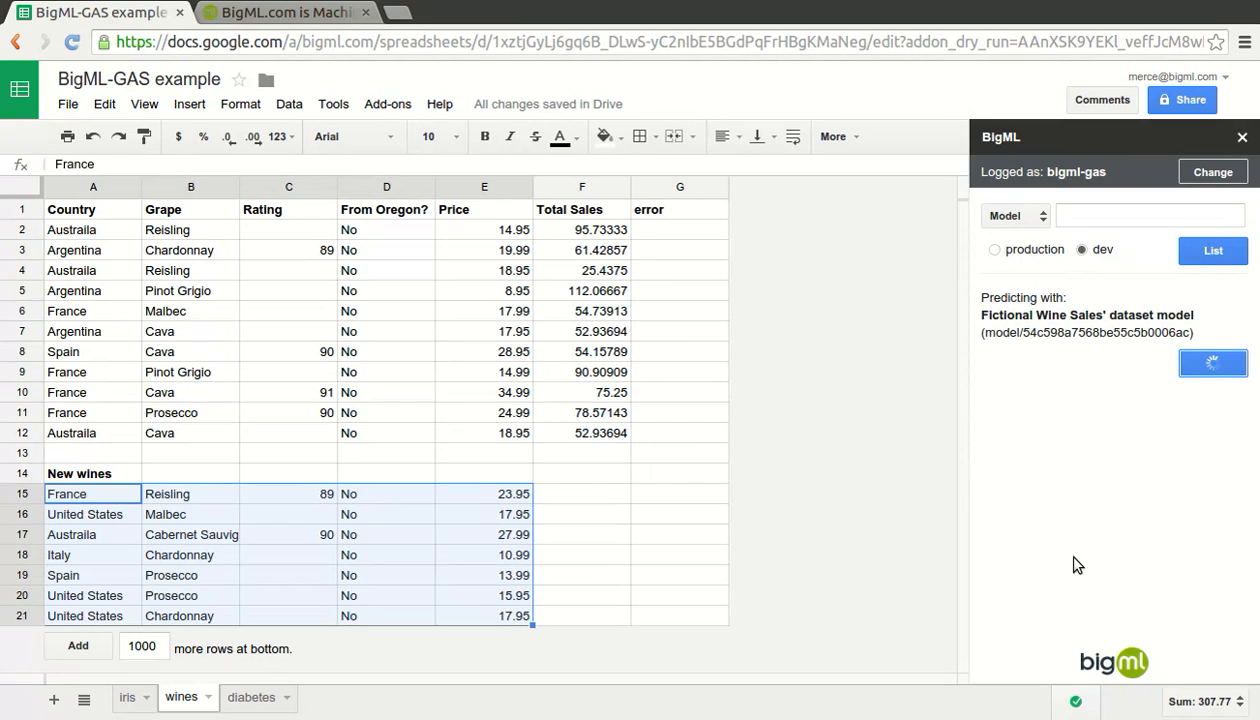
left_click(1212, 364)
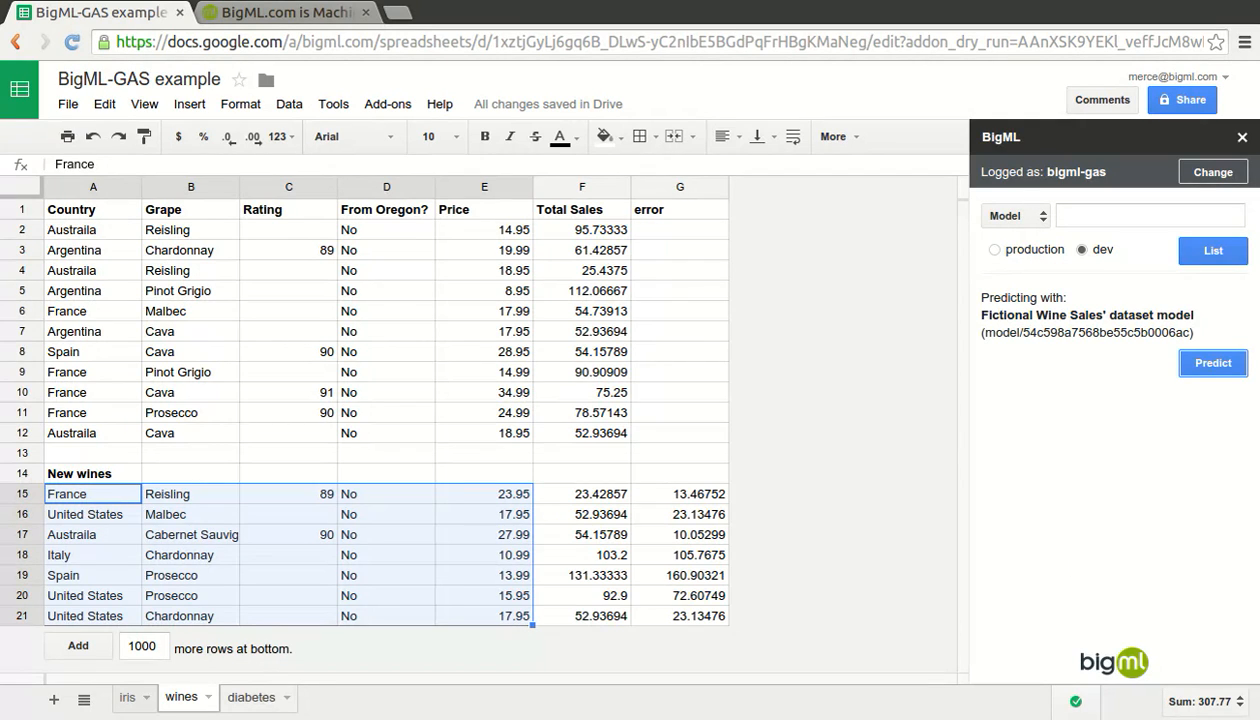
On the diabetes sheet, switch the sidebar to Cluster and choose the Diabetes Diagnosis cluster for A1:I18.
left_click(250, 696)
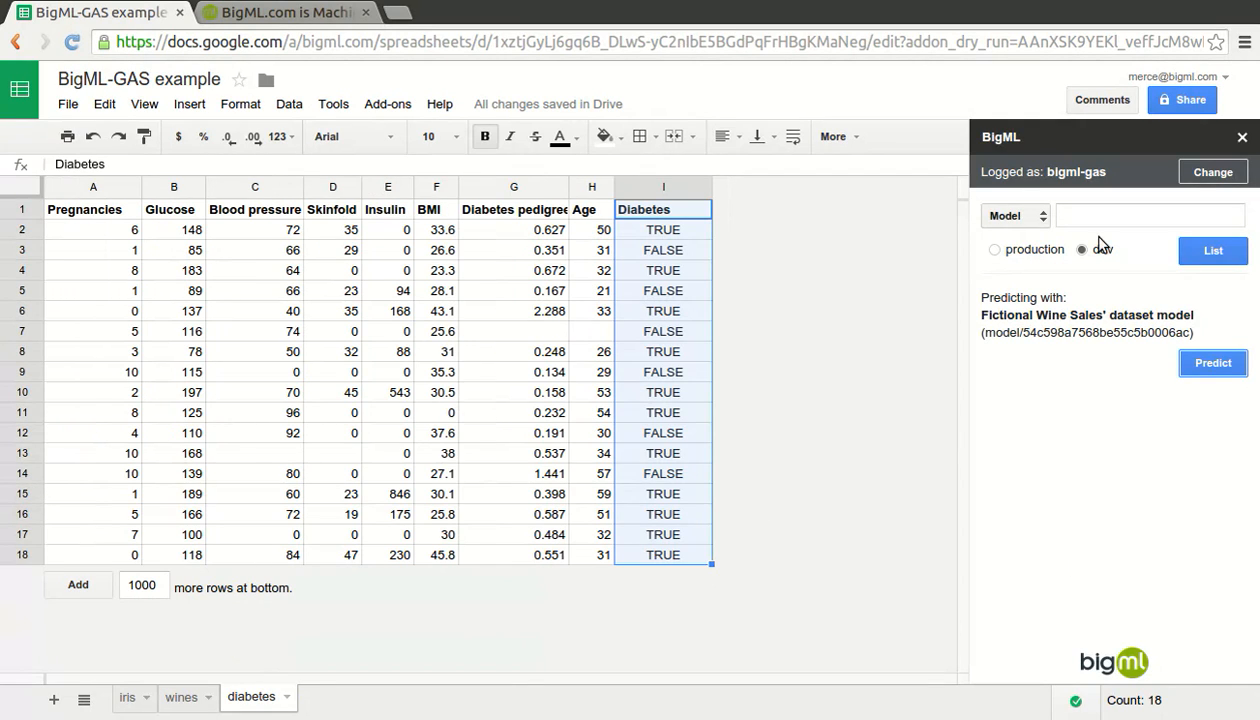
left_click(1012, 216)
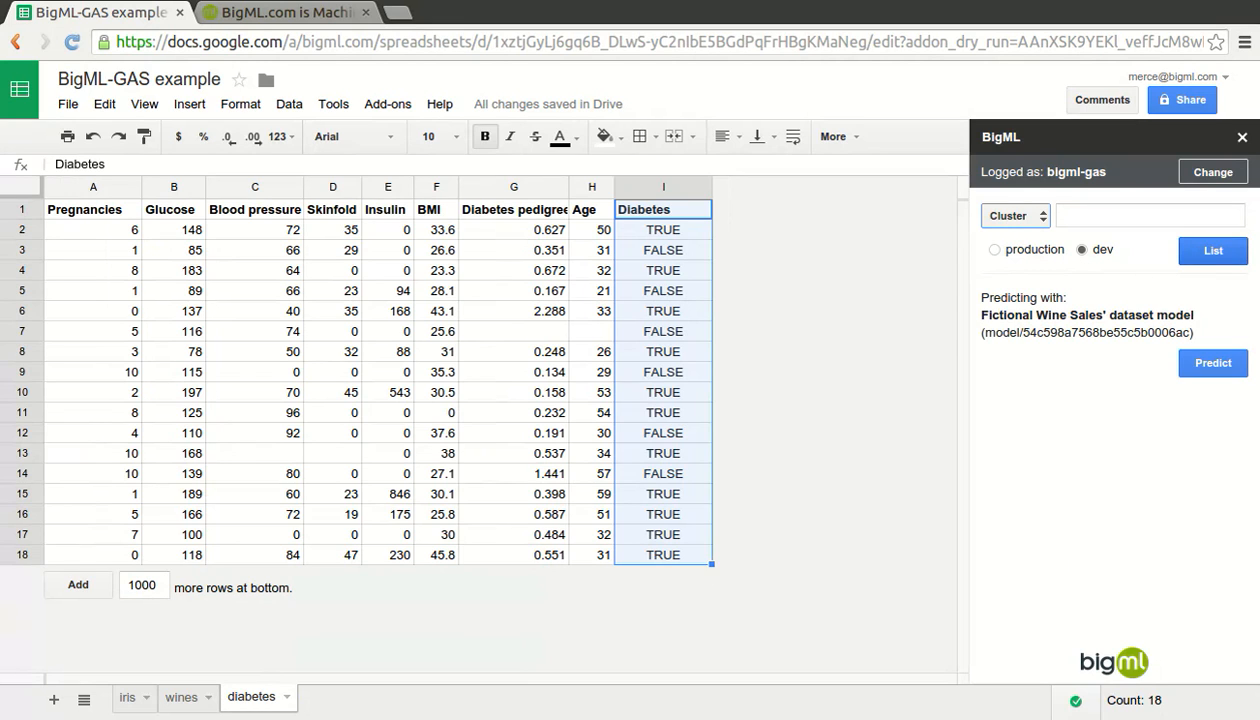
left_click(1212, 250)
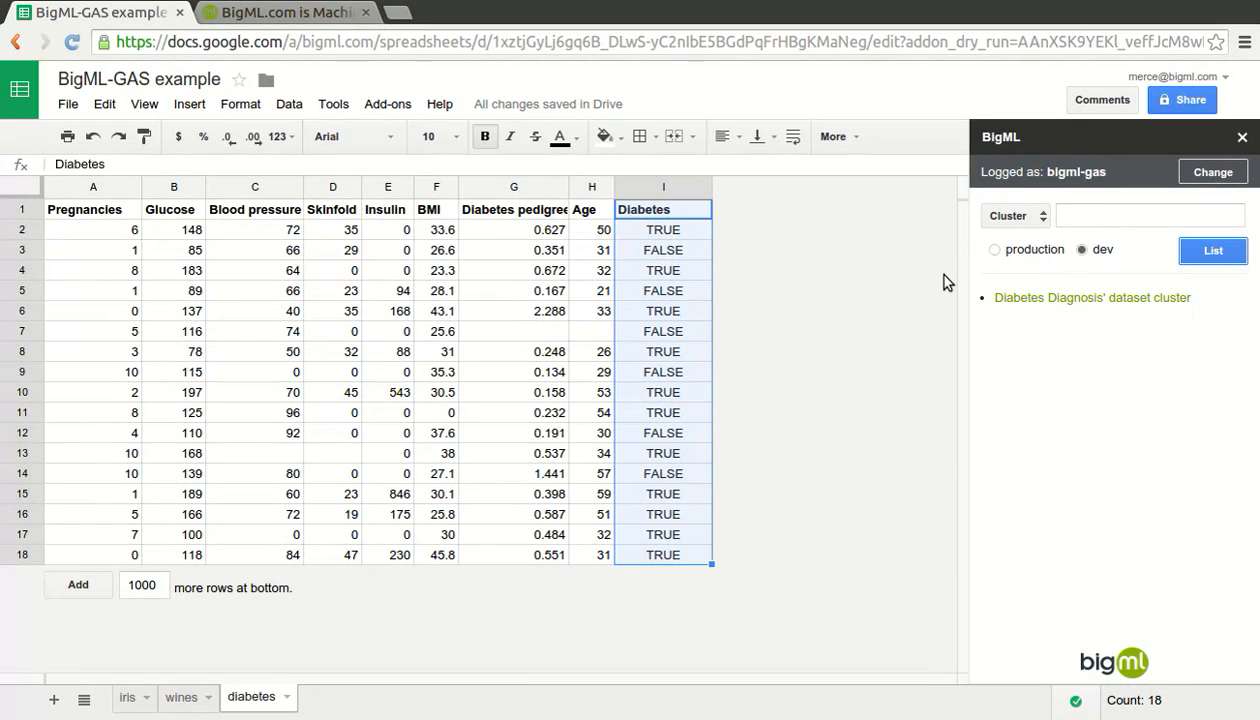
left_click(92, 210)
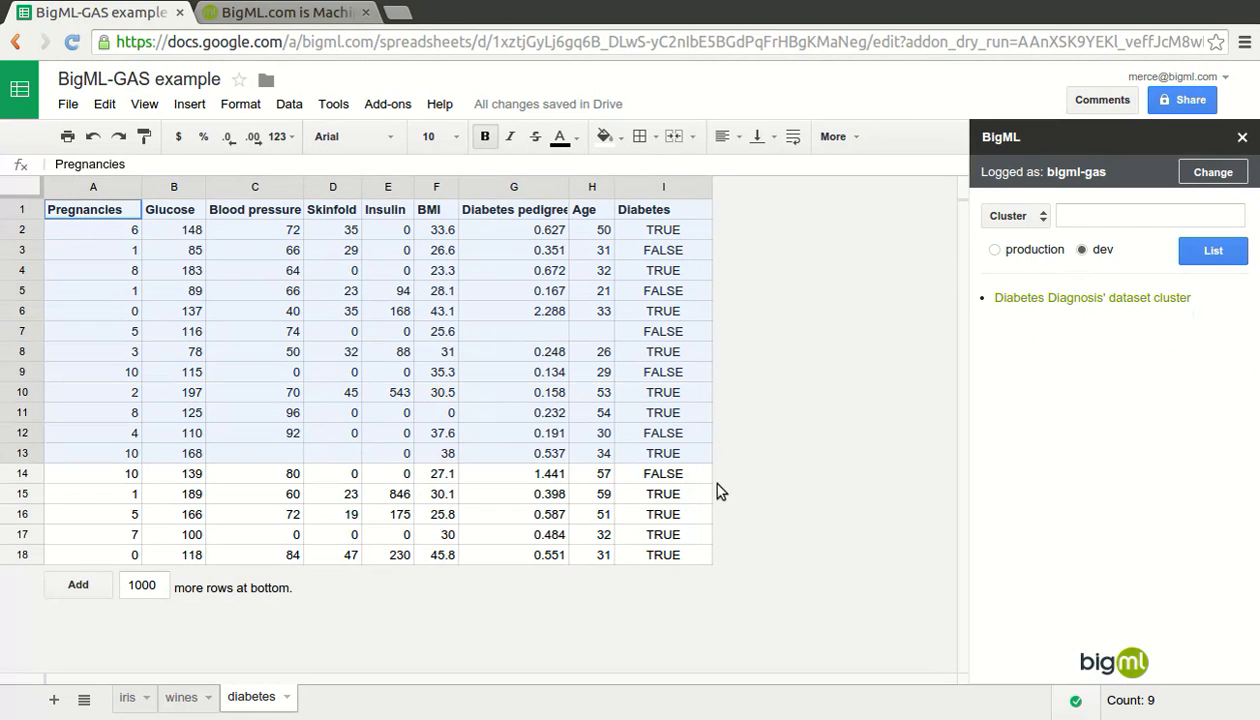
left_click(1092, 296)
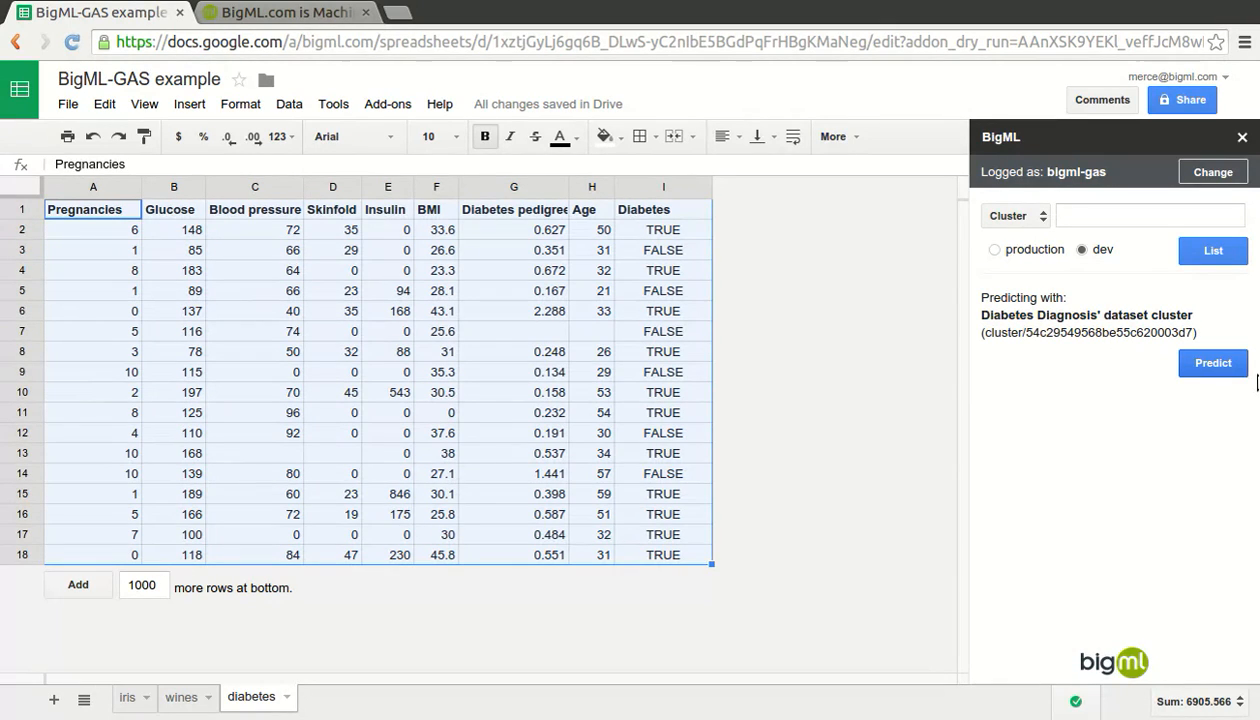
Append centroid names and distances to each diabetes row, then browse the Add-ons and Help menus.
left_click(1212, 362)
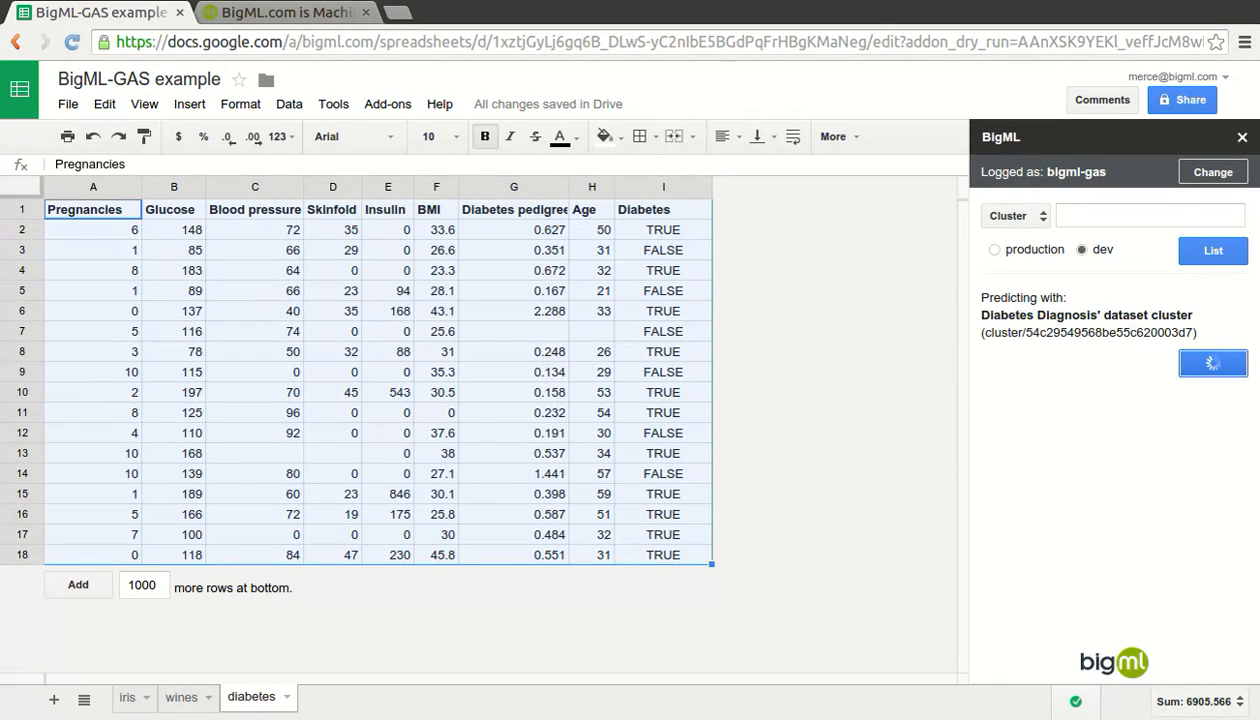
left_click(1212, 362)
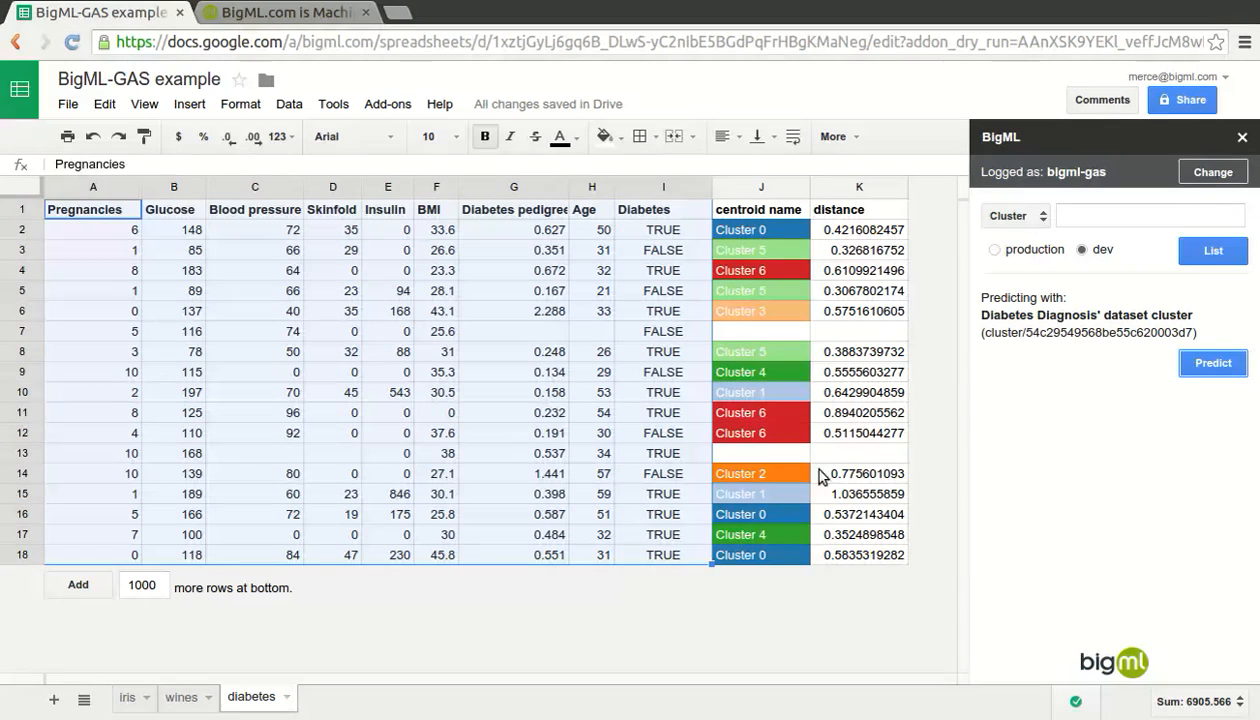
mouse_move(712, 250)
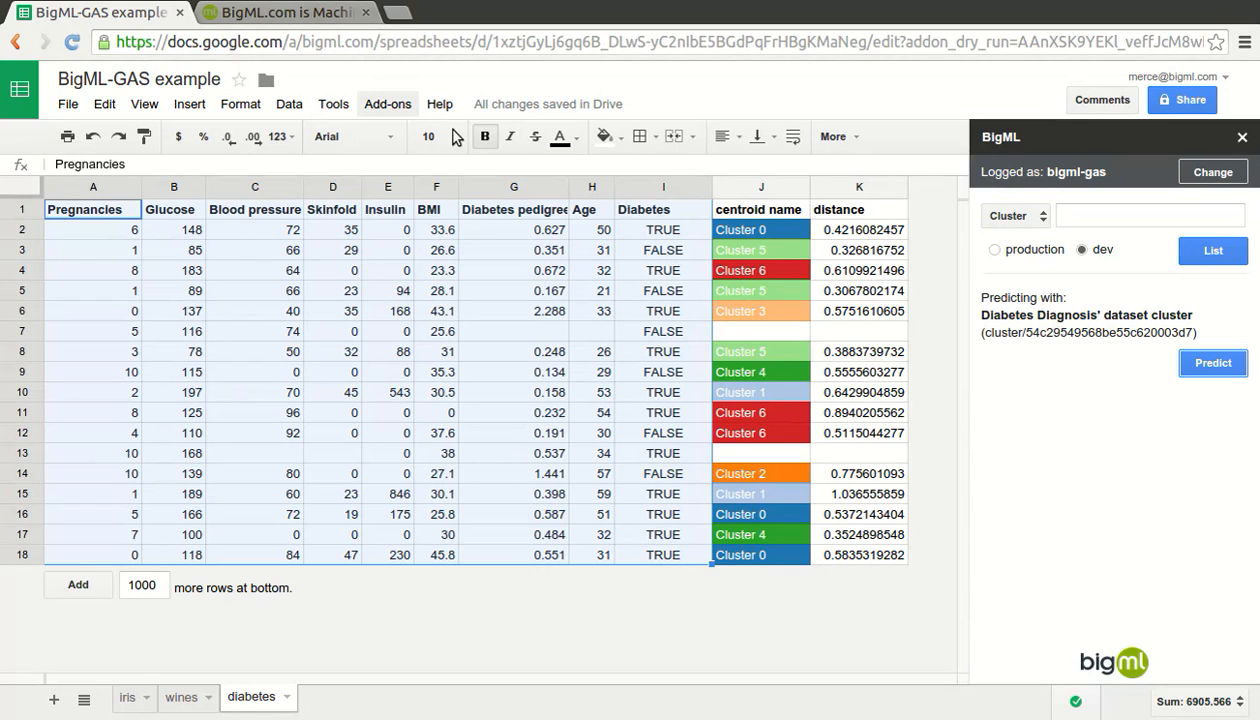
left_click(388, 104)
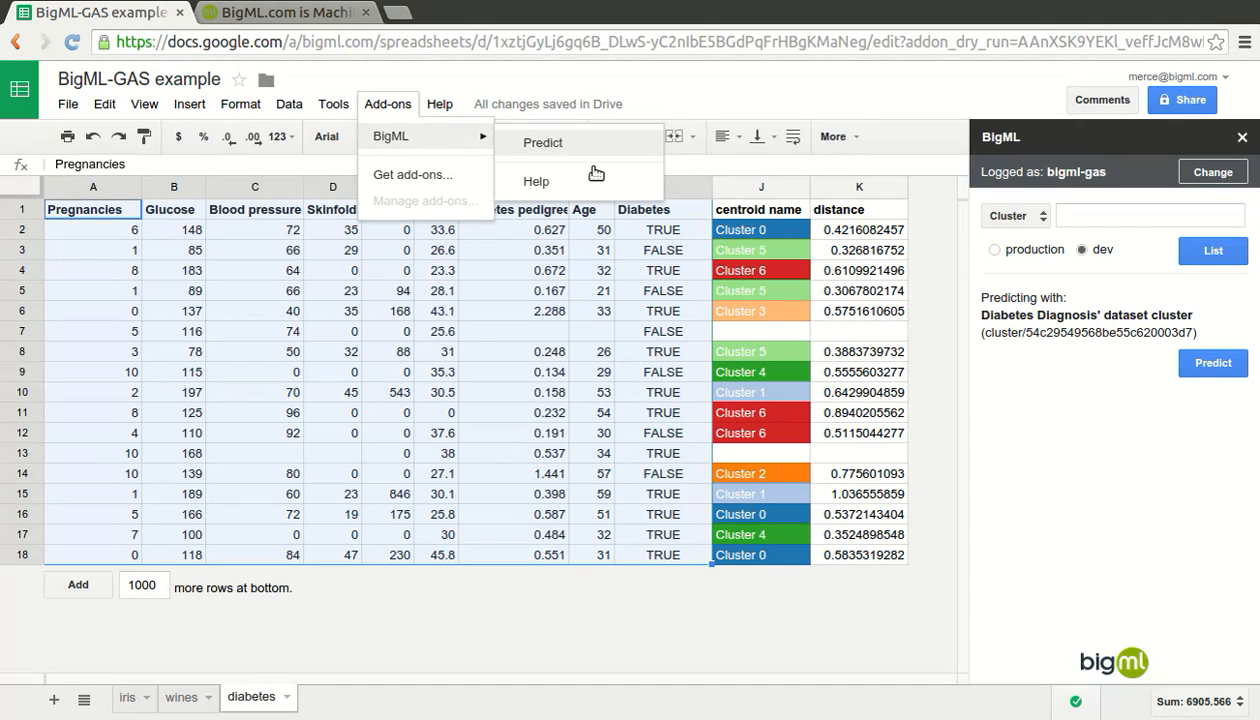
left_click(440, 104)
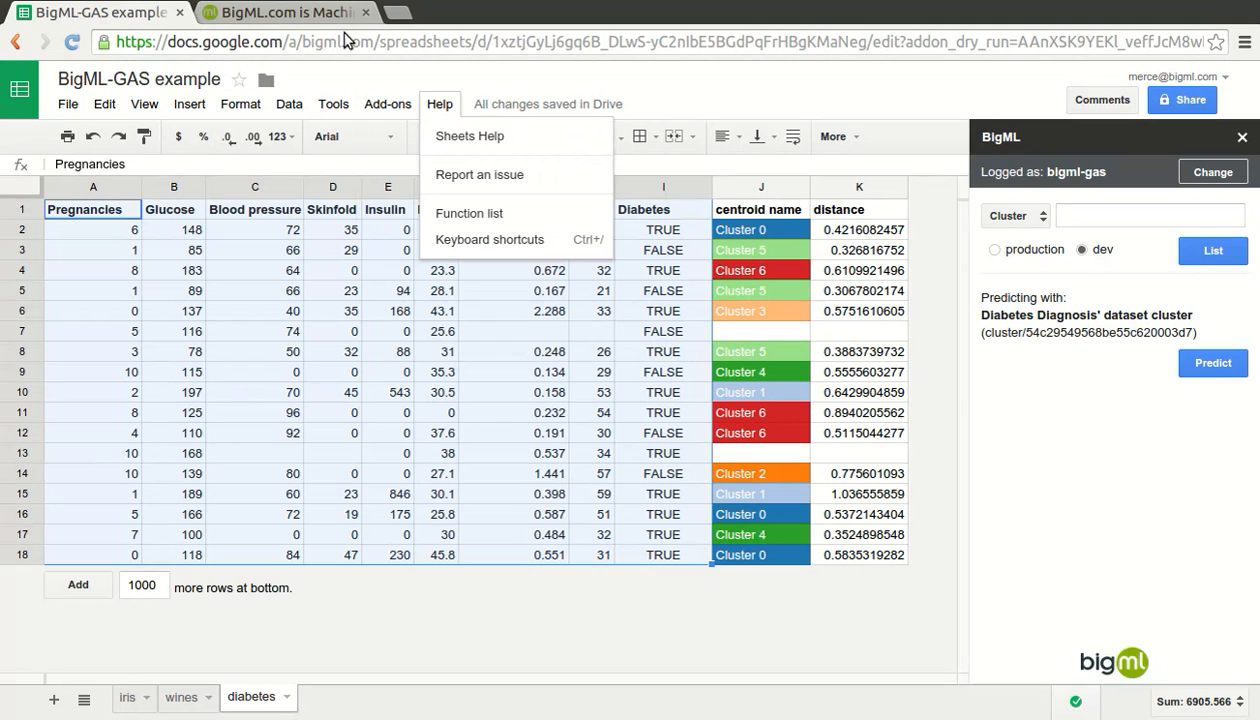
Log in to the BigML dashboard and open the Fictional Wine Sales dataset from the Sources list.
left_click(284, 12)
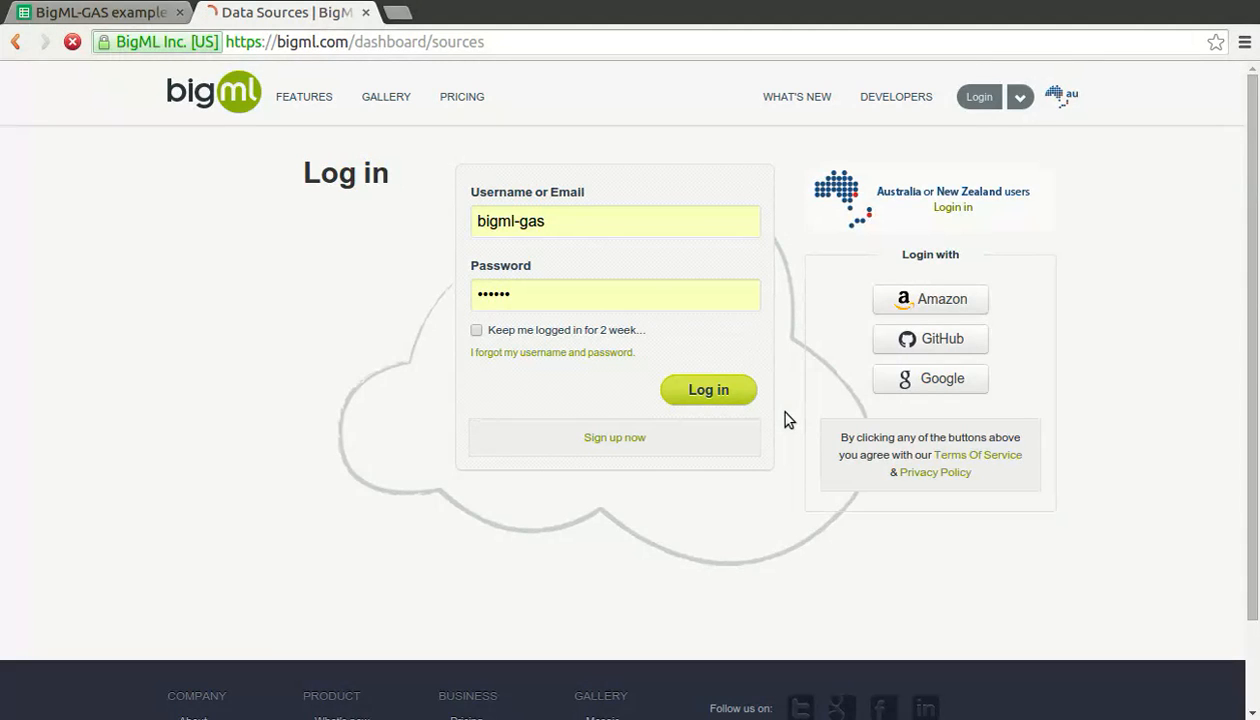
left_click(708, 388)
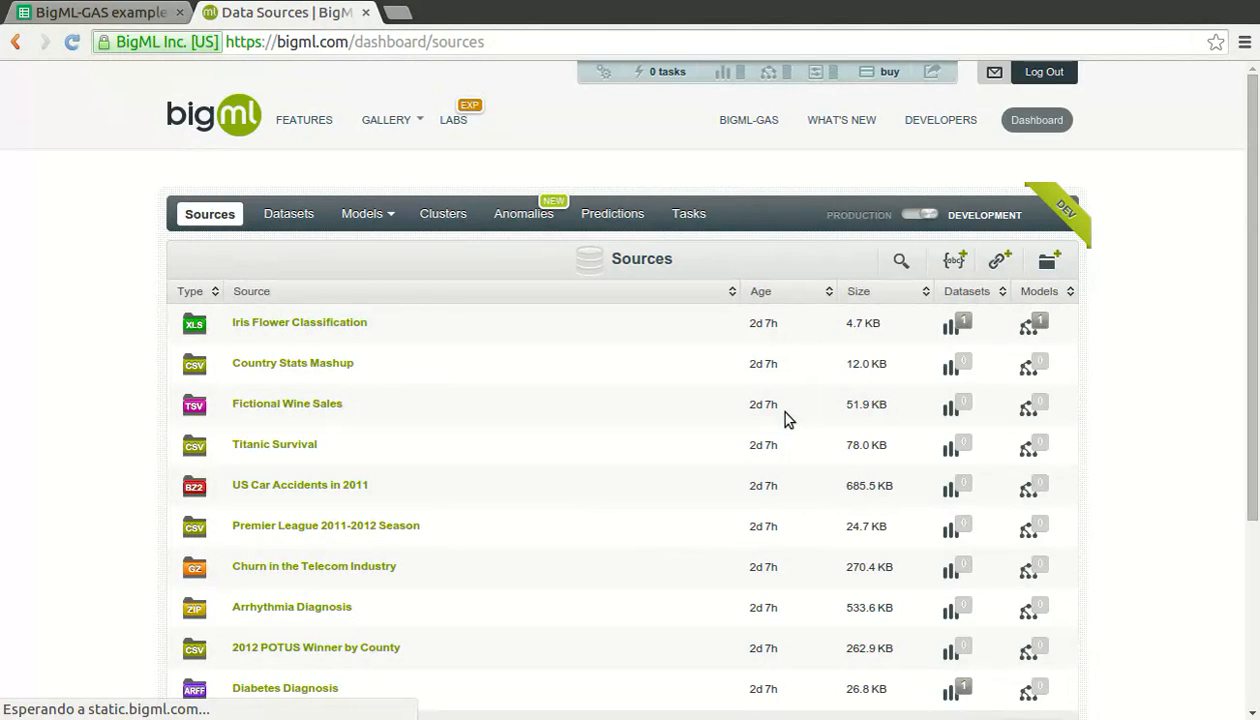
mouse_move(408, 540)
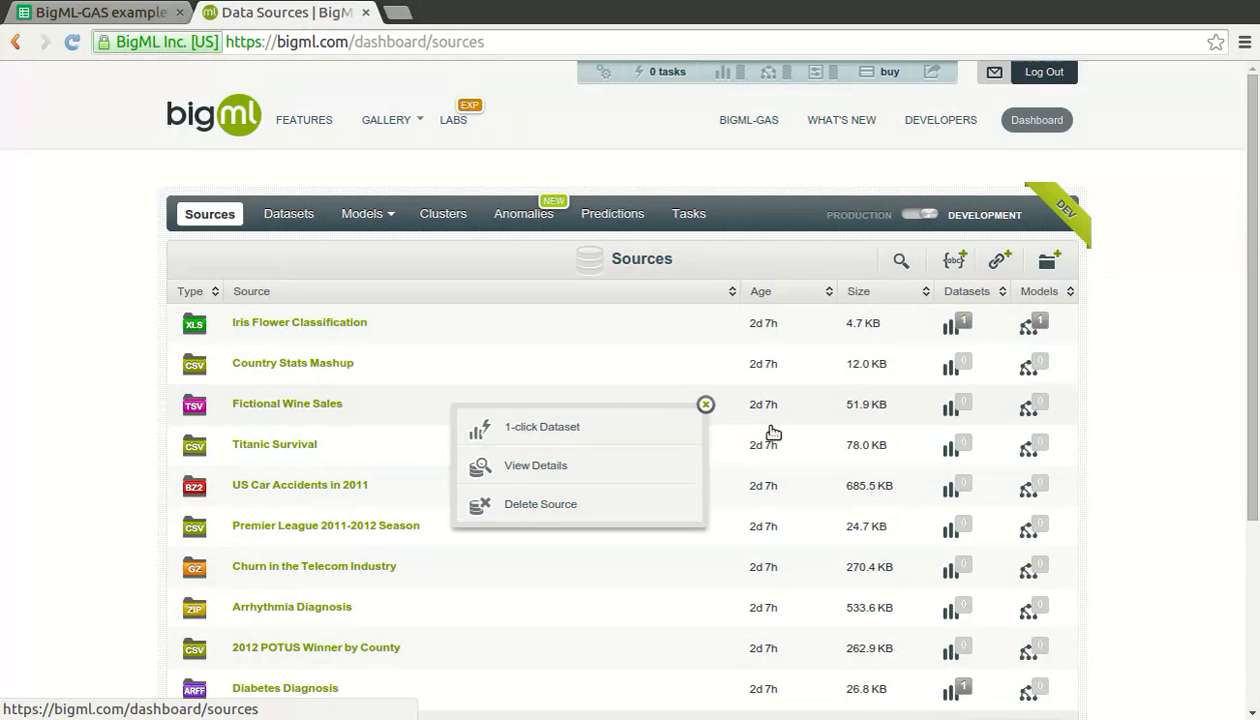
left_click(540, 428)
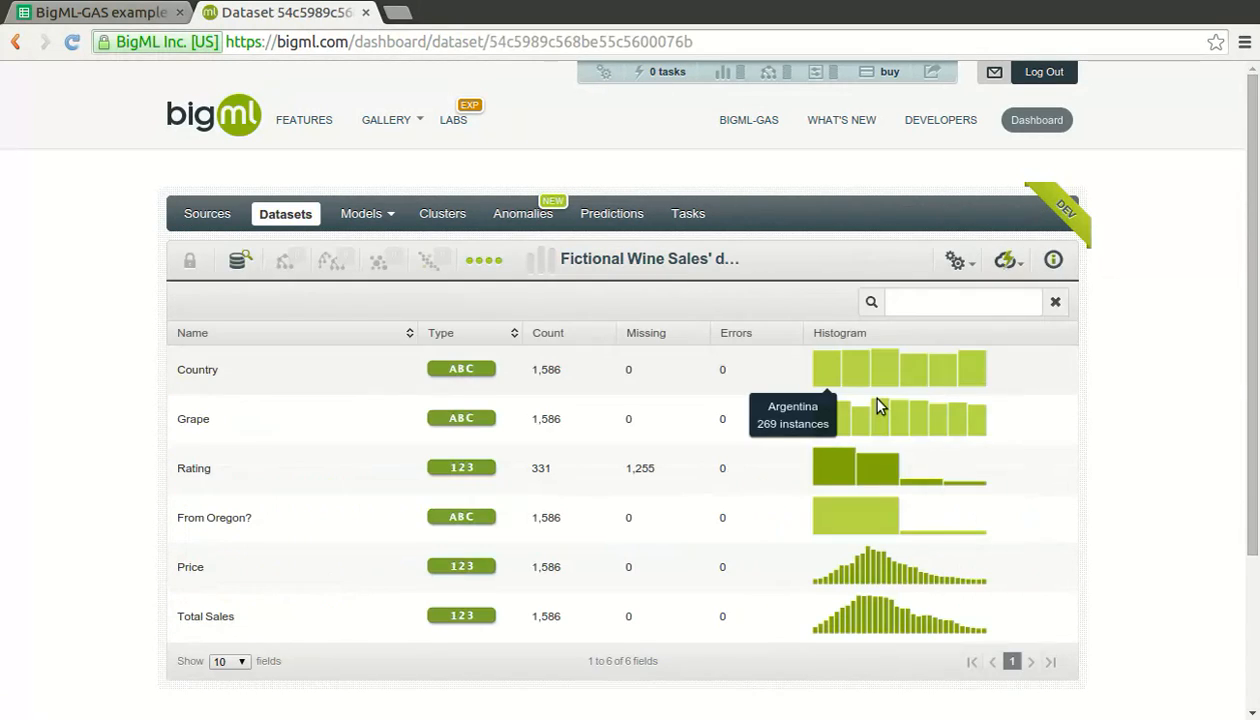
mouse_move(898, 398)
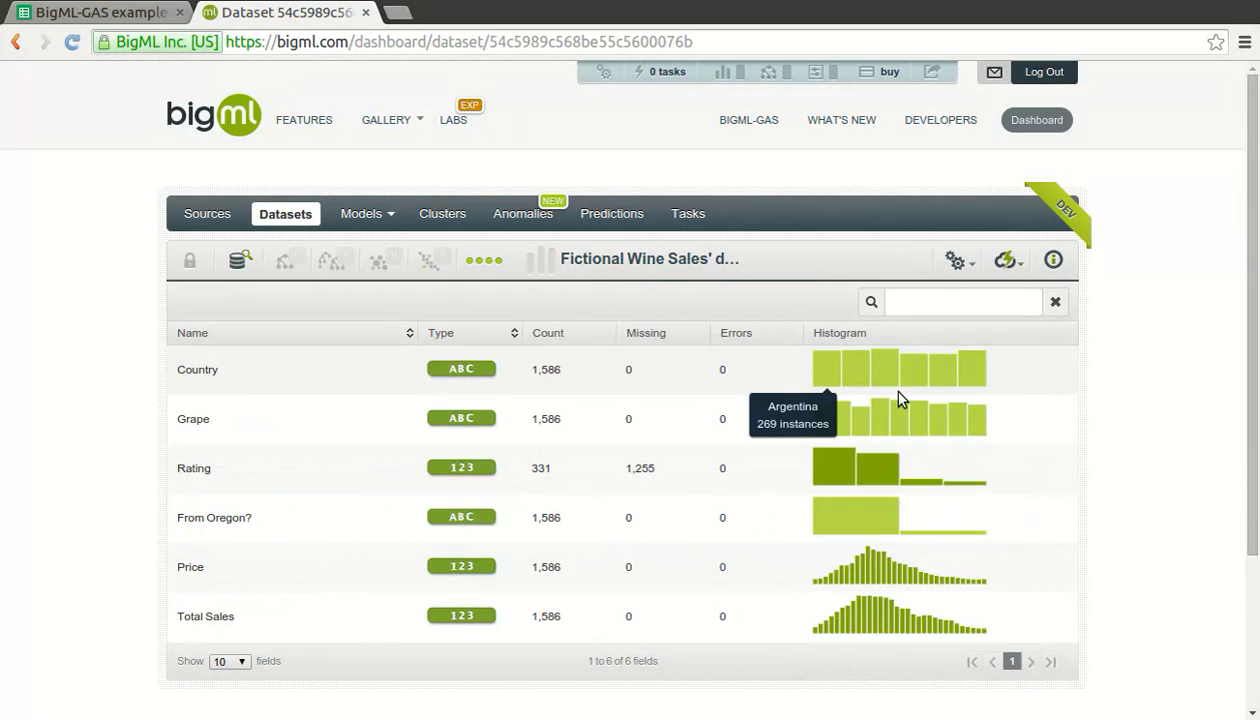
mouse_move(938, 410)
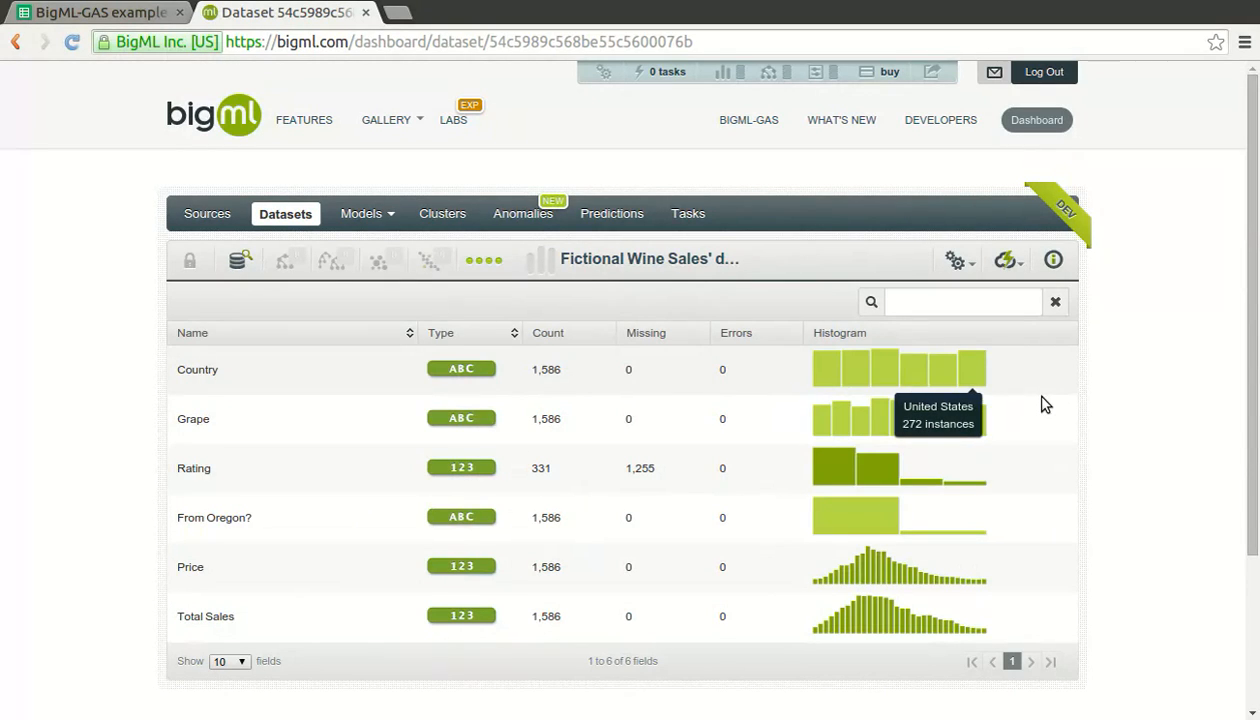
mouse_move(948, 384)
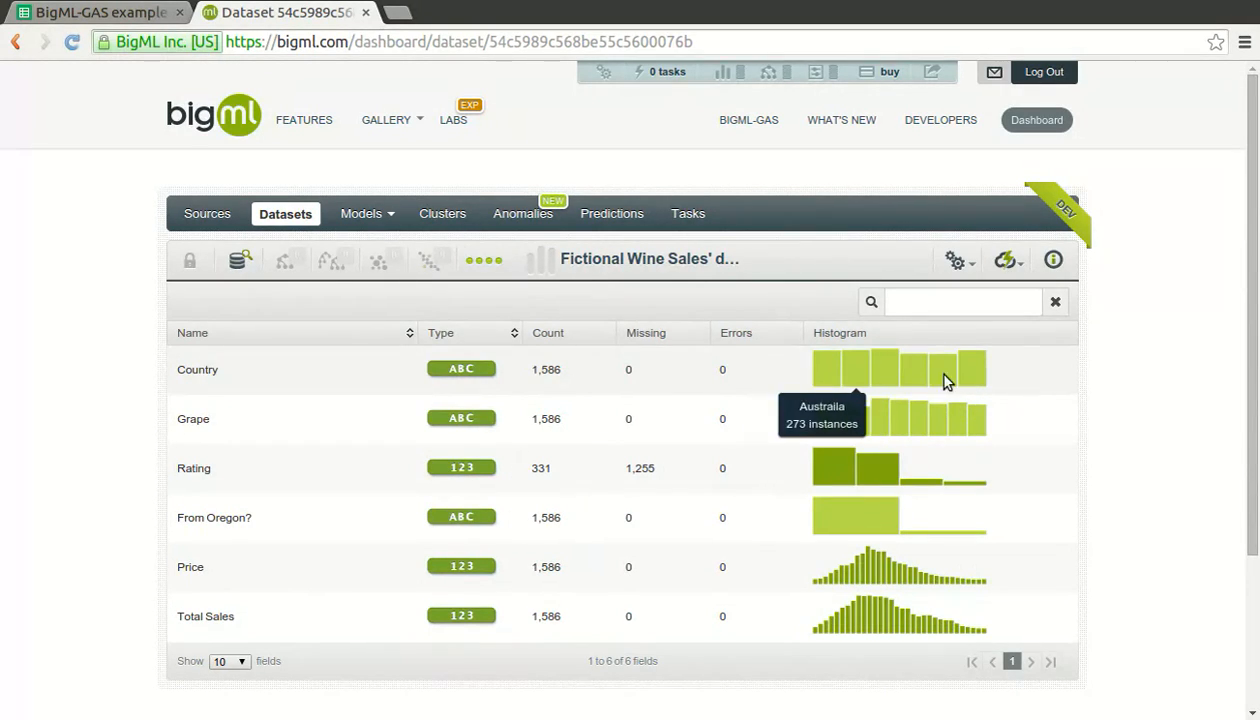
Build a model from the wine sales dataset, then open the Iris Flower Classification model's tree.
left_click(1006, 260)
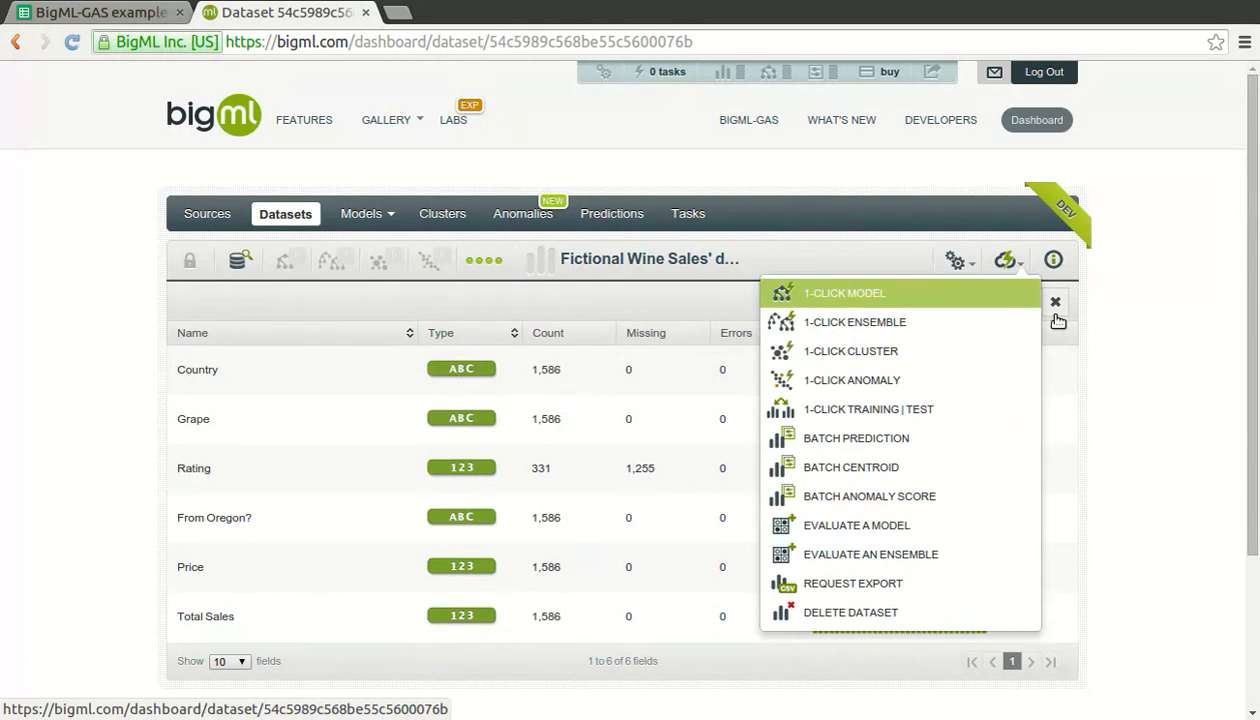
left_click(842, 292)
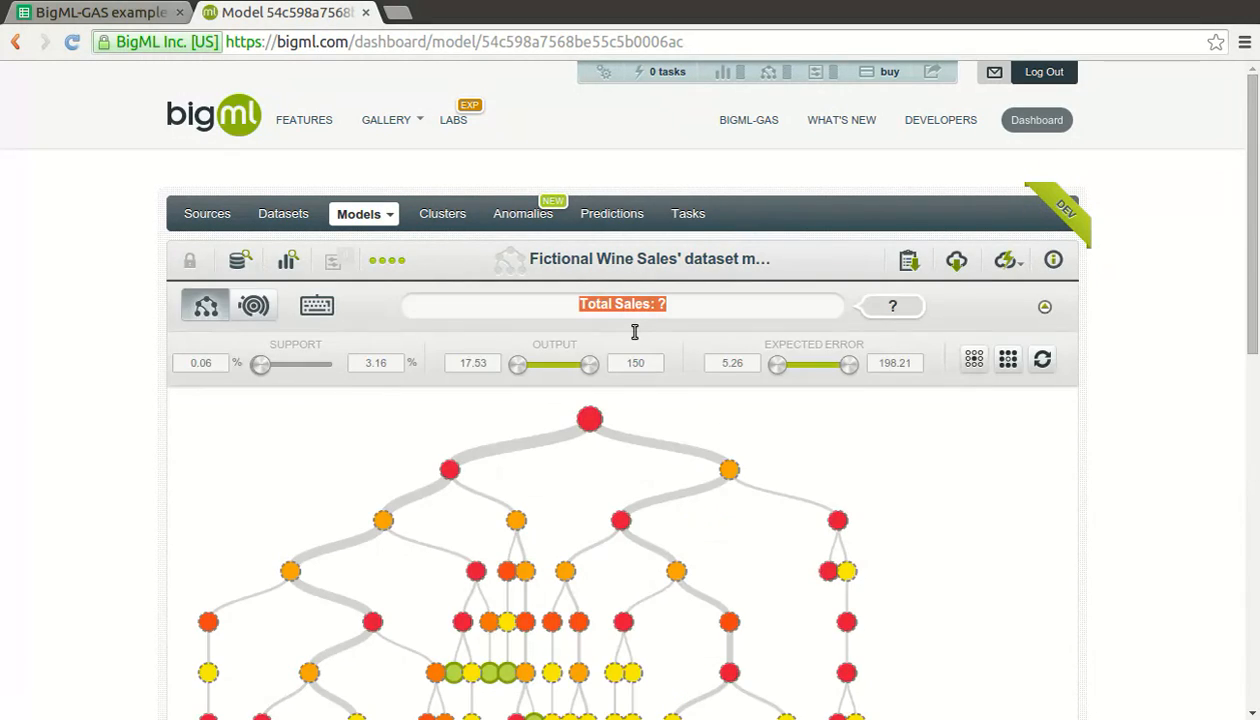
mouse_move(632, 344)
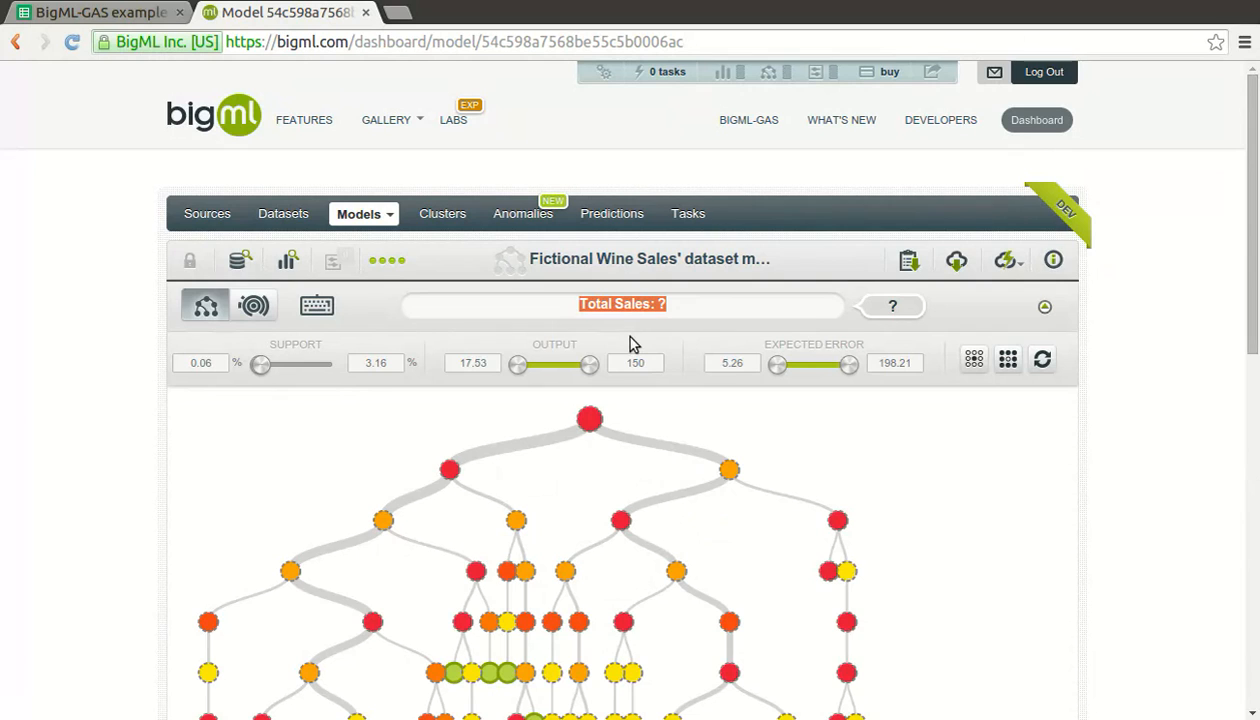
scroll("down", 3)
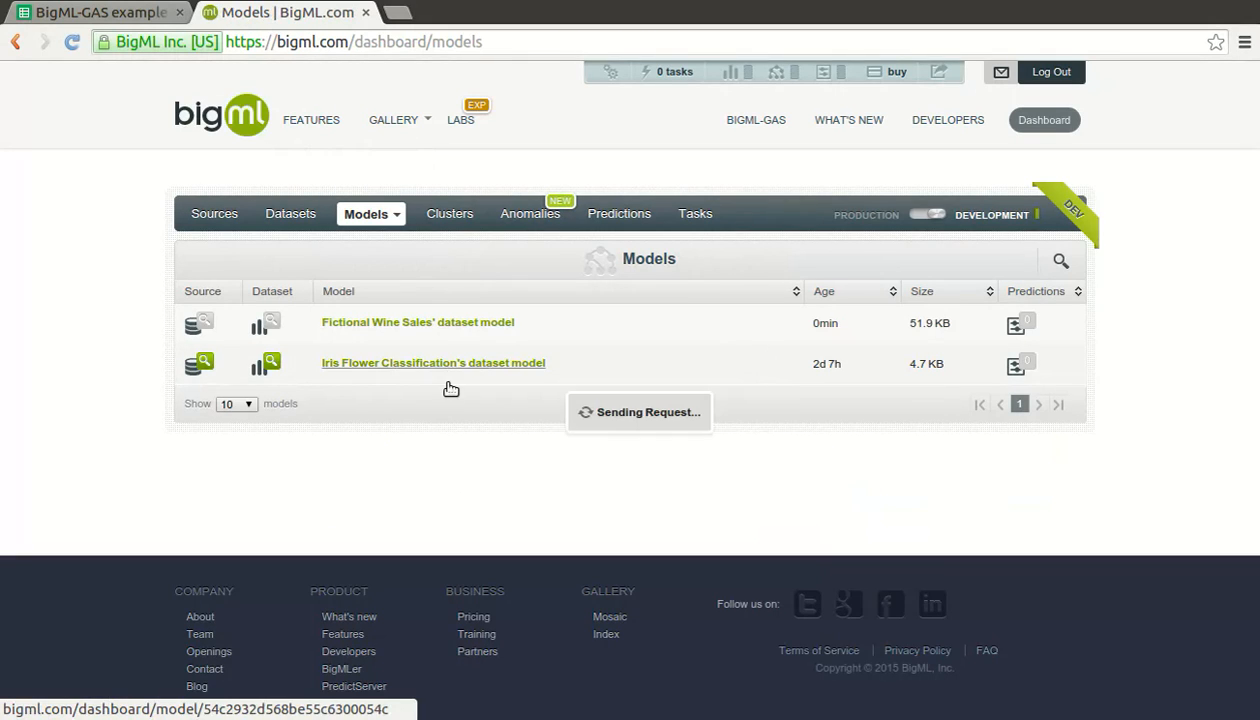
left_click(432, 362)
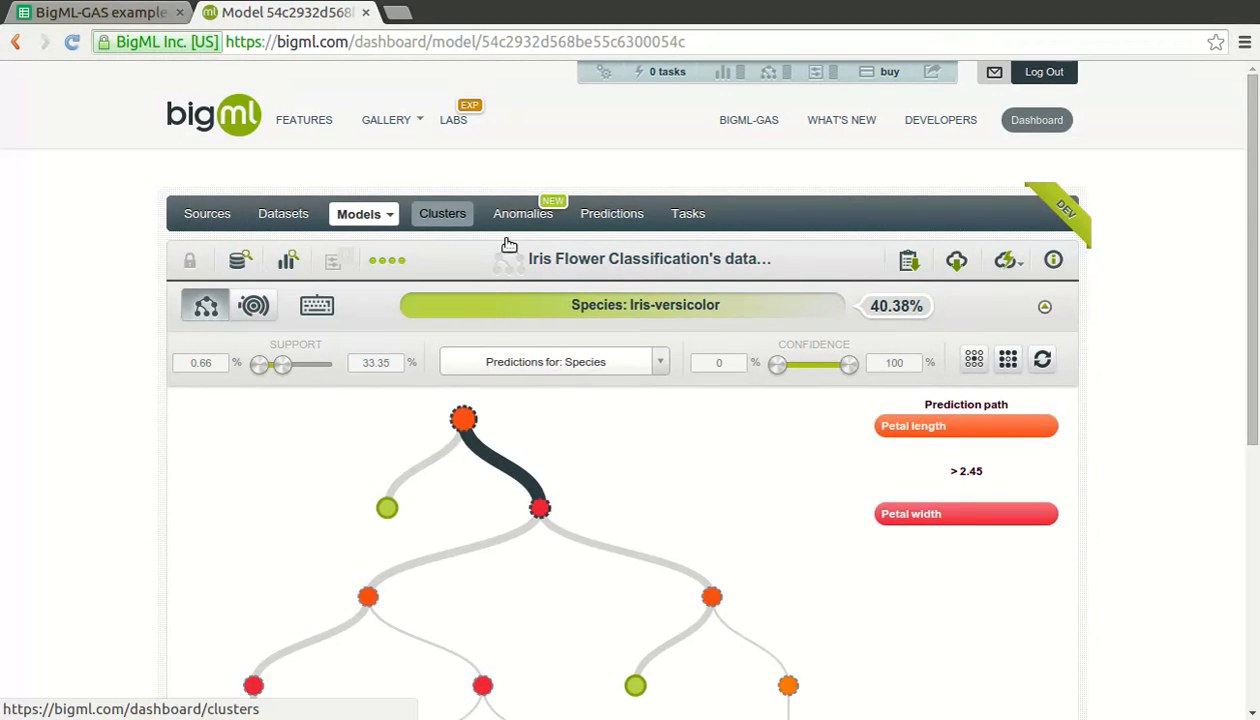
Open the Diabetes Diagnosis cluster and inspect the centroid values of clusters 2 and 1.
left_click(440, 212)
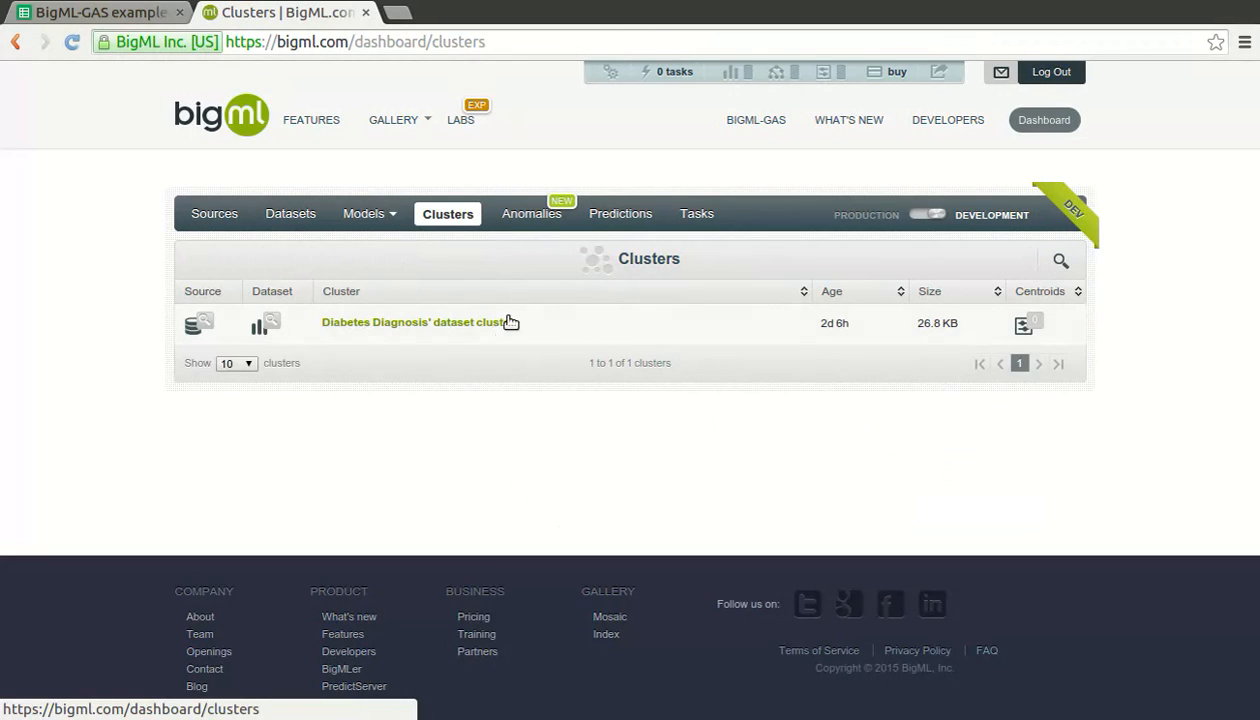
left_click(412, 322)
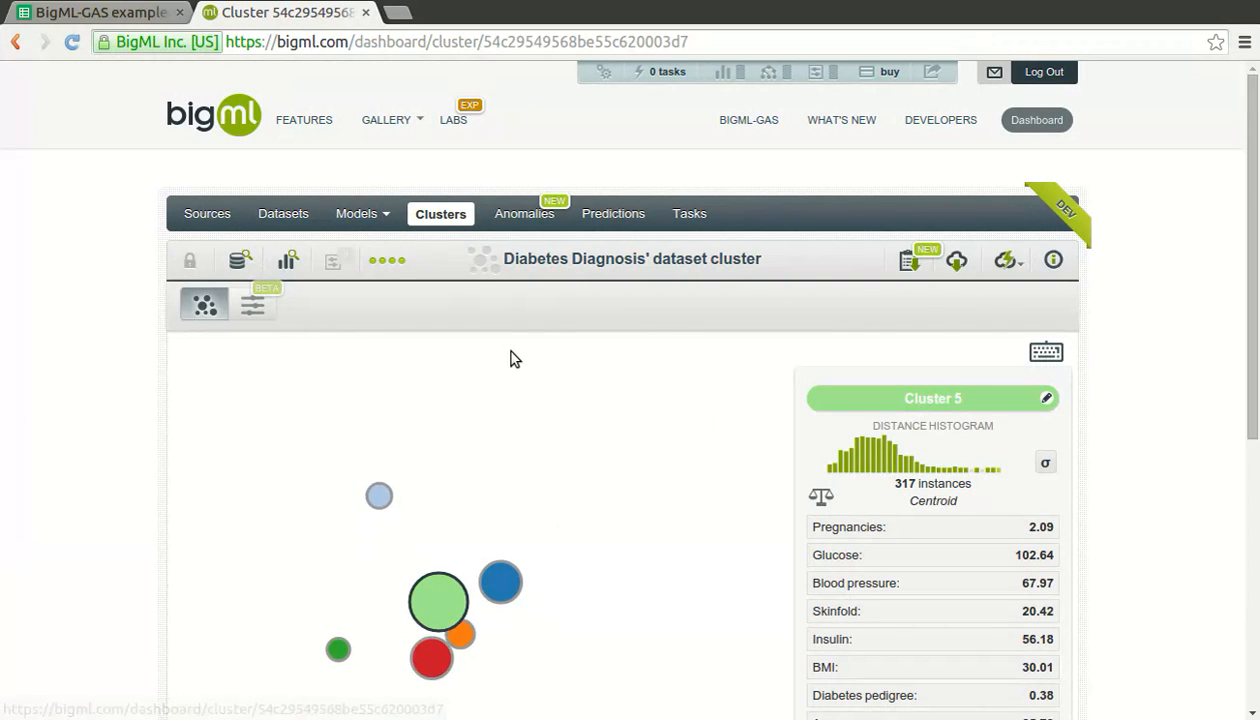
left_click(484, 550)
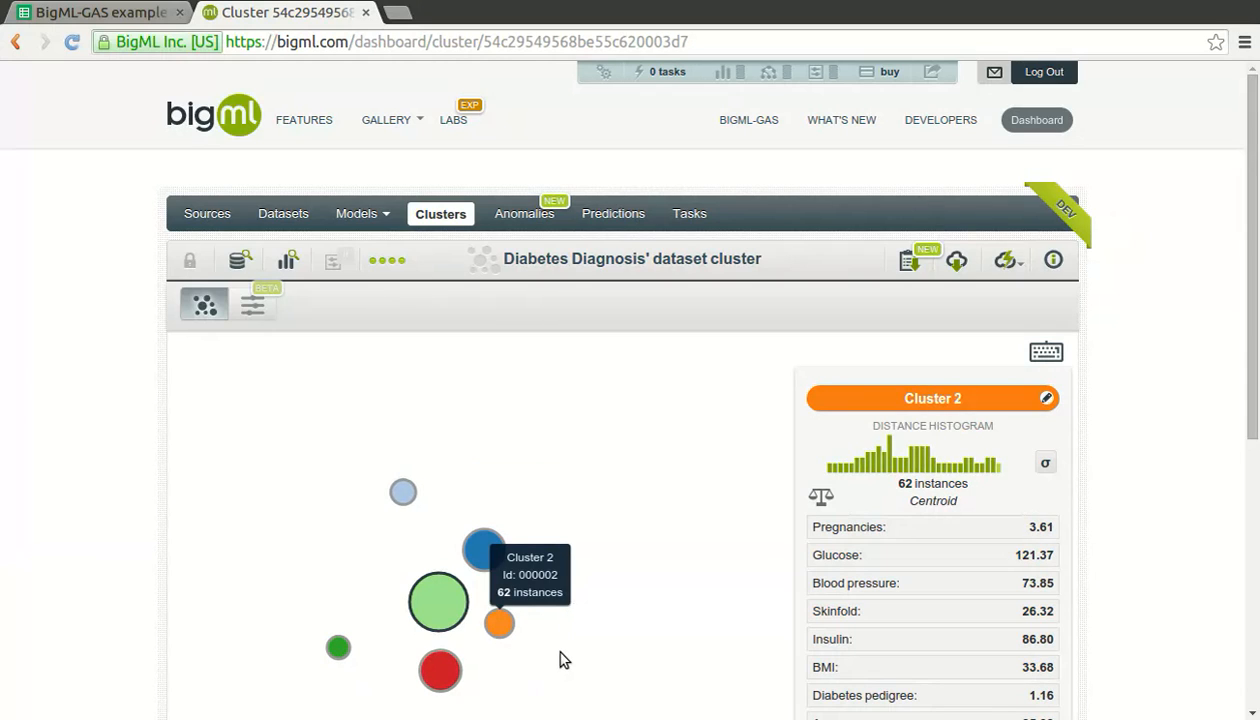
left_click(500, 624)
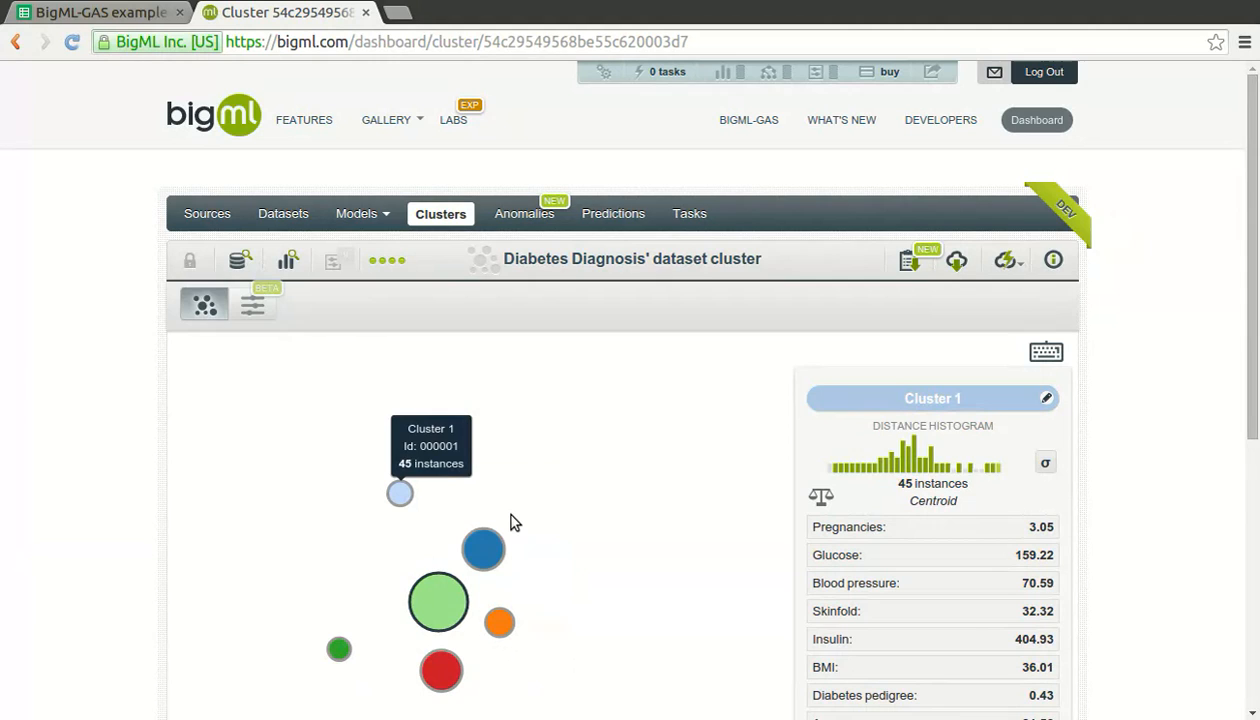
mouse_move(360, 394)
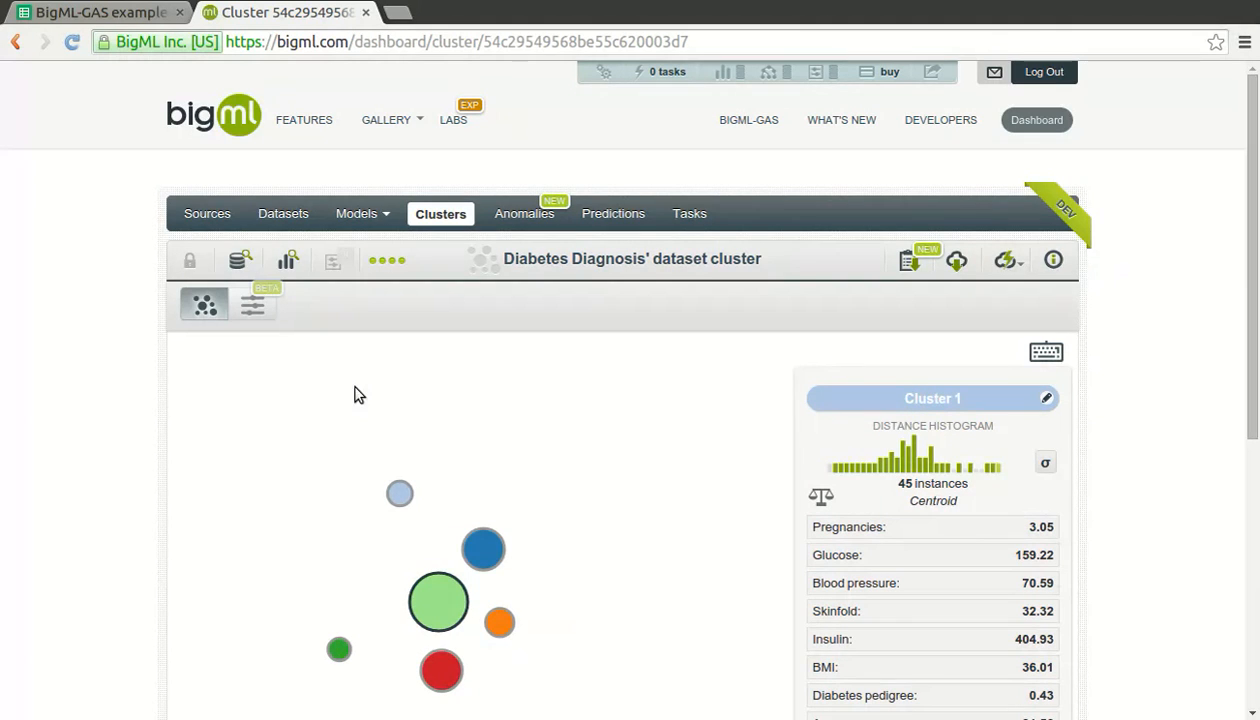
mouse_move(254, 304)
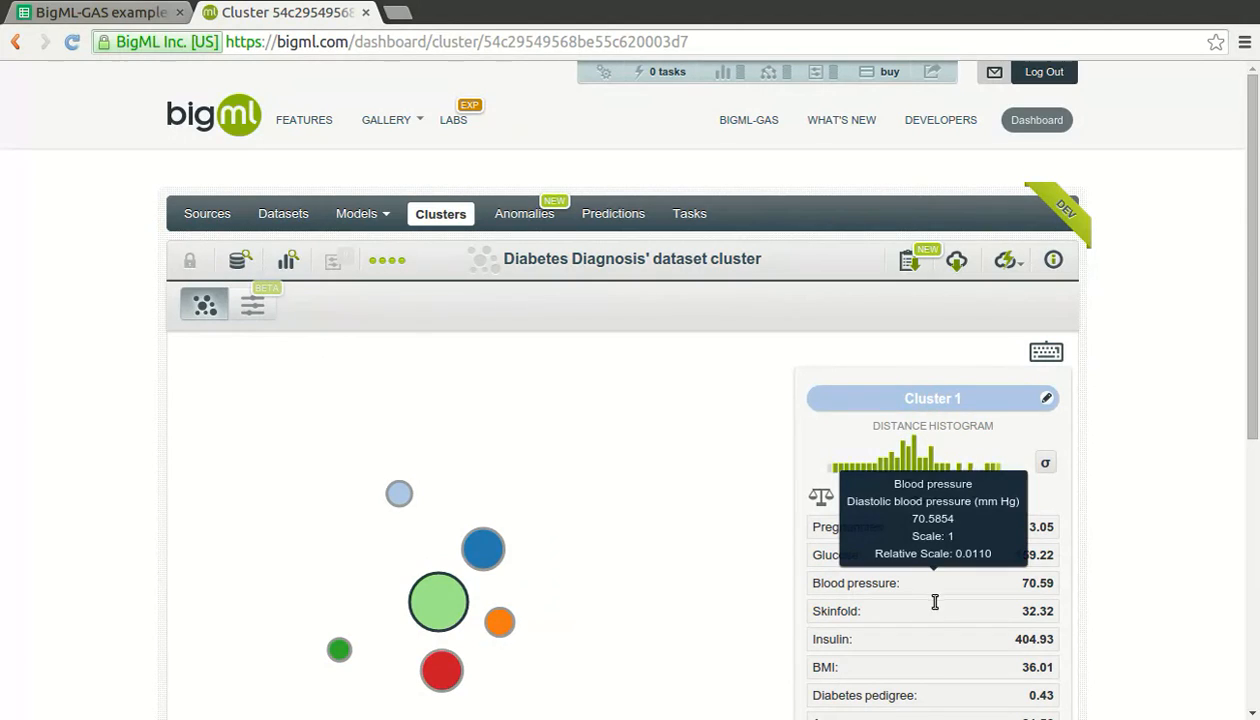
mouse_move(620, 462)
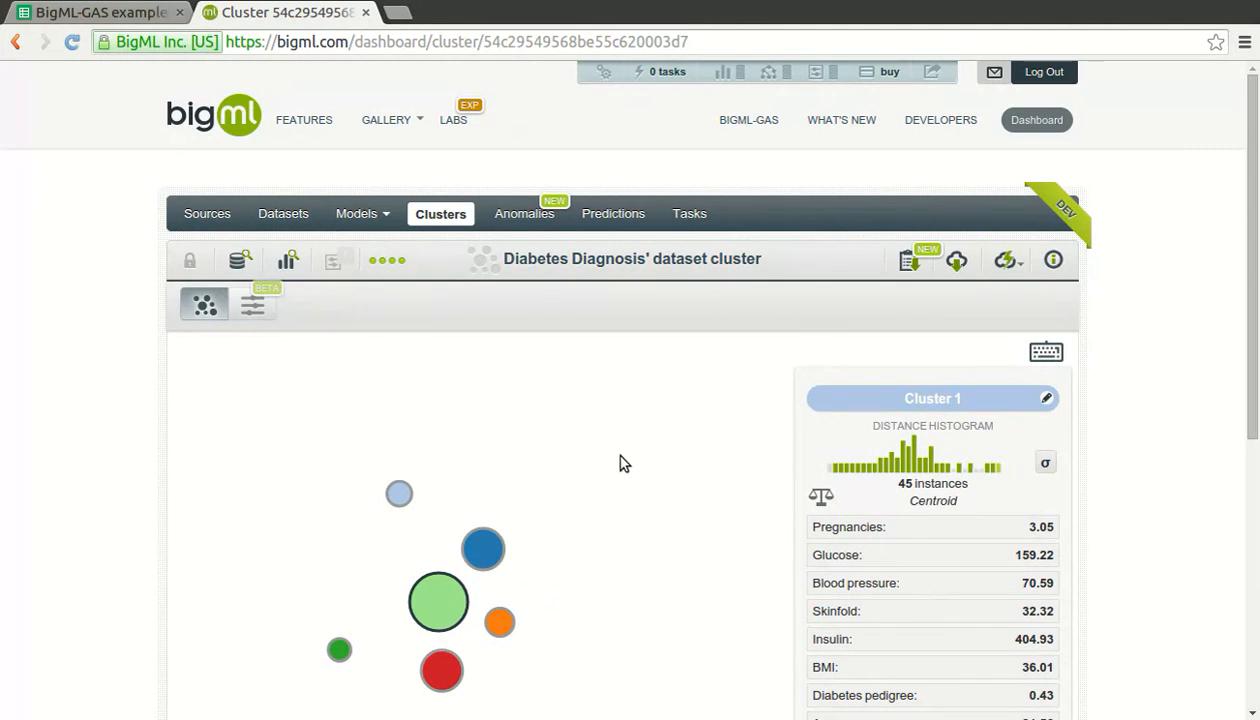
mouse_move(512, 326)
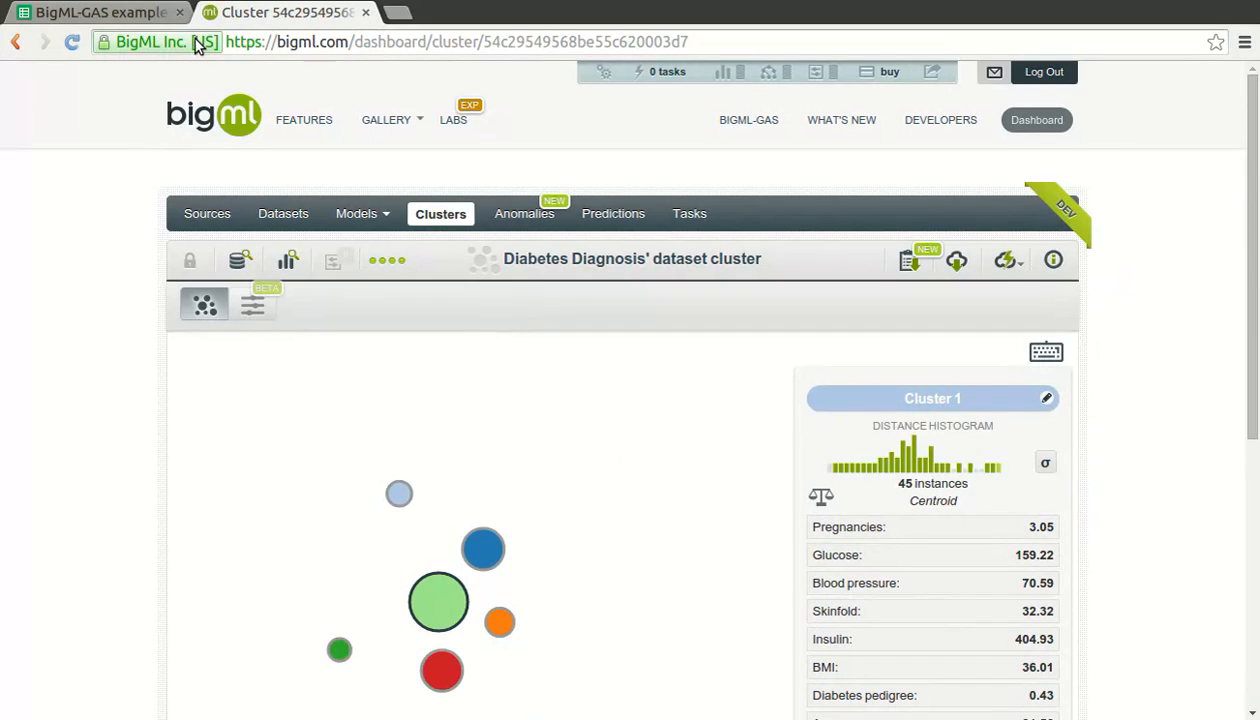
Back on the iris spreadsheet, open the BigML Predict sidebar ready for credentials.
left_click(96, 12)
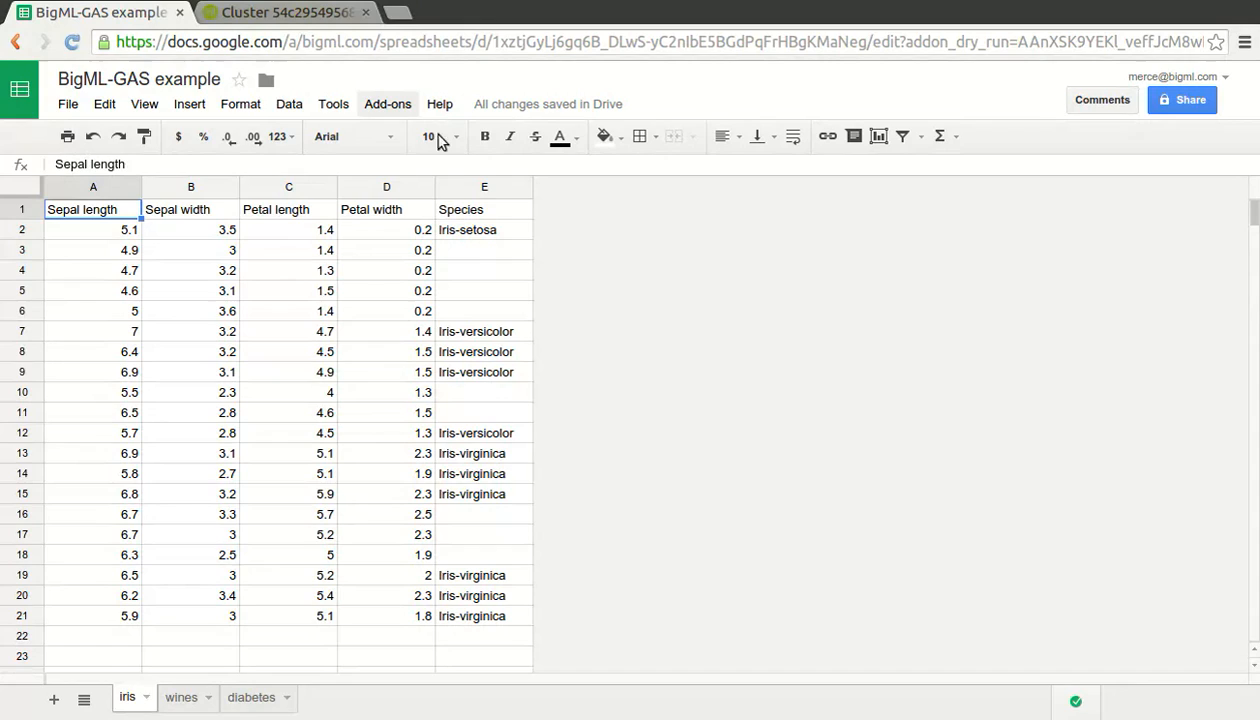
left_click(388, 104)
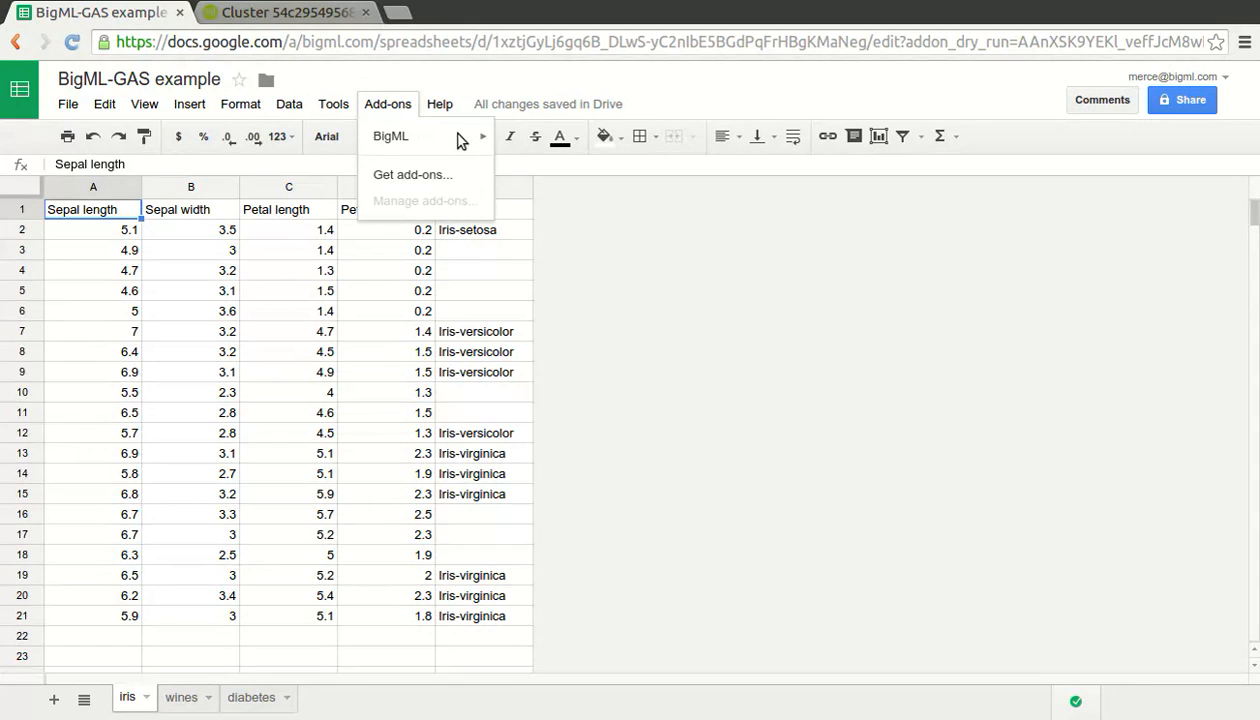
mouse_move(462, 154)
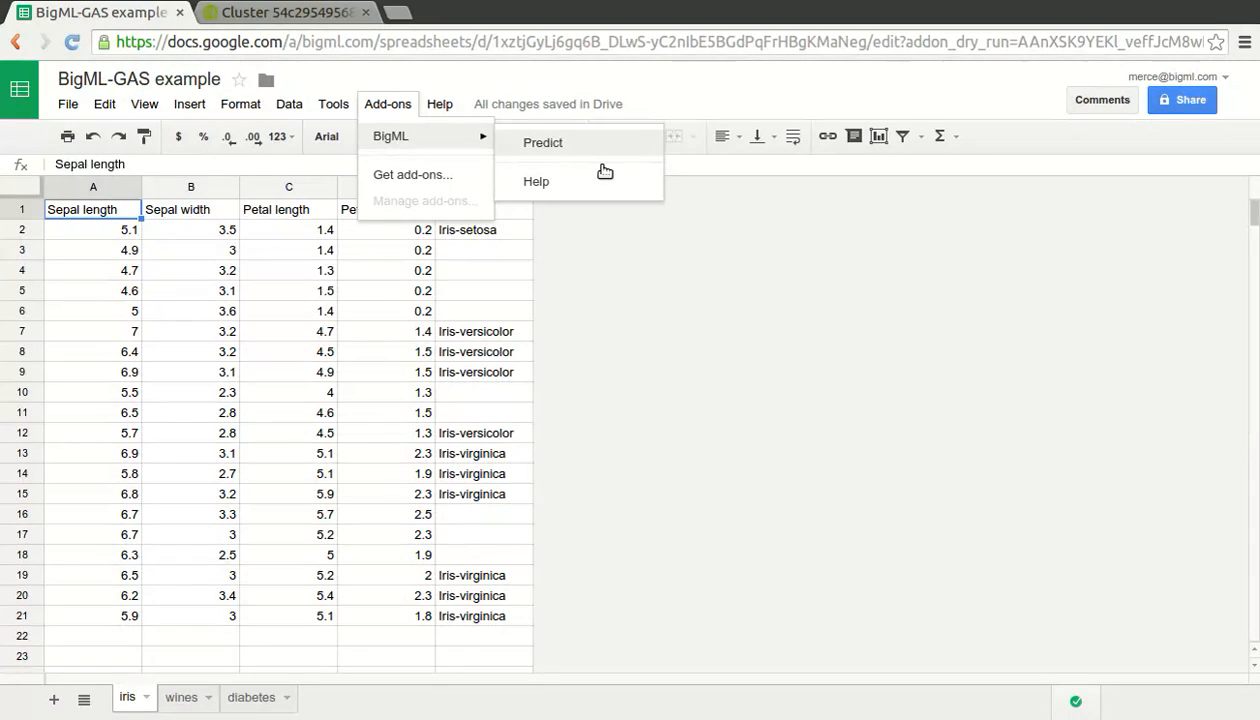
left_click(542, 142)
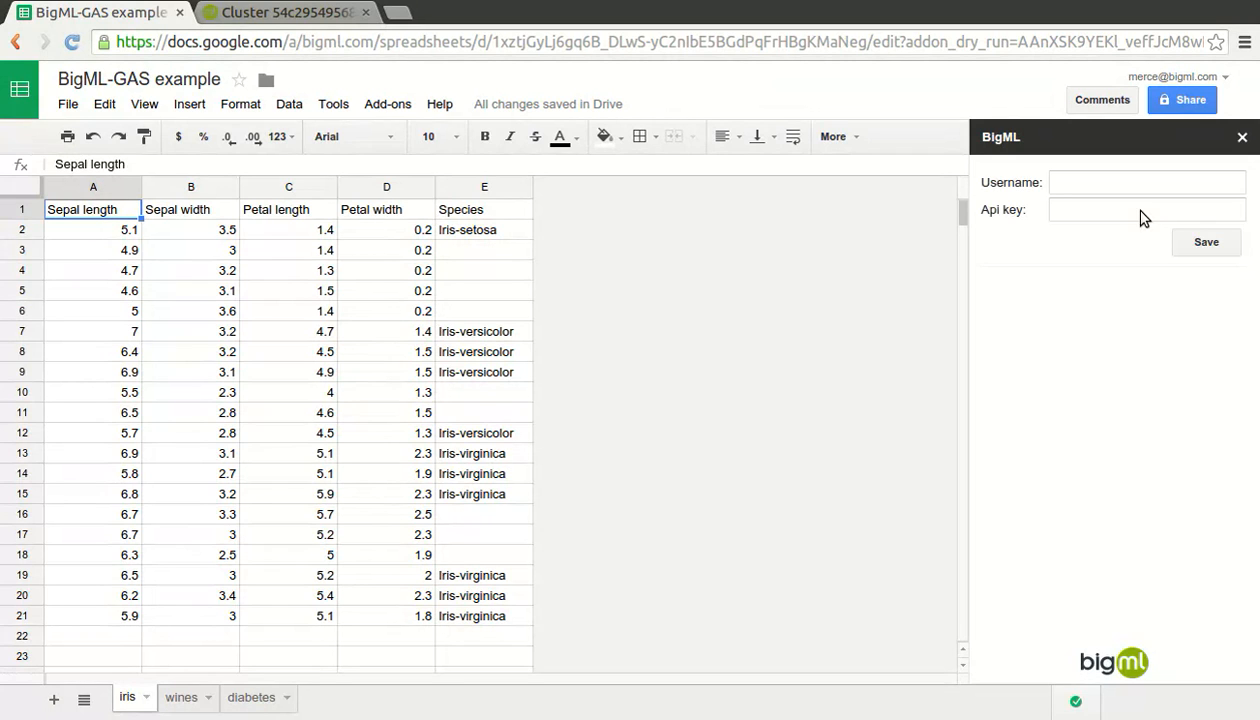
left_click(1146, 210)
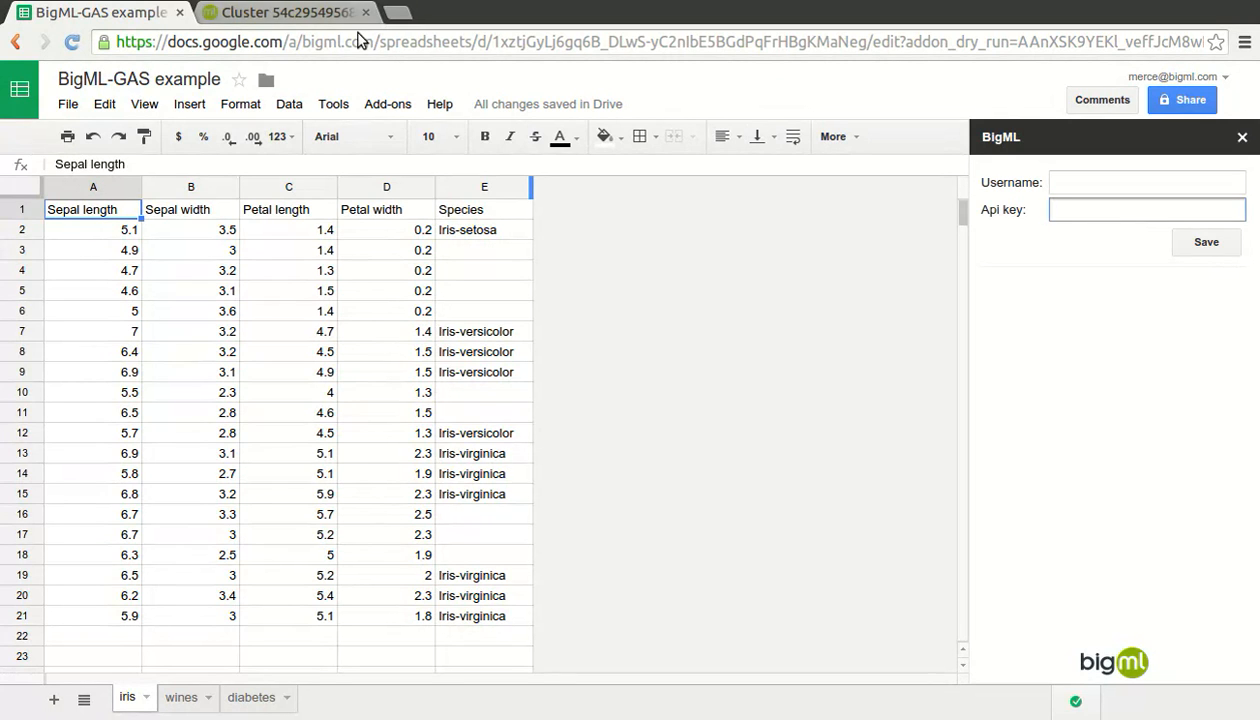
Copy the API key from BigML, enter username bigml-gas with the key, and save the credentials.
left_click(284, 12)
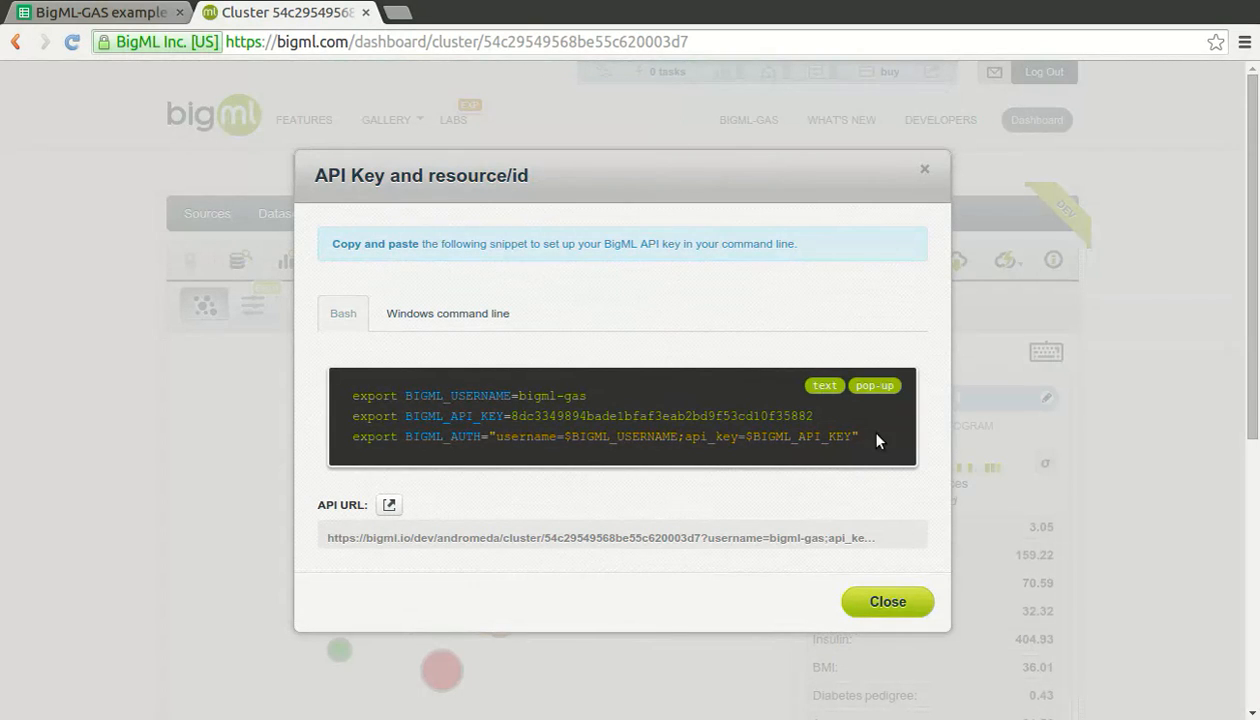
double_click(662, 416)
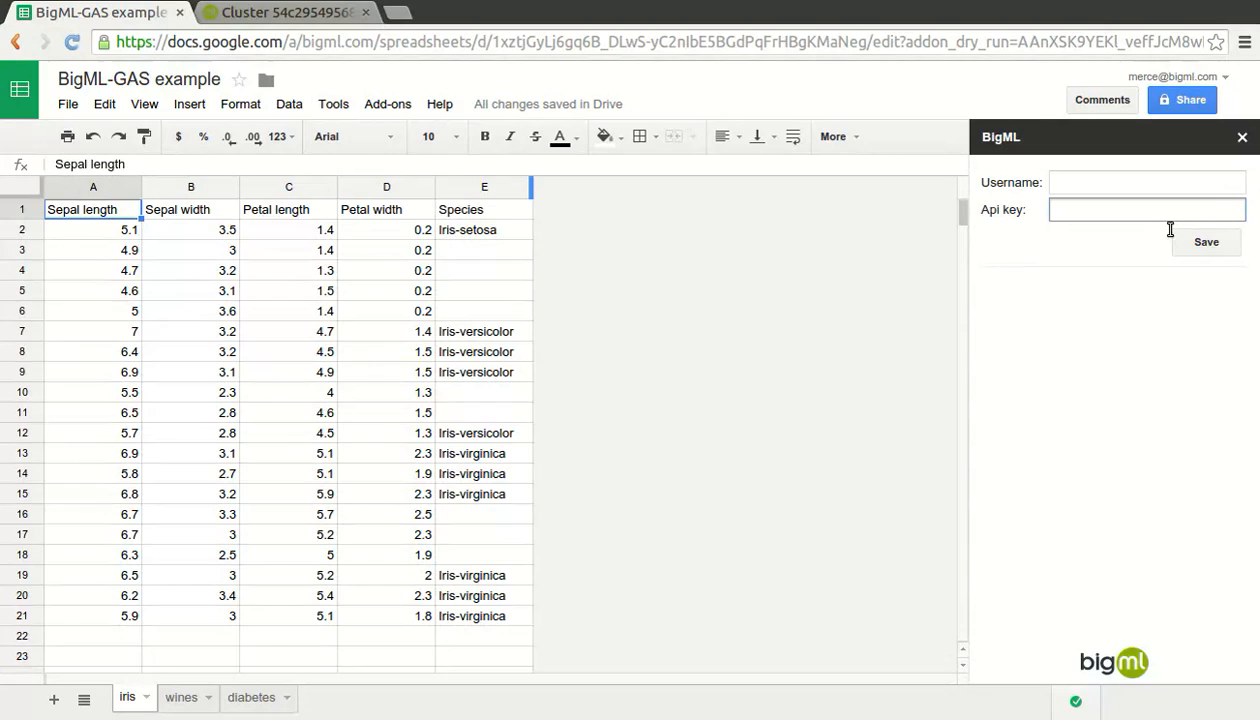
type("big")
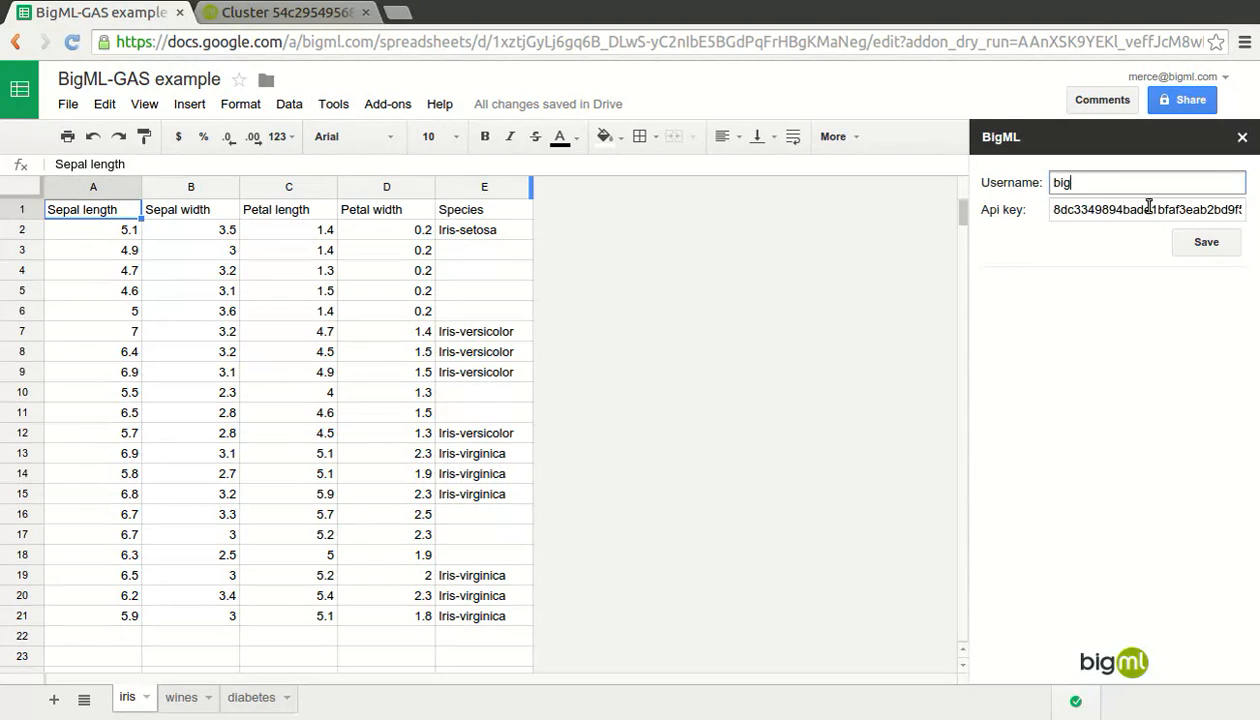
type("ml-gas")
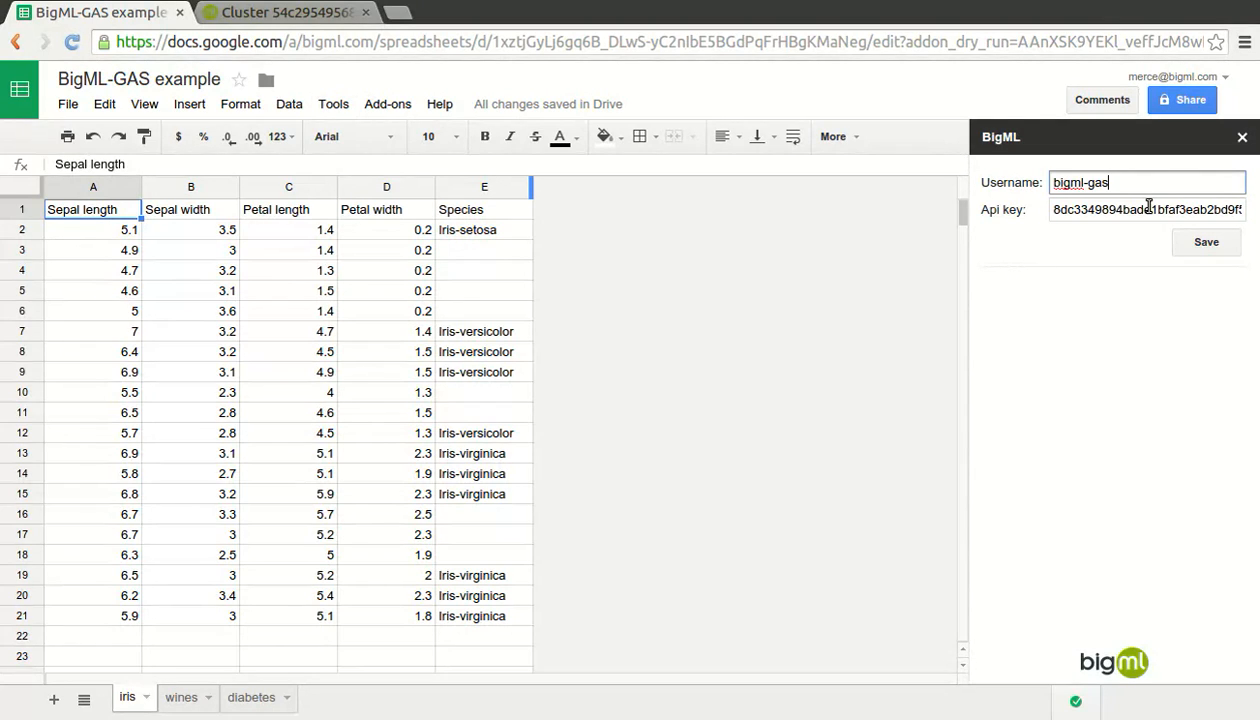
left_click(1206, 242)
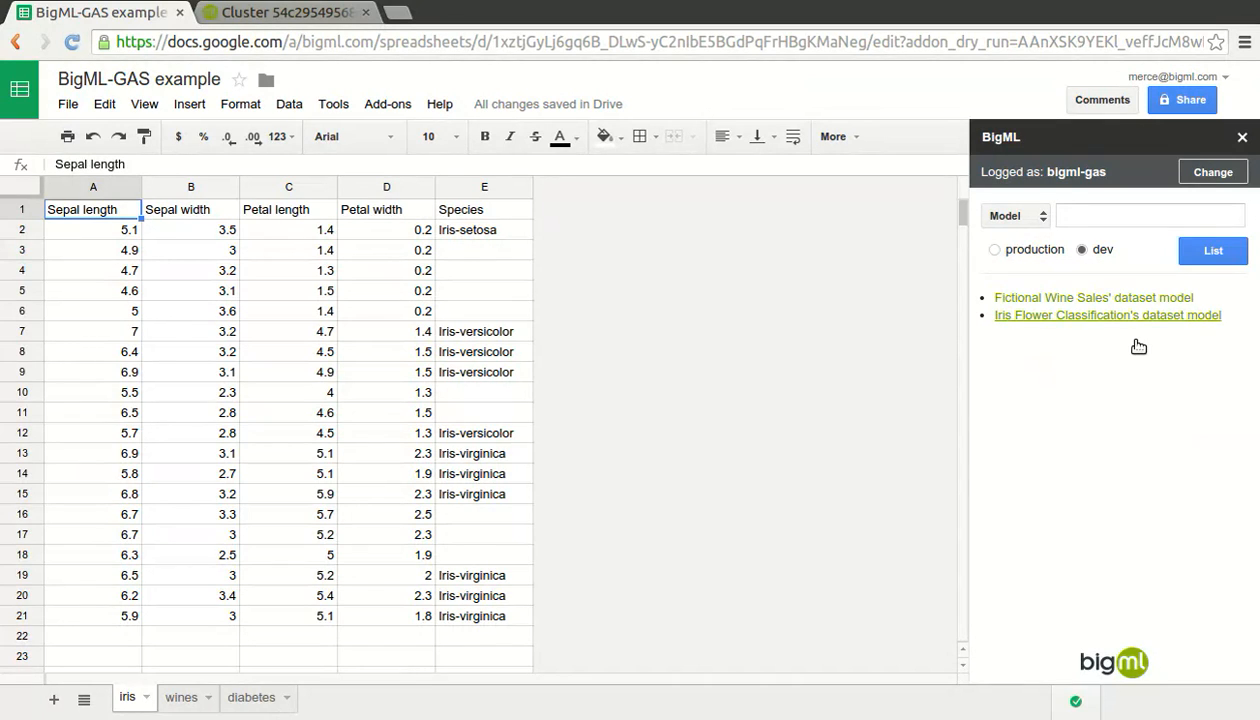
Fill the unlabeled iris rows with Iris Flower Classification species predictions and confidence, checking a few cells.
left_click(1108, 316)
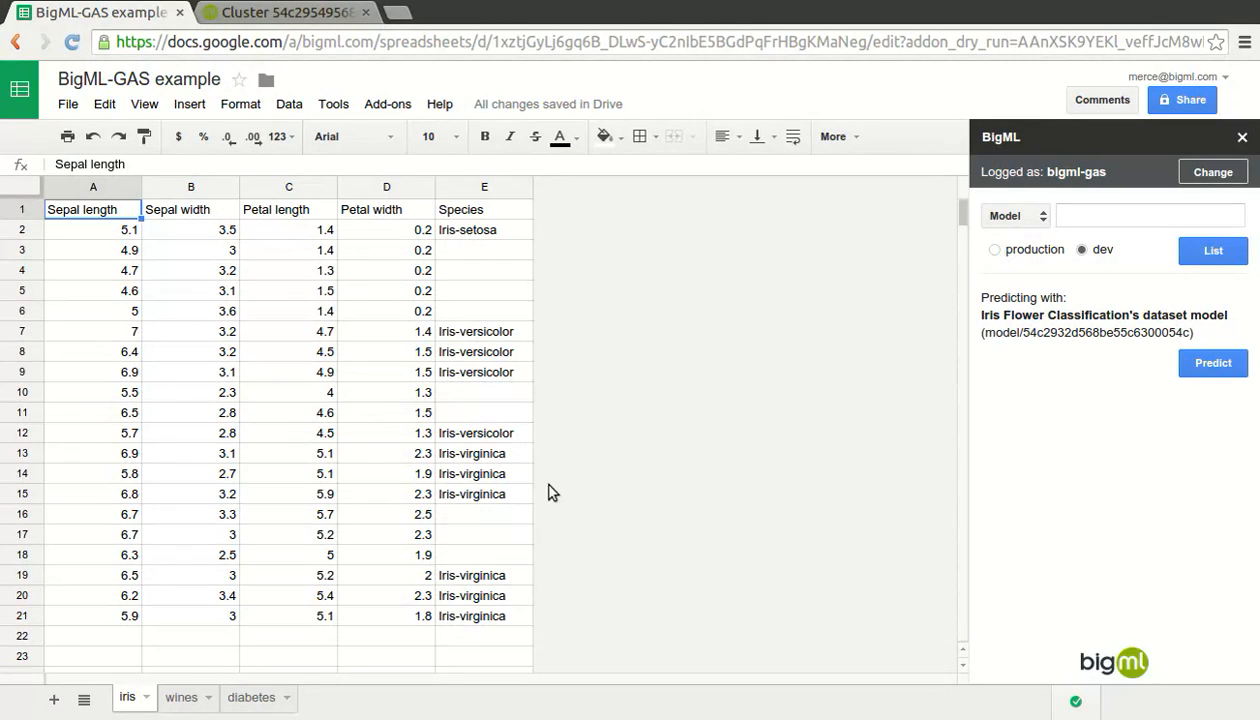
mouse_move(548, 656)
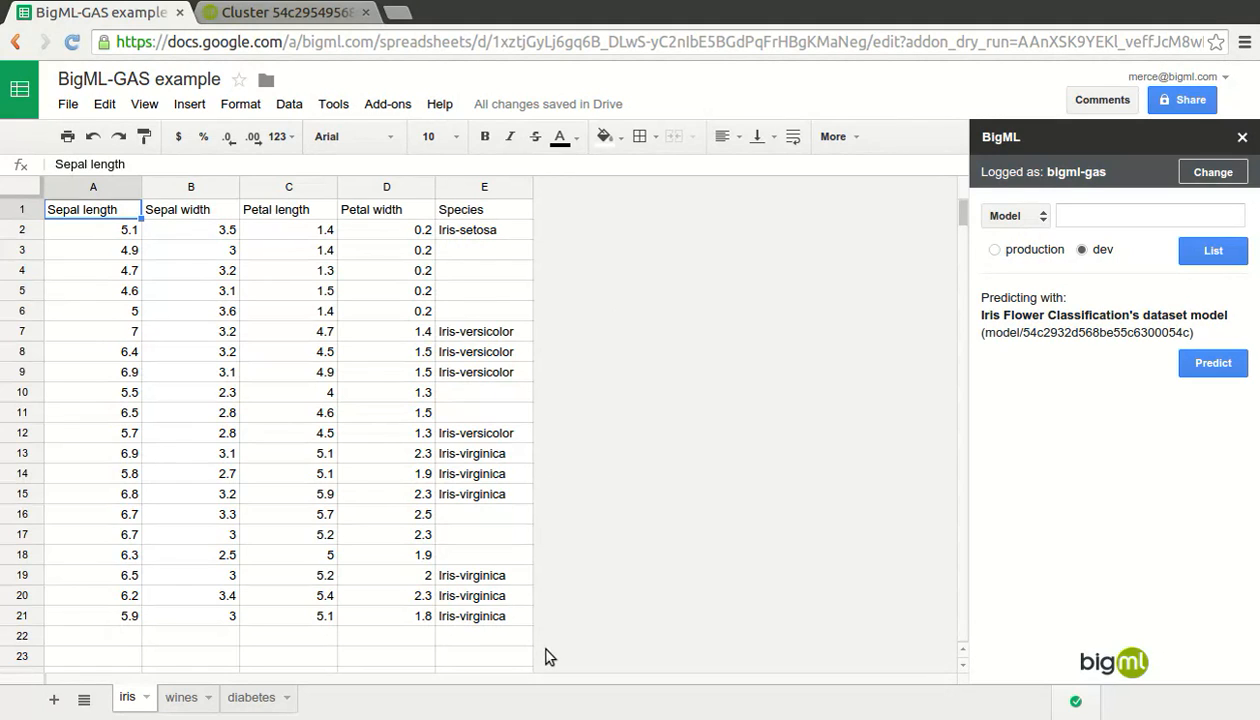
mouse_move(572, 292)
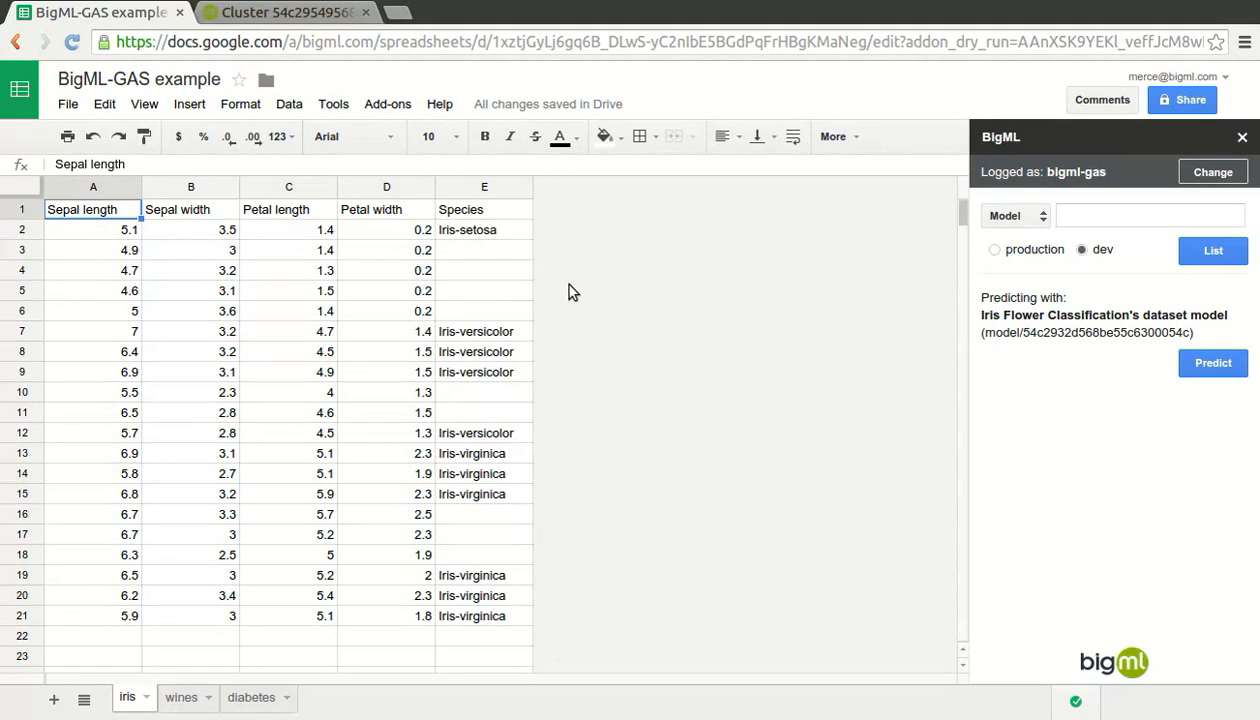
mouse_move(788, 324)
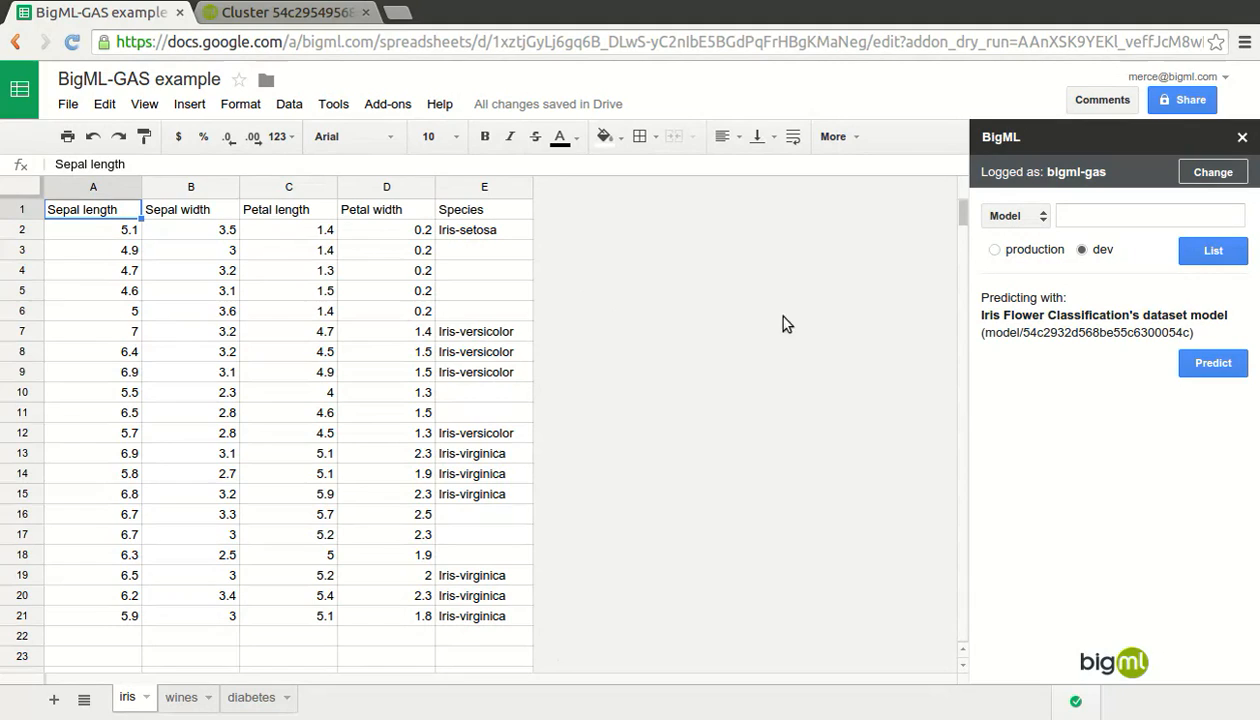
mouse_move(548, 432)
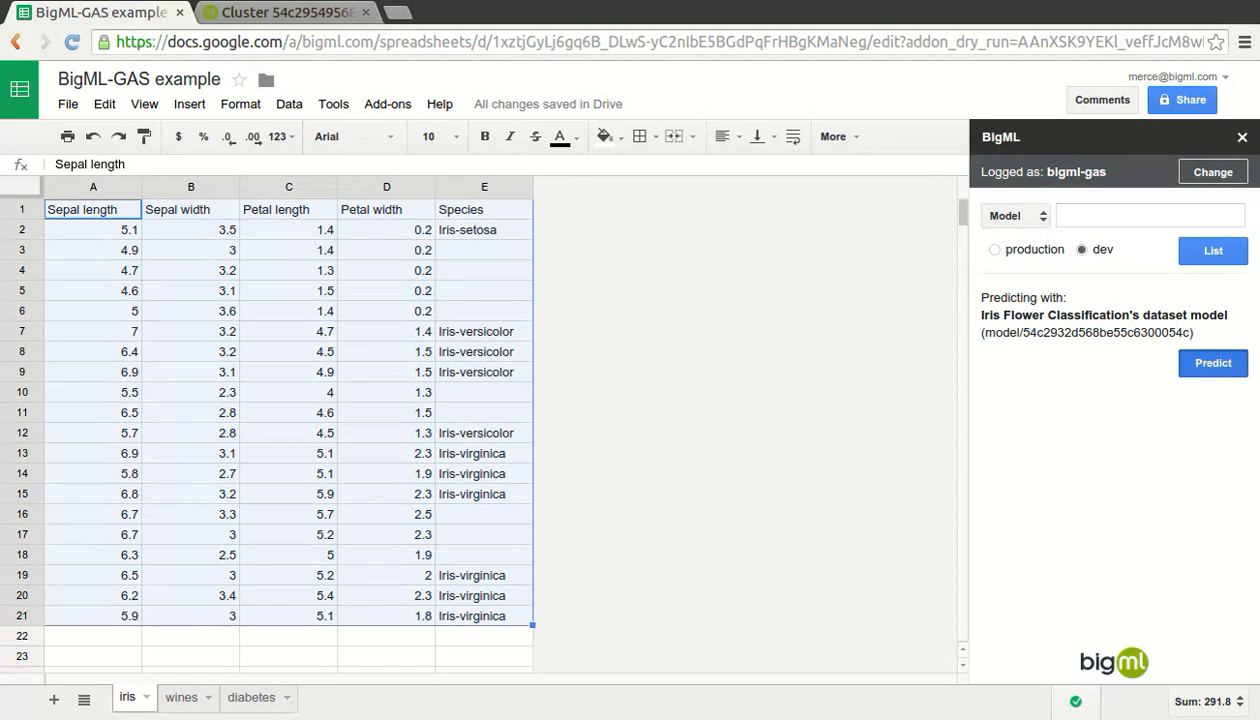
left_click(1212, 364)
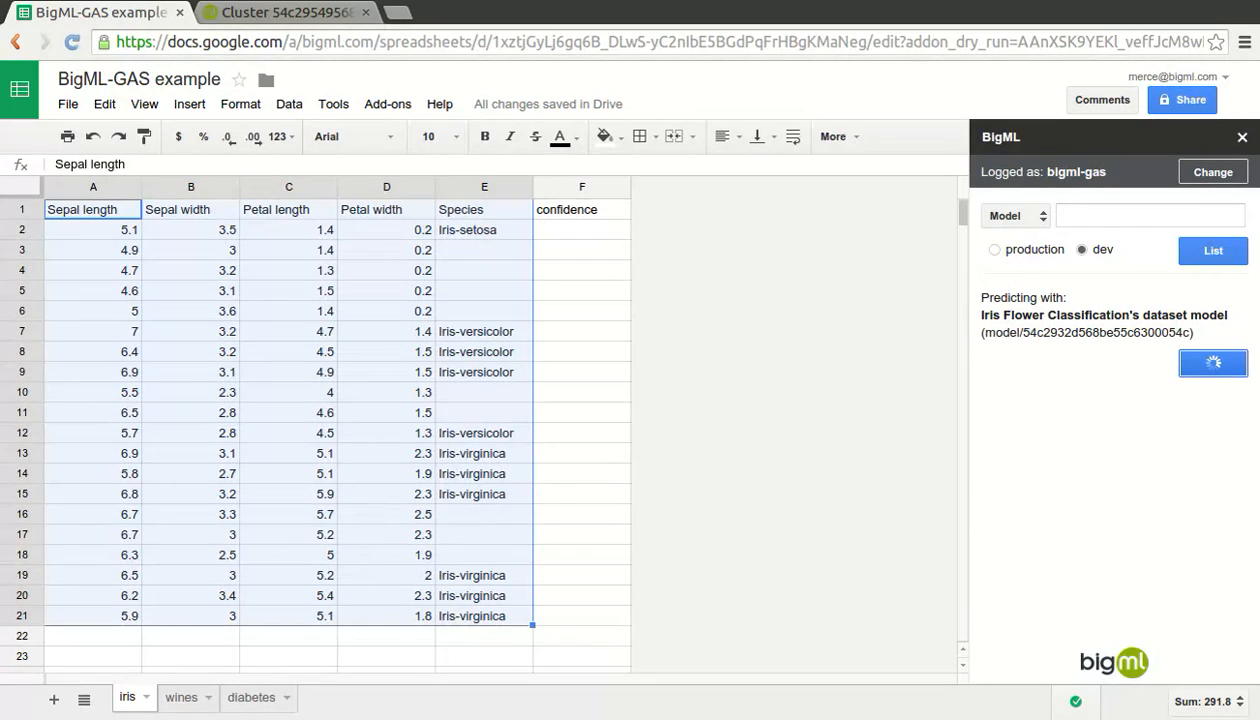
left_click(1212, 362)
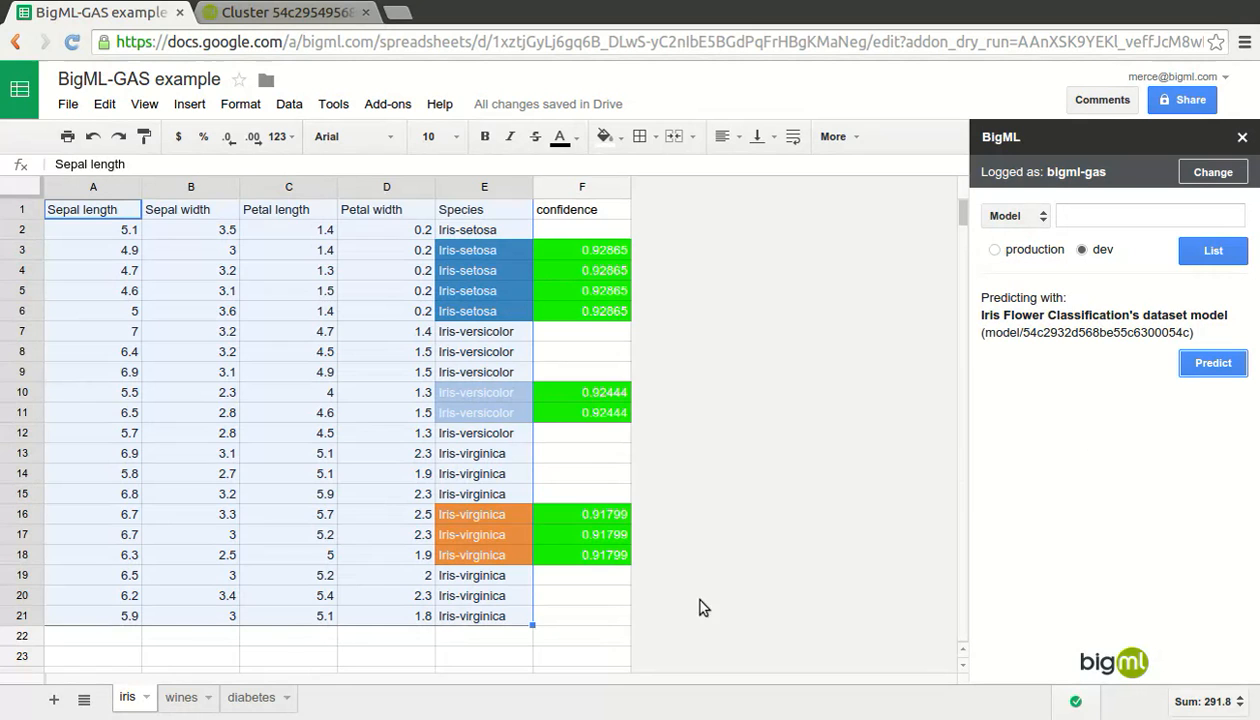
mouse_move(680, 304)
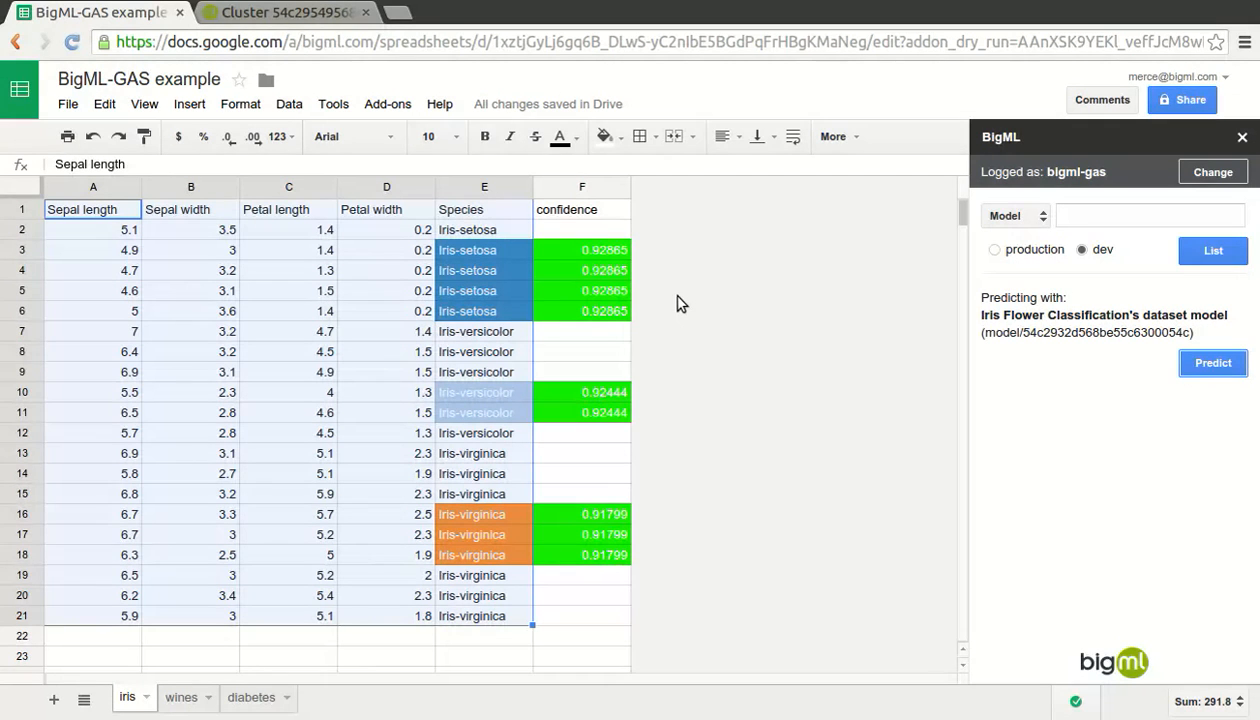
mouse_move(910, 284)
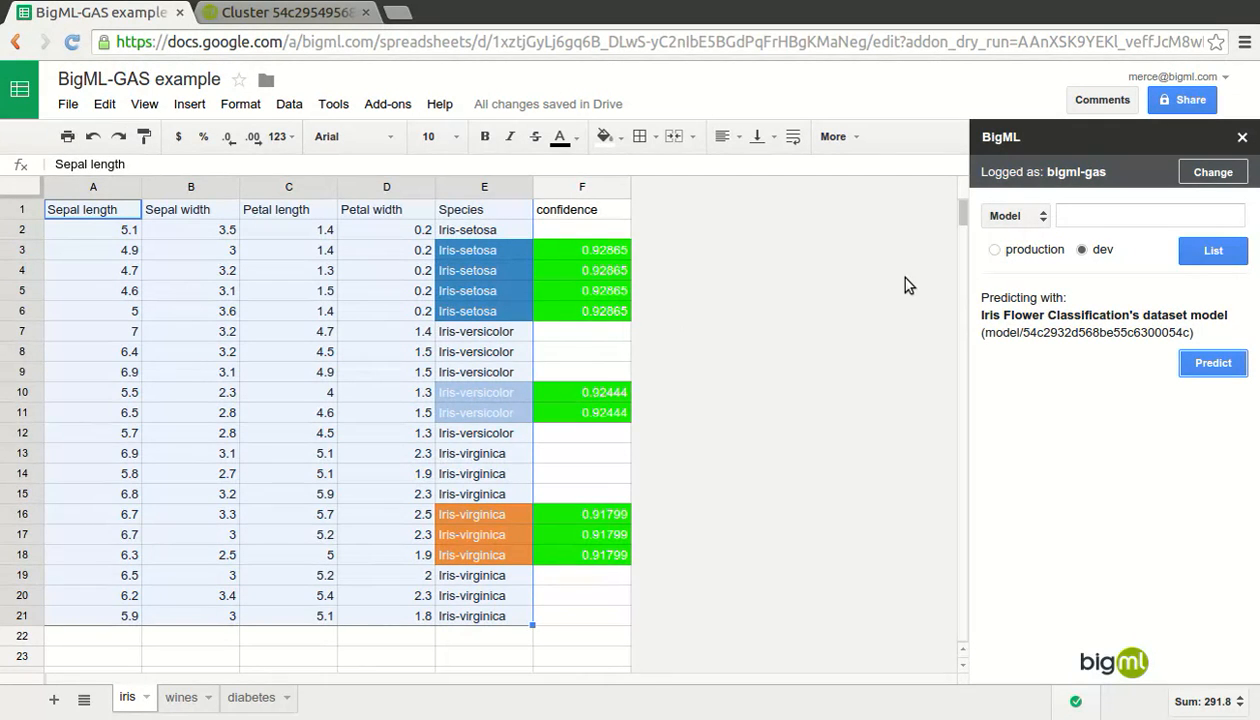
mouse_move(910, 288)
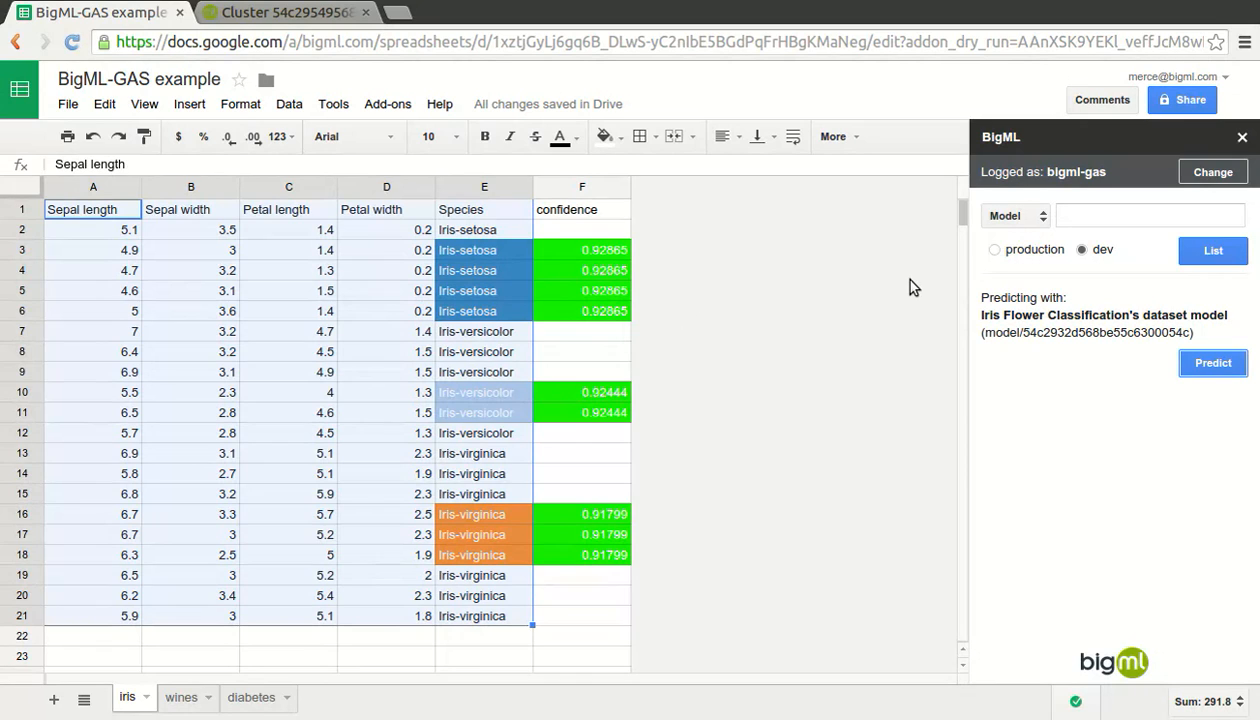
mouse_move(874, 326)
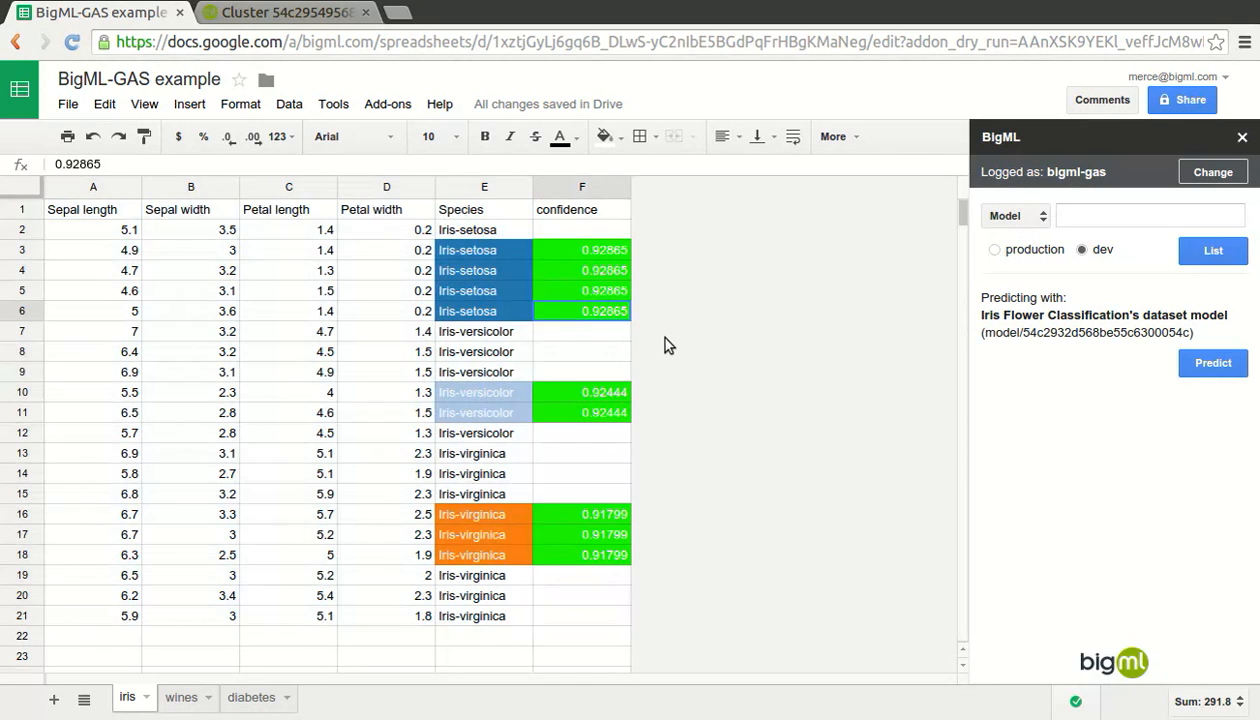
left_click(580, 514)
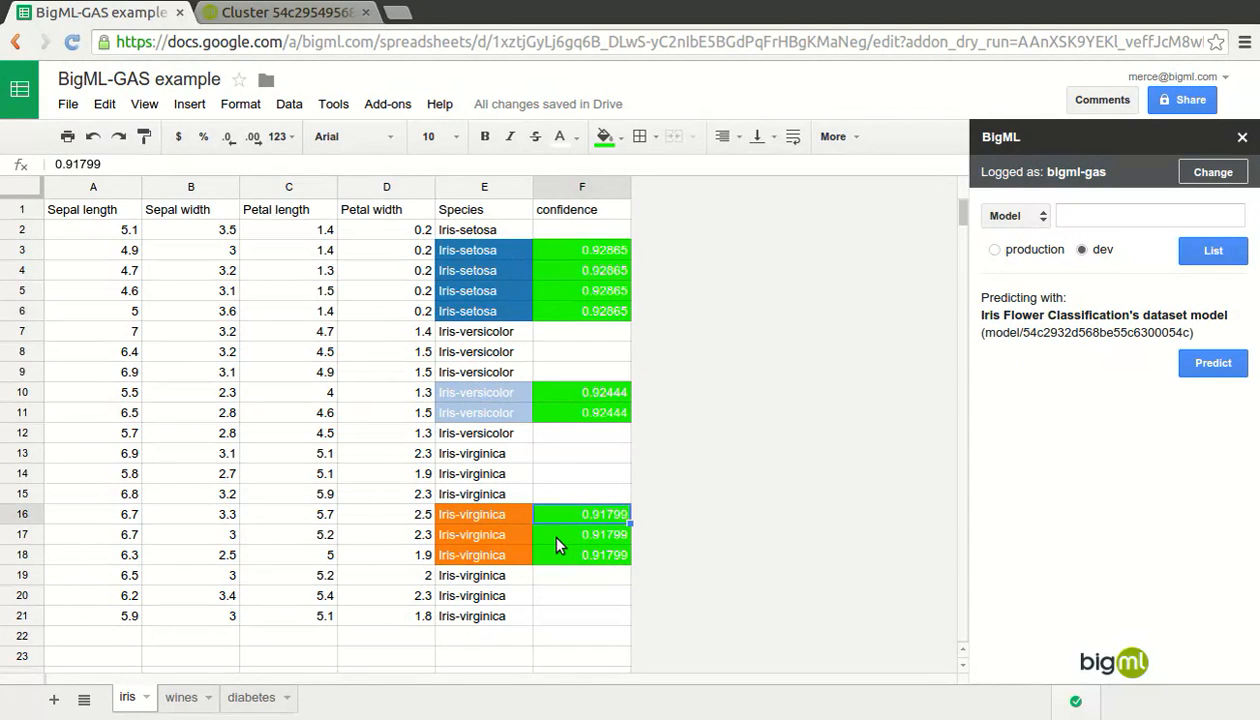
left_click(484, 412)
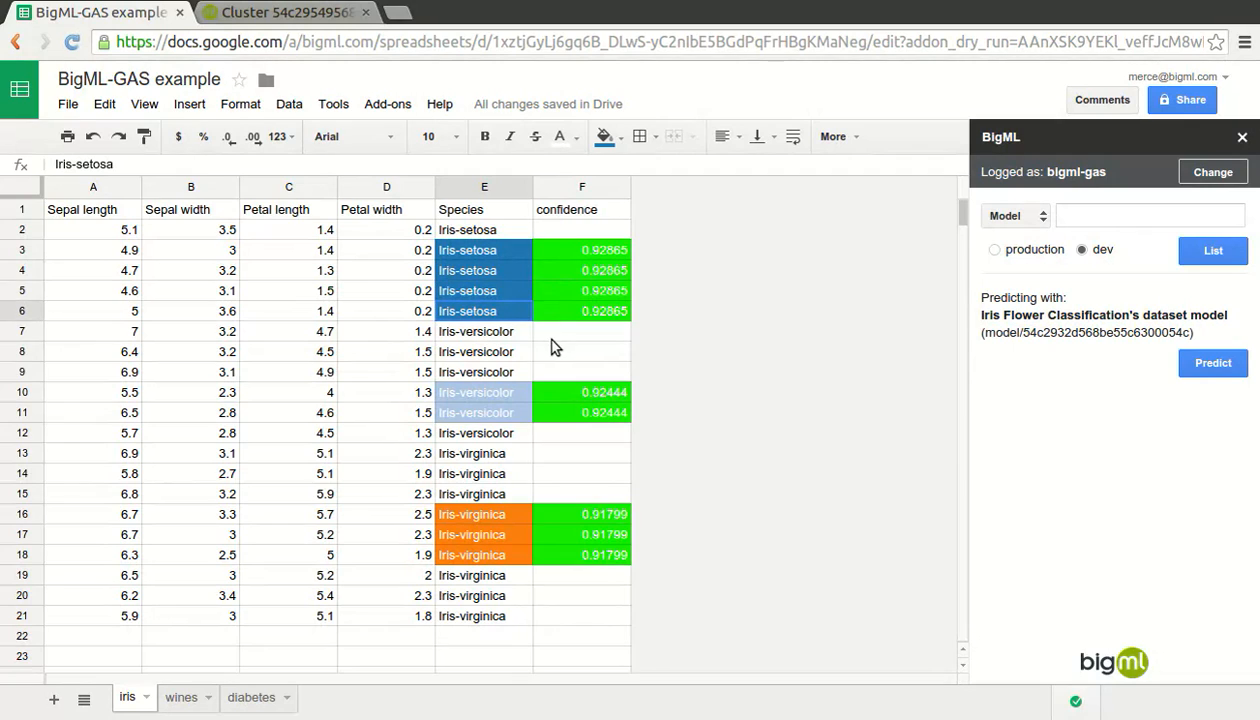
mouse_move(750, 472)
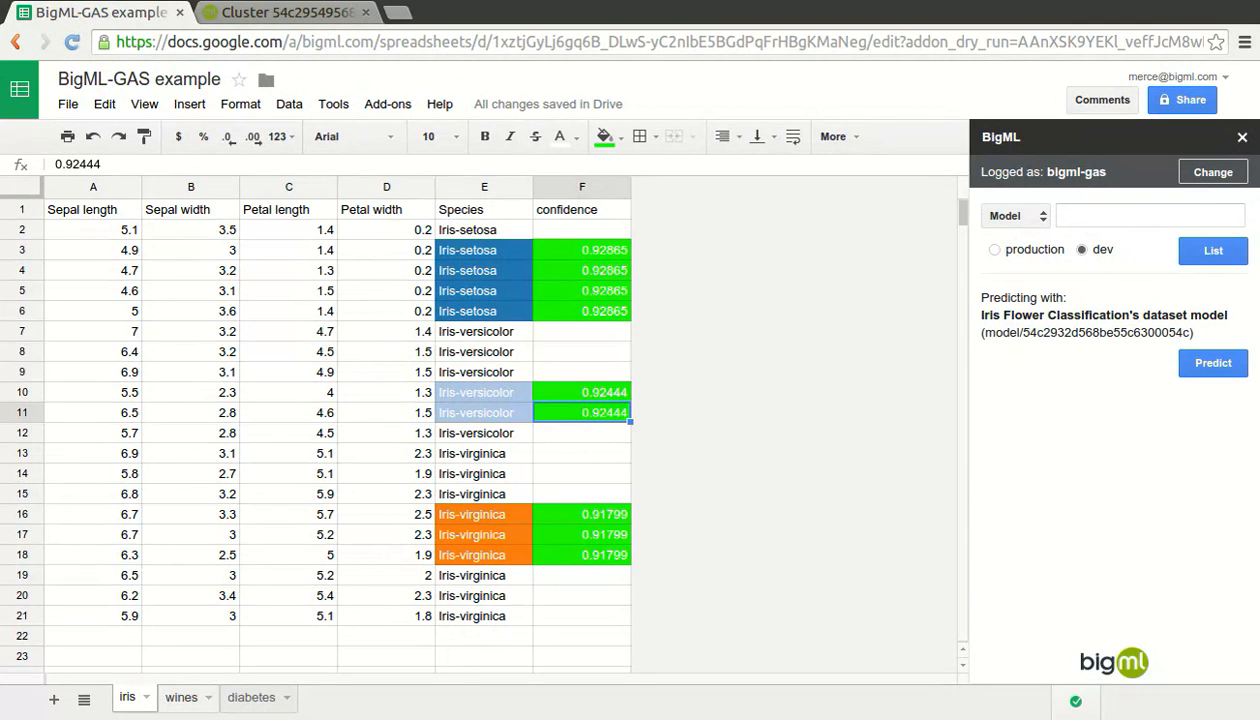
On the wines sheet, predict Total Sales with error for the first wine rows using the Fictional Wine Sales model.
left_click(180, 696)
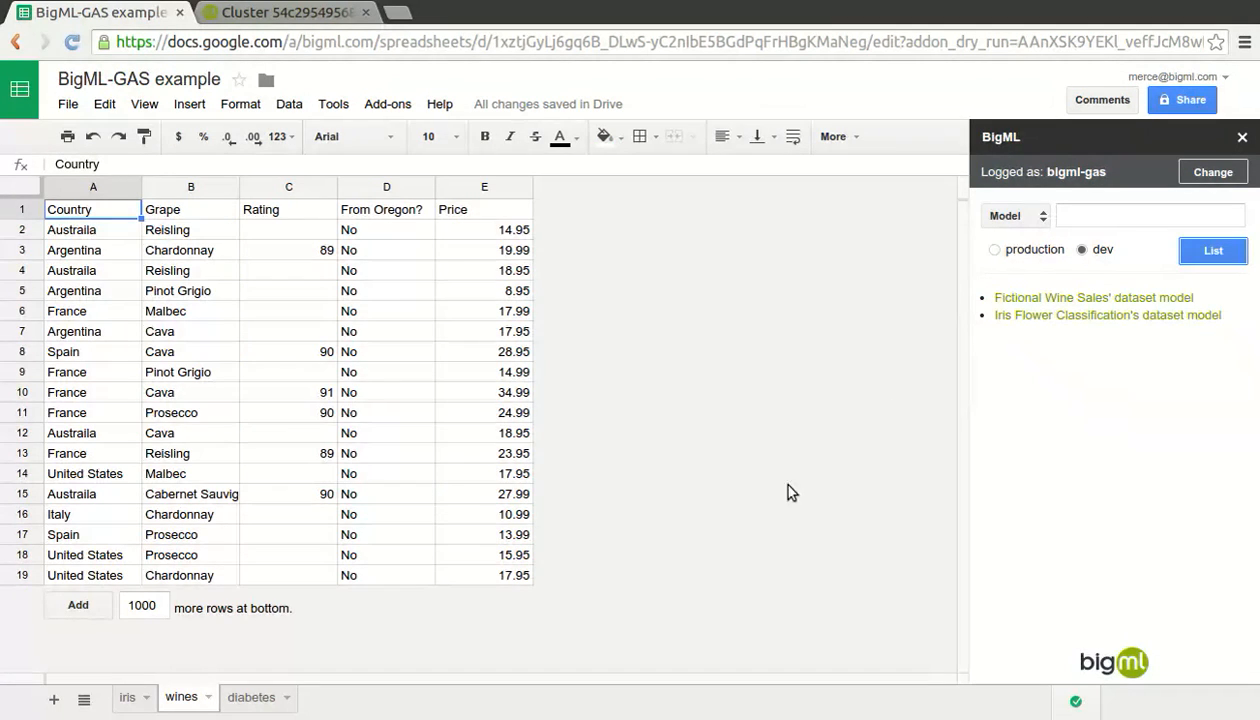
mouse_move(1100, 330)
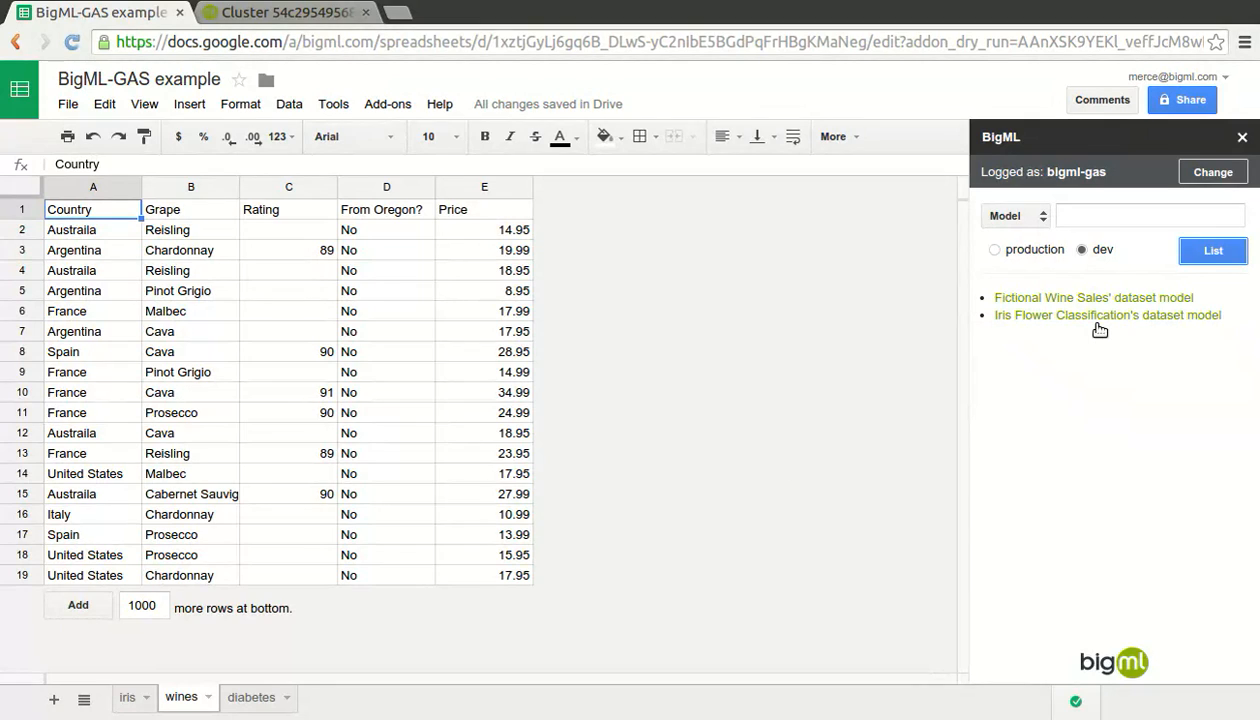
left_click(1092, 296)
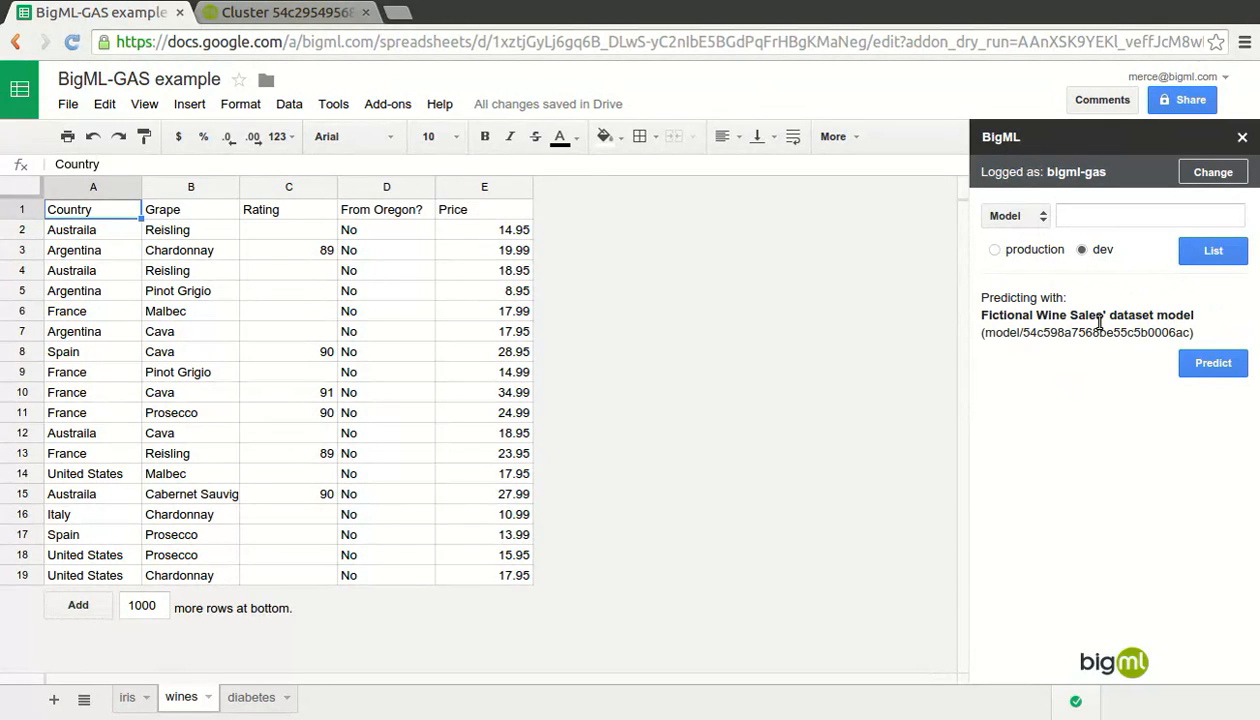
mouse_move(124, 240)
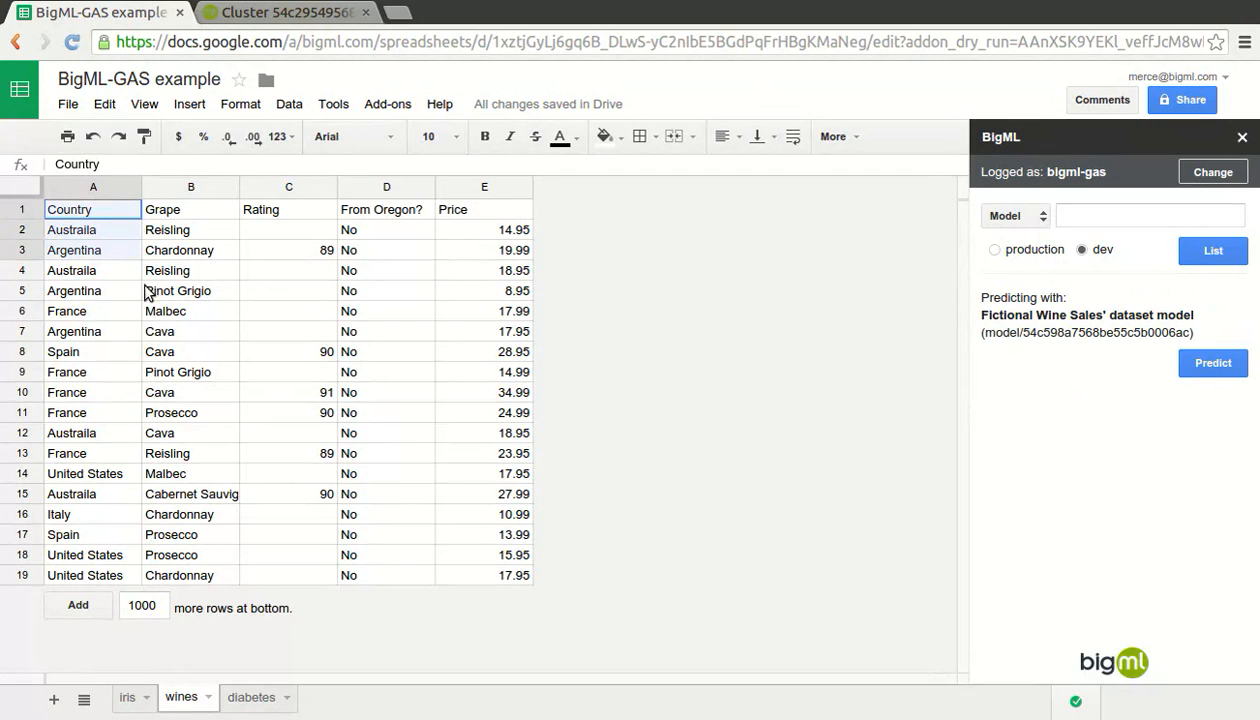
left_click(1212, 364)
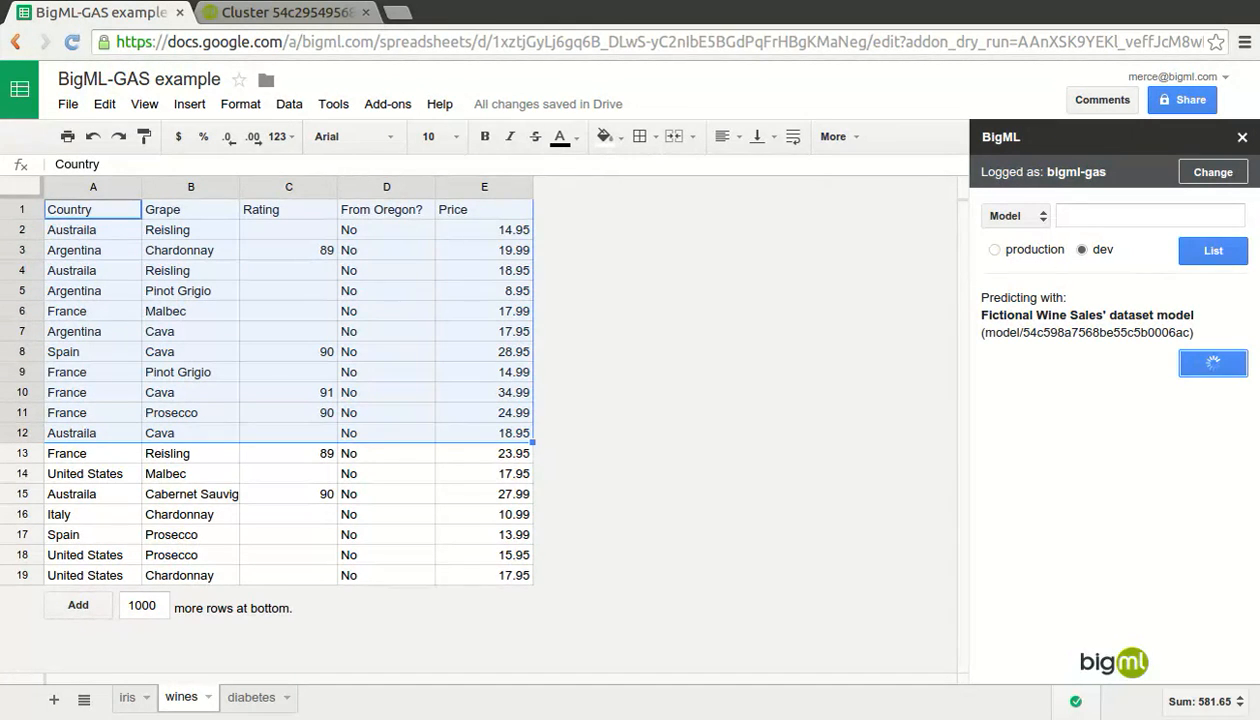
mouse_move(1184, 448)
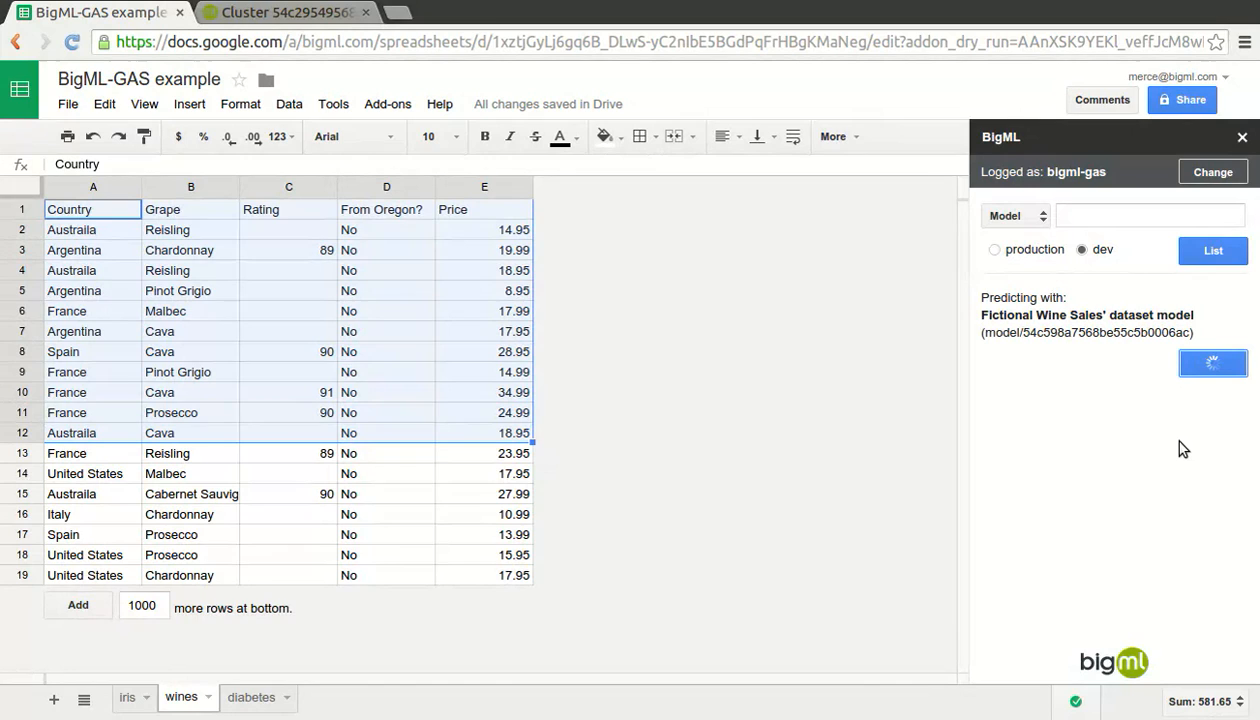
mouse_move(1172, 454)
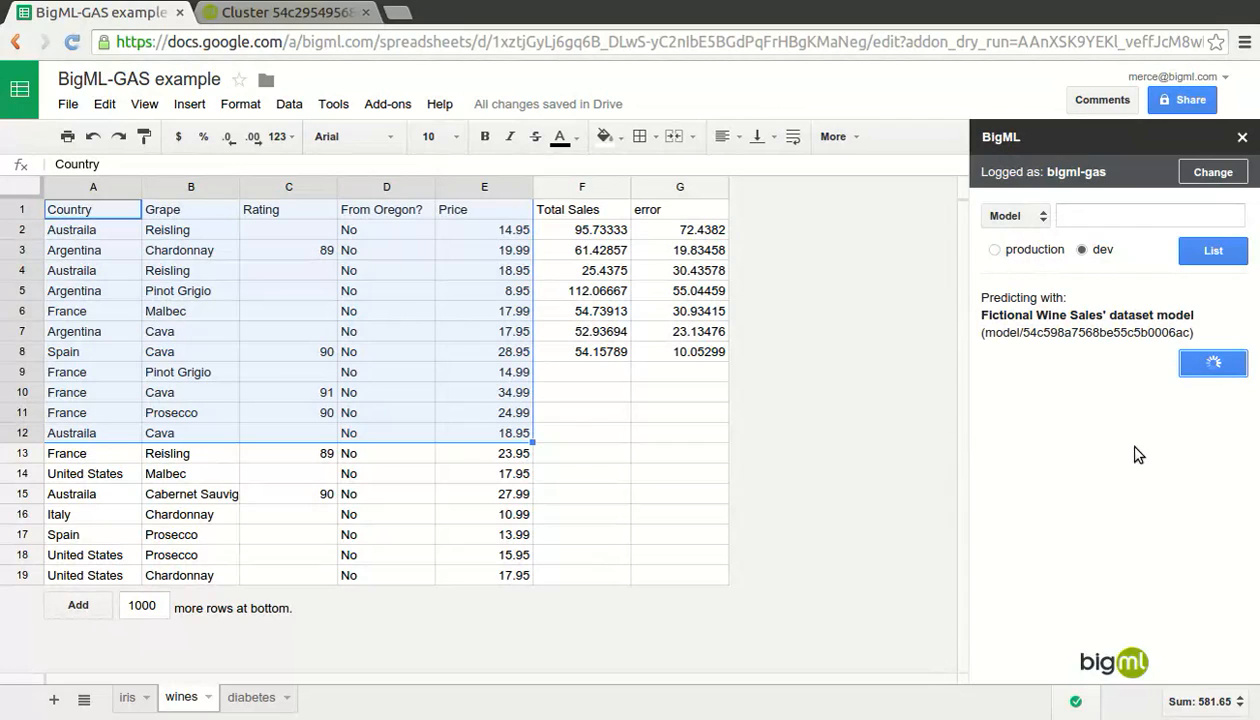
left_click(1212, 362)
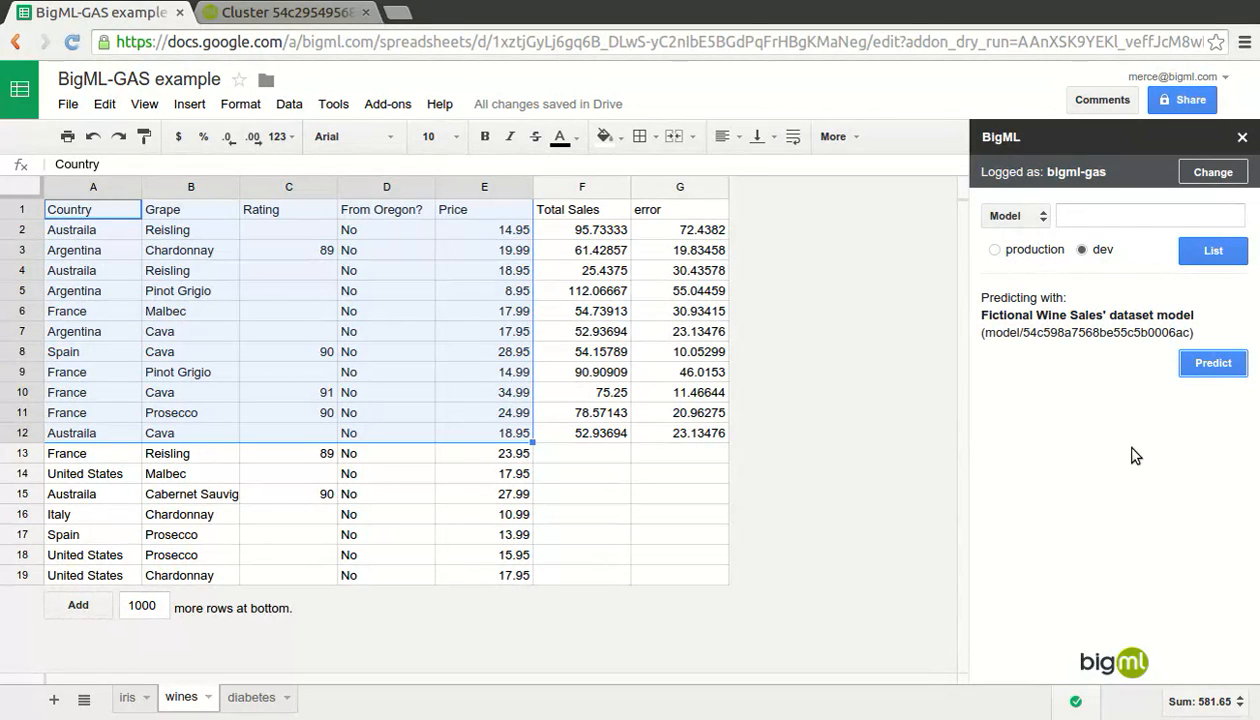
Predict Total Sales with error for the remaining wine rows from France down.
left_click(582, 534)
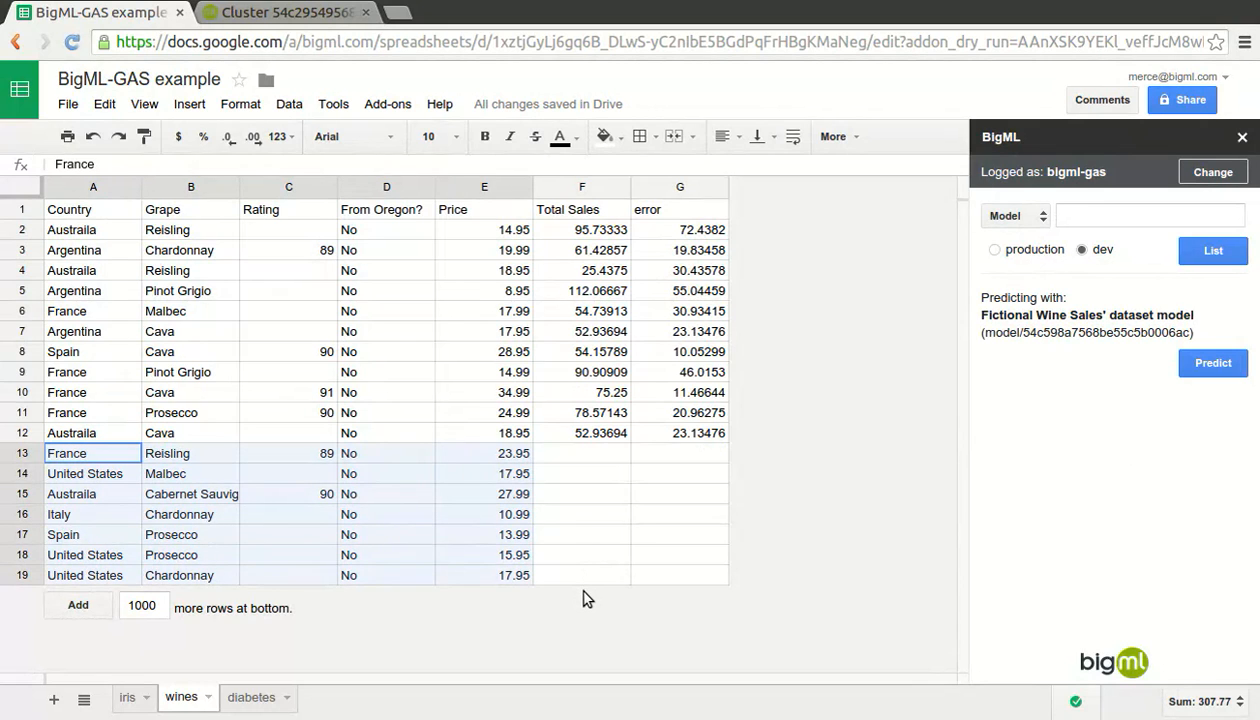
left_click(1212, 364)
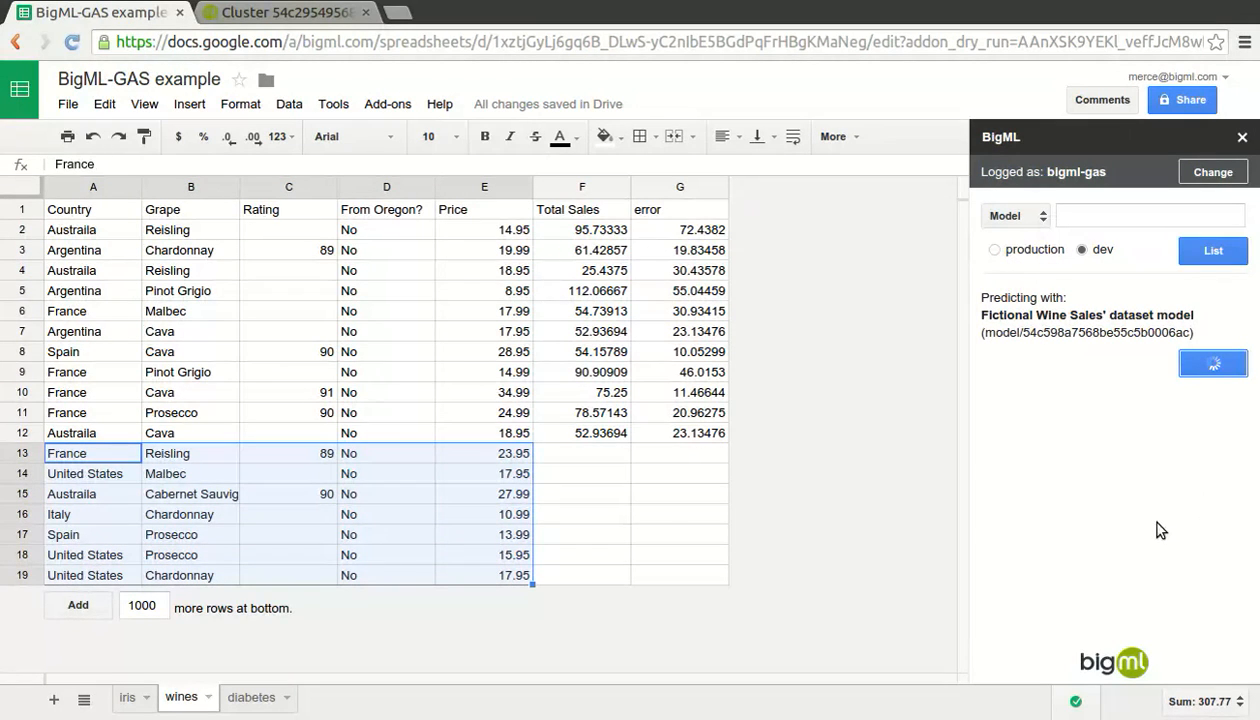
mouse_move(1100, 536)
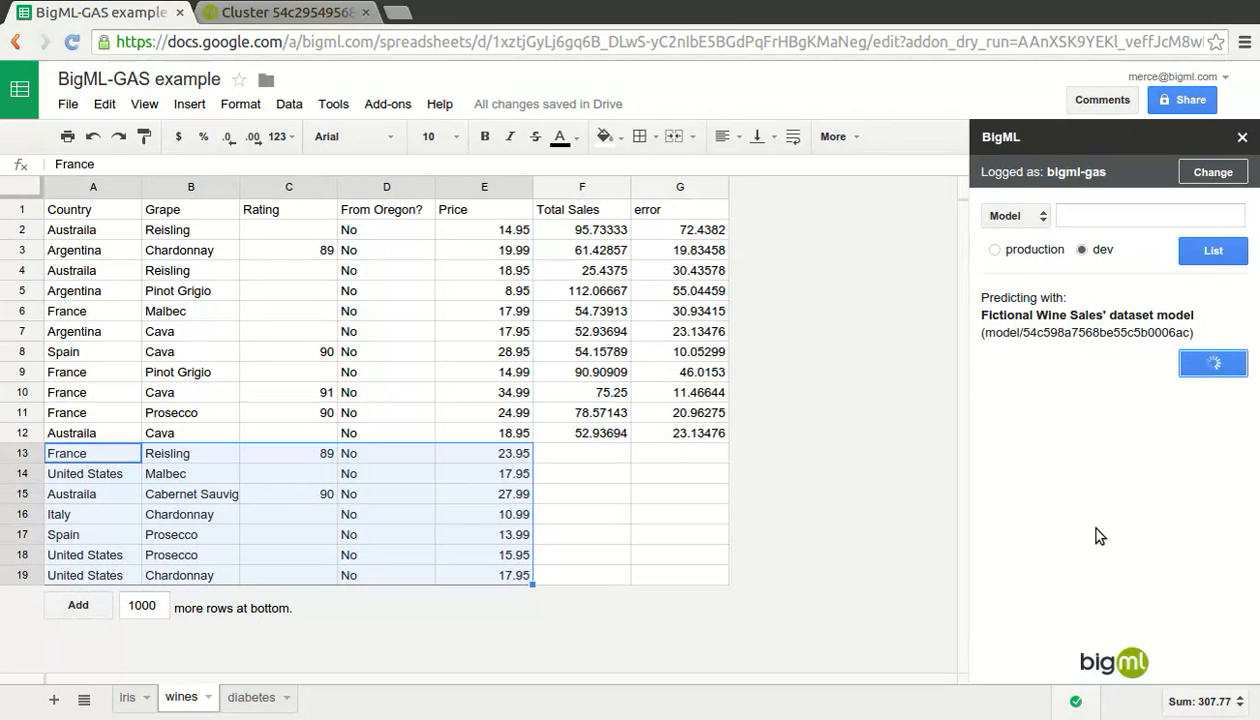
left_click(1212, 362)
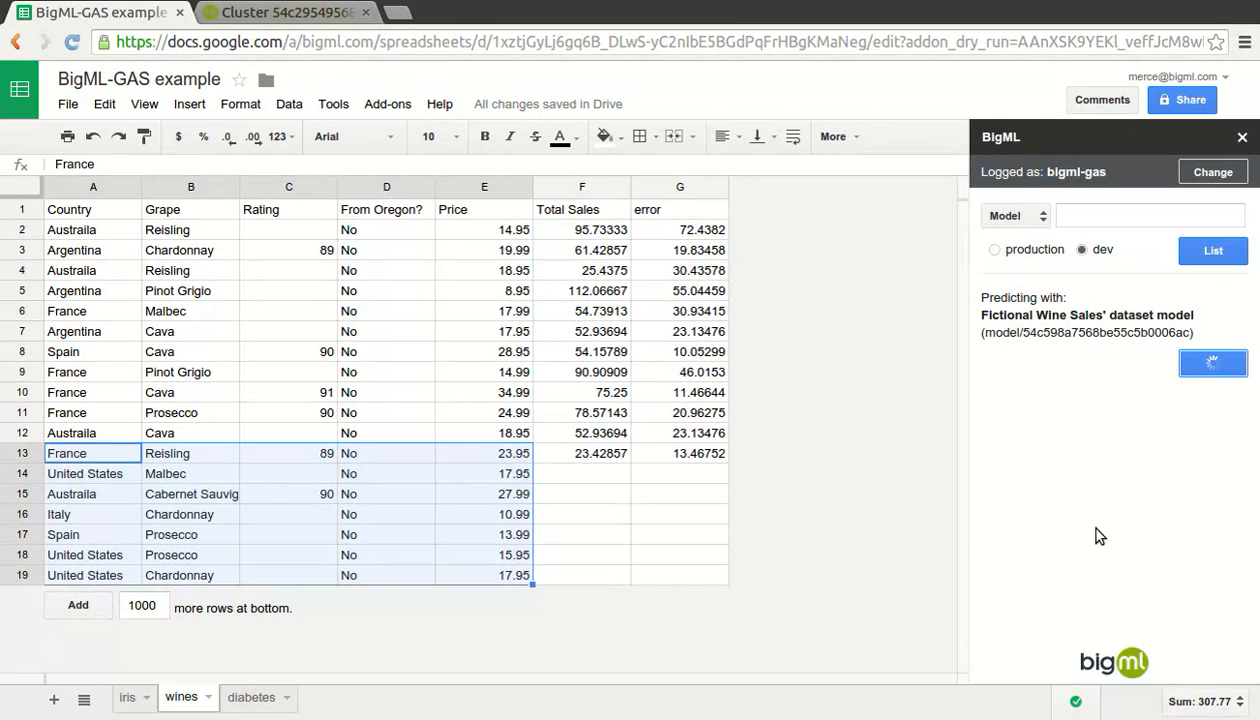
left_click(1212, 362)
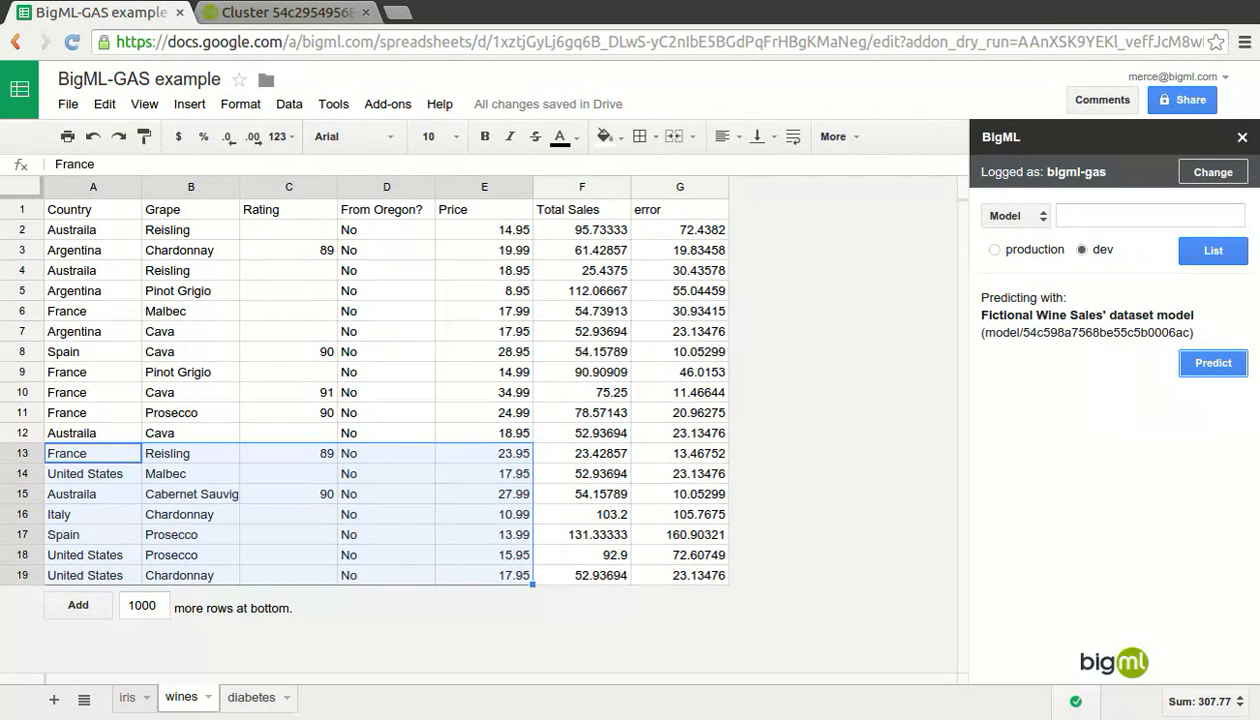
On the diabetes sheet, switch the sidebar from models to clusters and choose the Diabetes Diagnosis cluster.
left_click(250, 696)
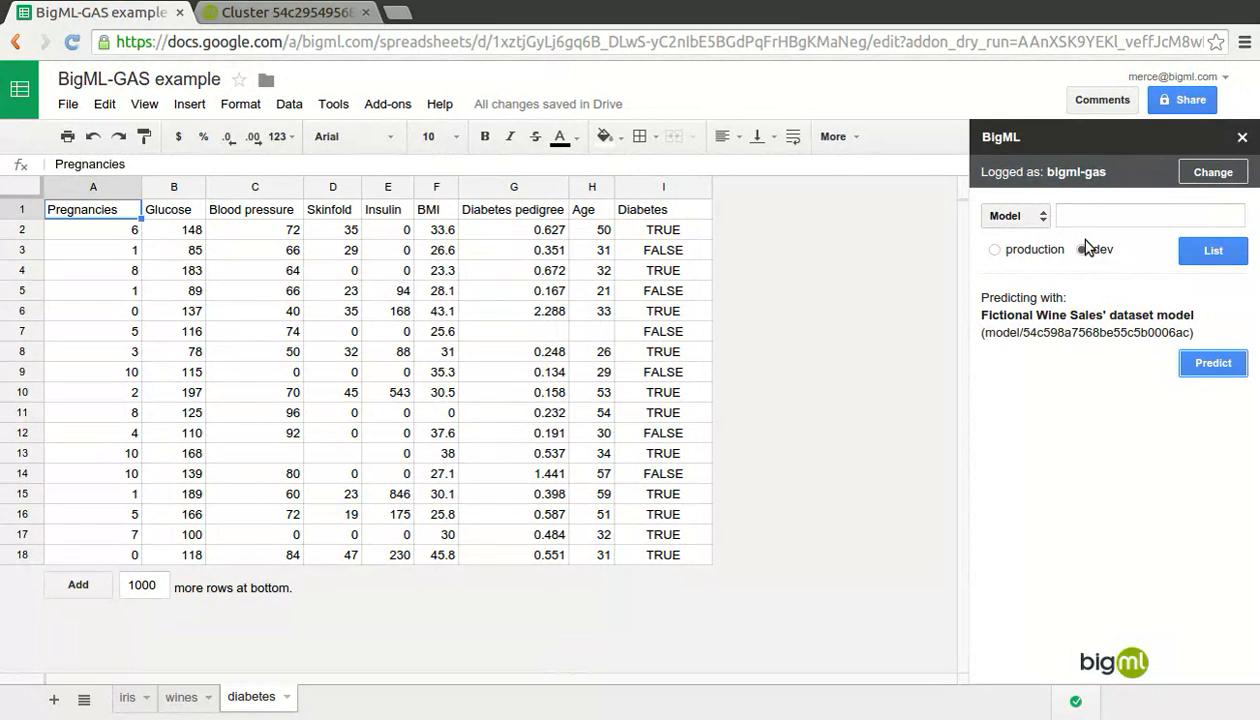
left_click(1082, 248)
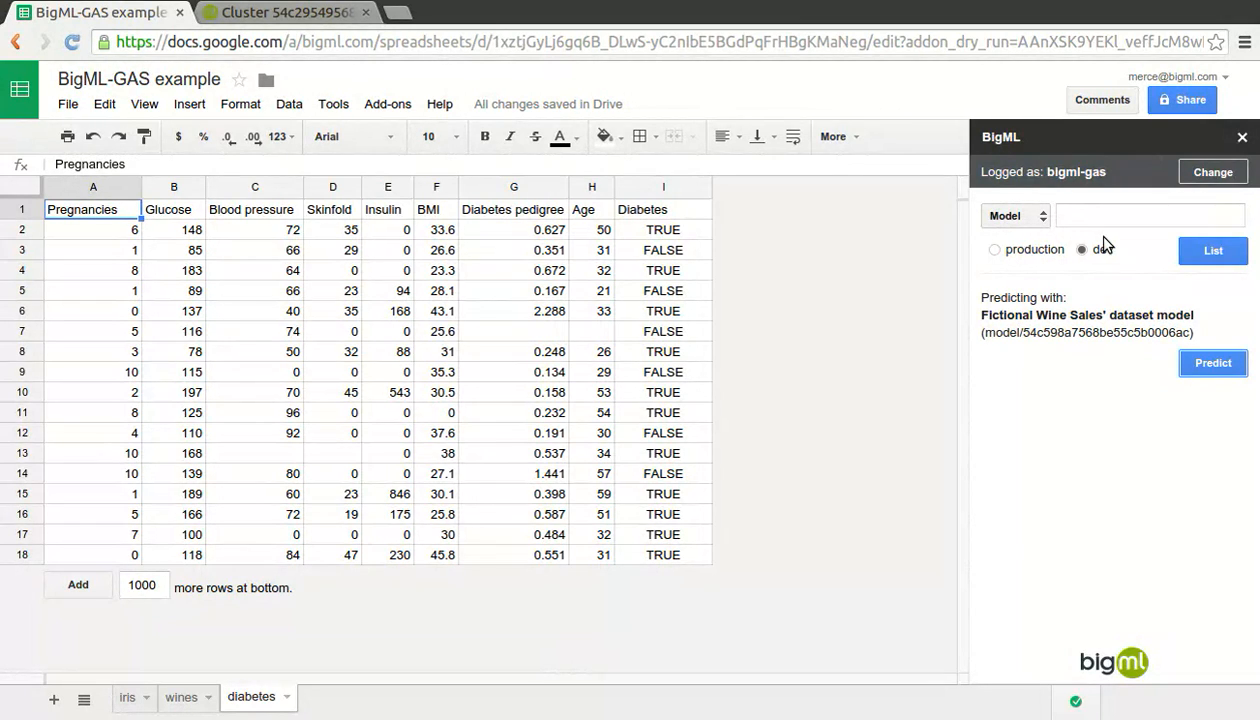
left_click(1082, 248)
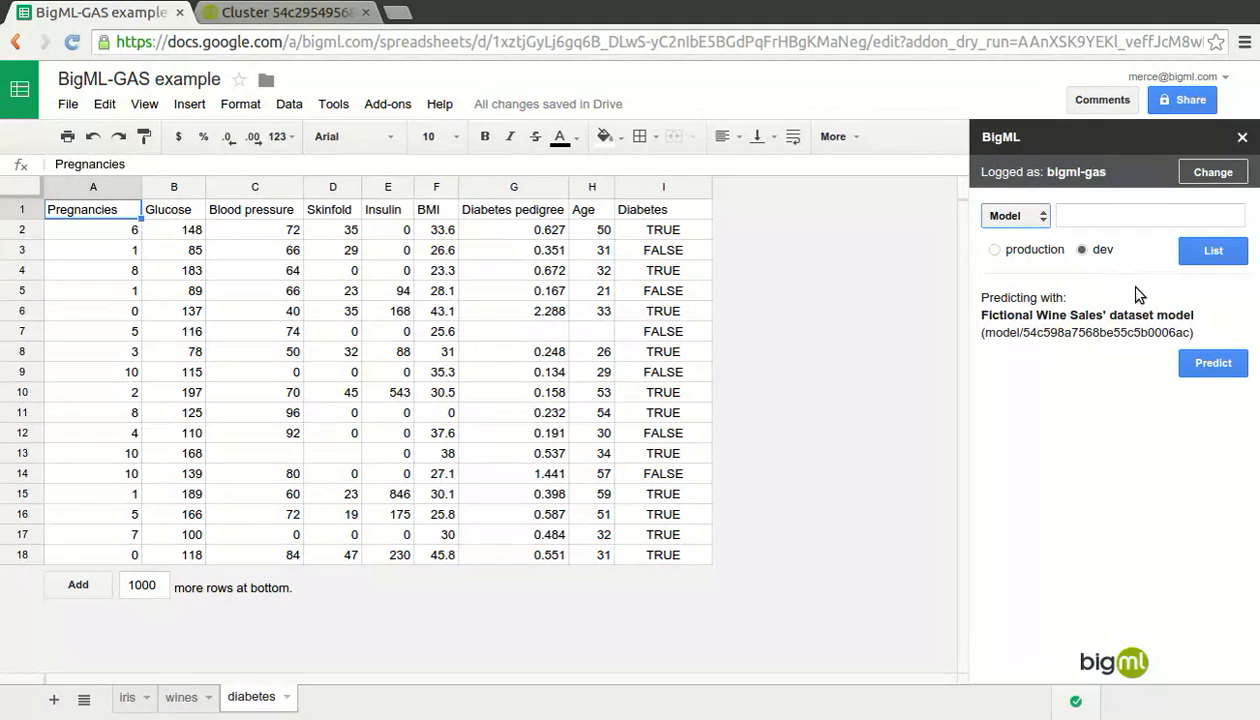
left_click(1016, 216)
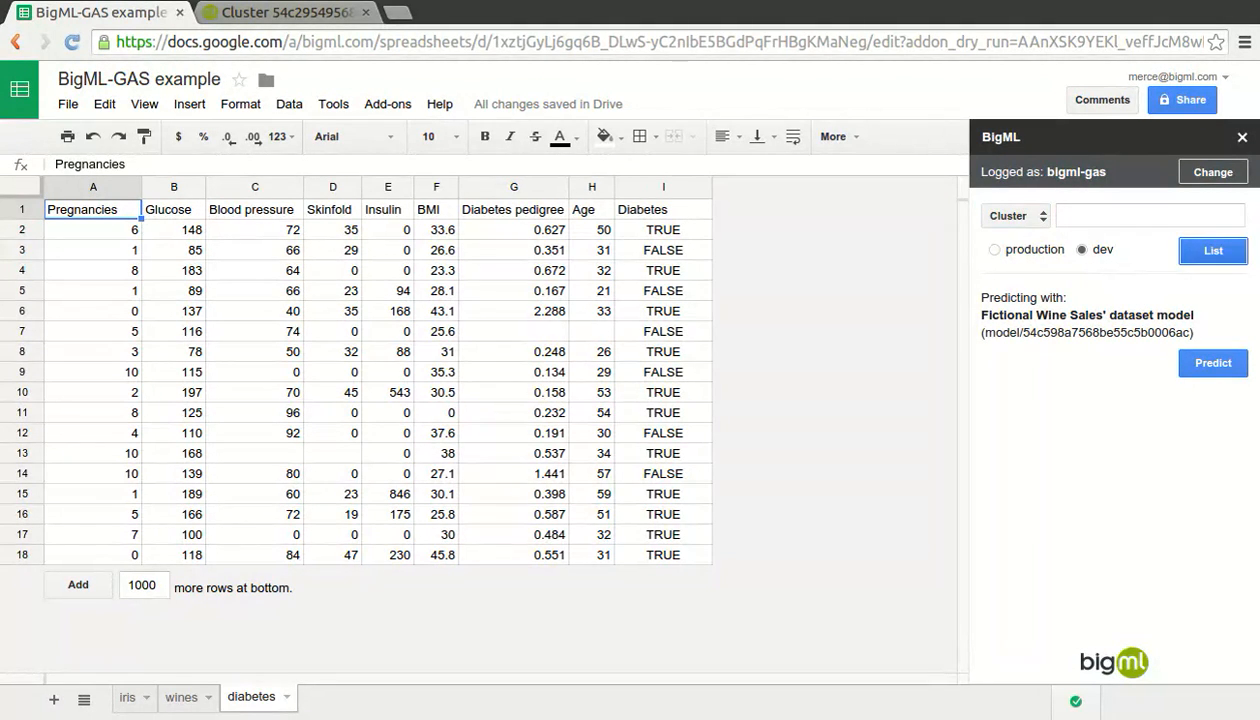
mouse_move(1184, 360)
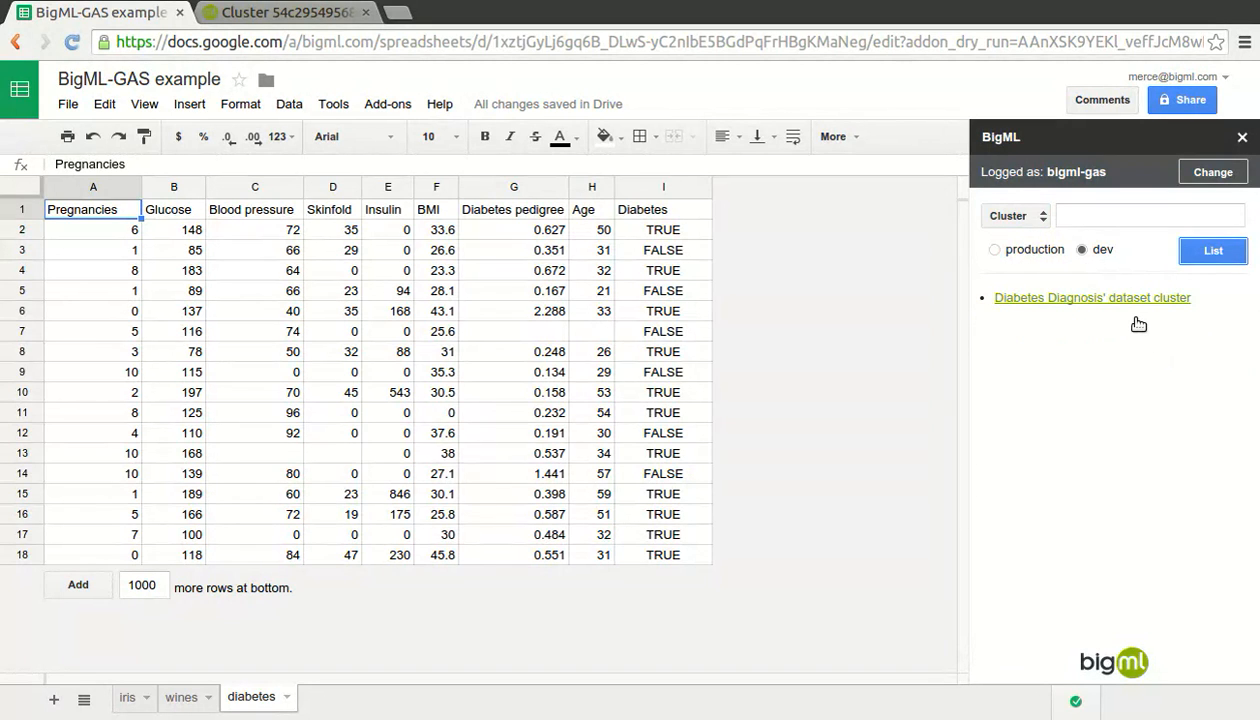
left_click(1092, 296)
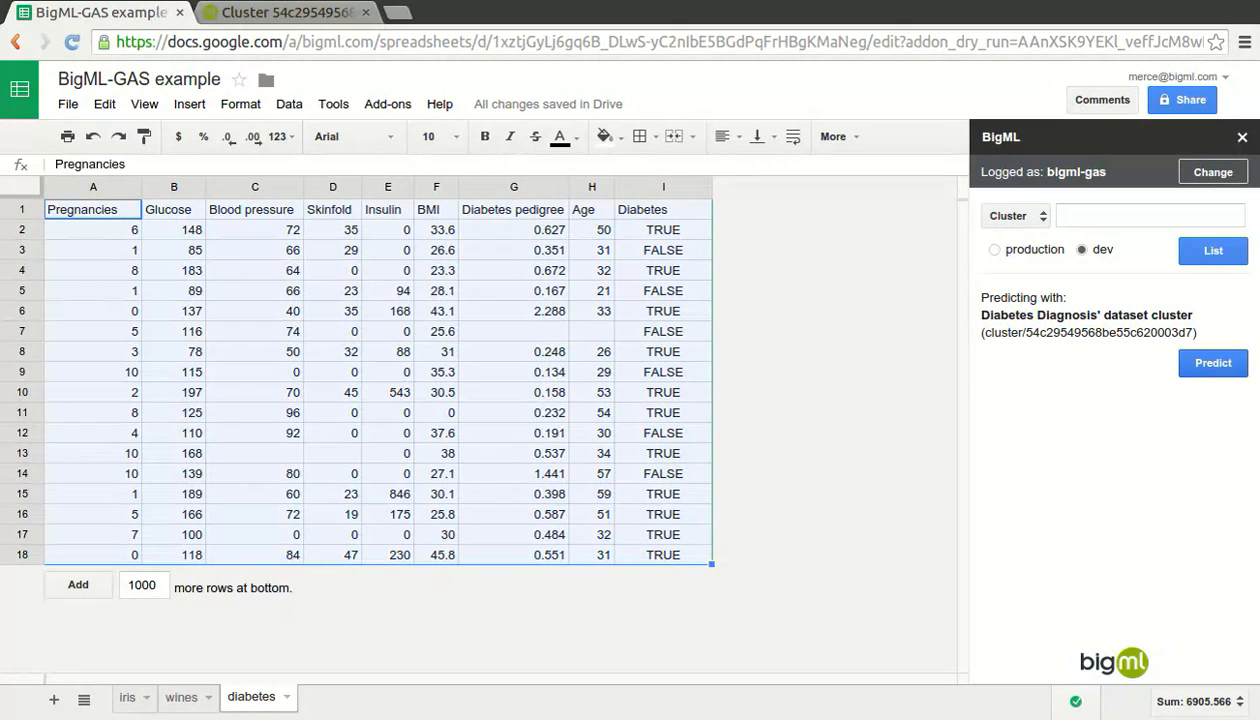
Assign each diabetes row its centroid name and distance, then check the last row's distance value.
left_click(1212, 364)
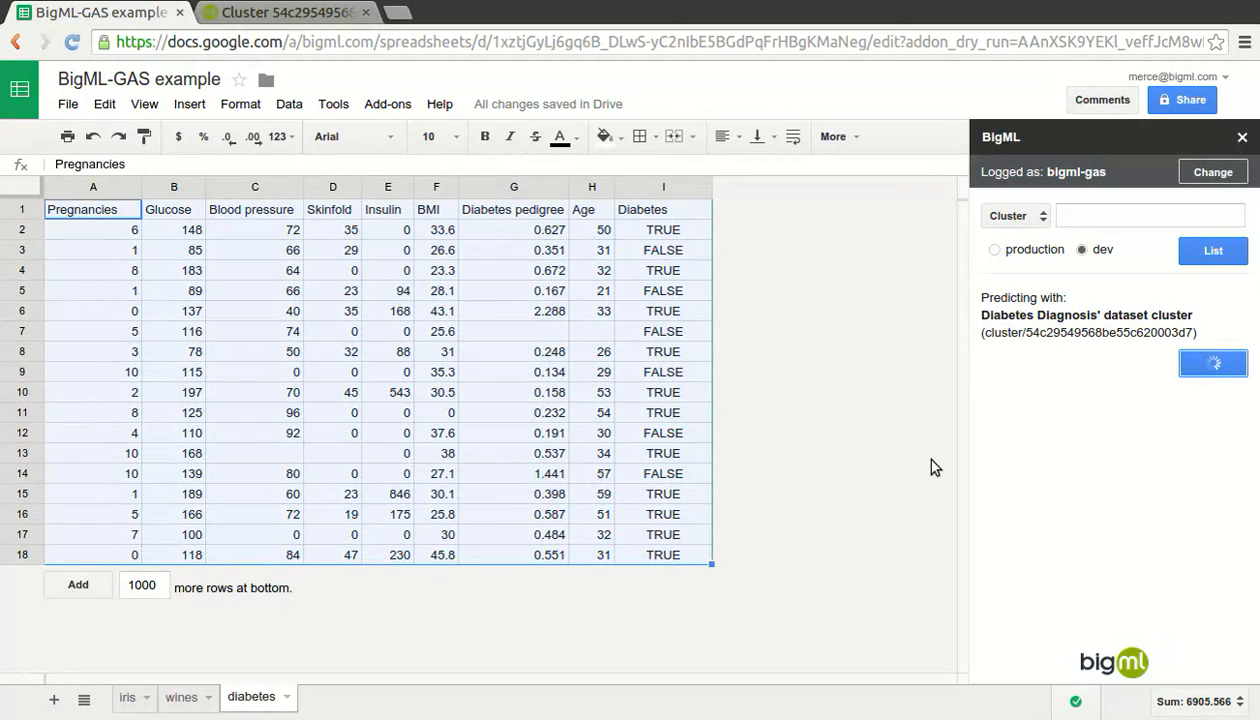
left_click(1212, 362)
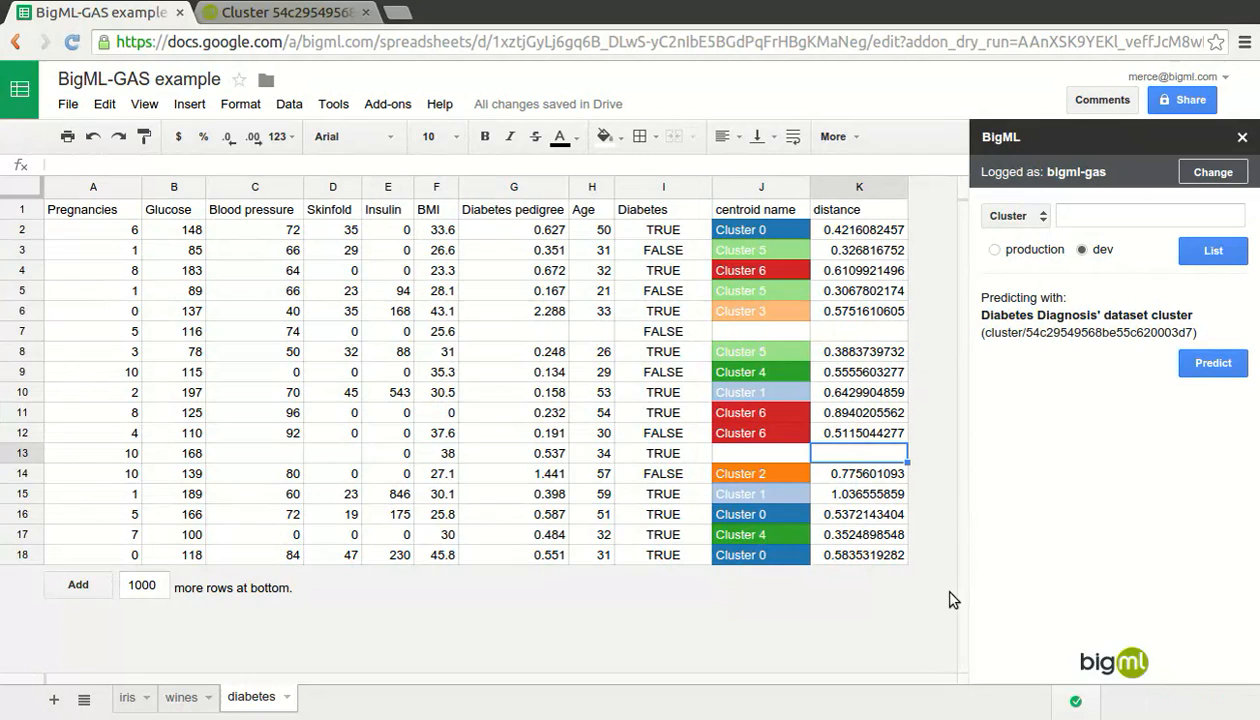
left_click(858, 554)
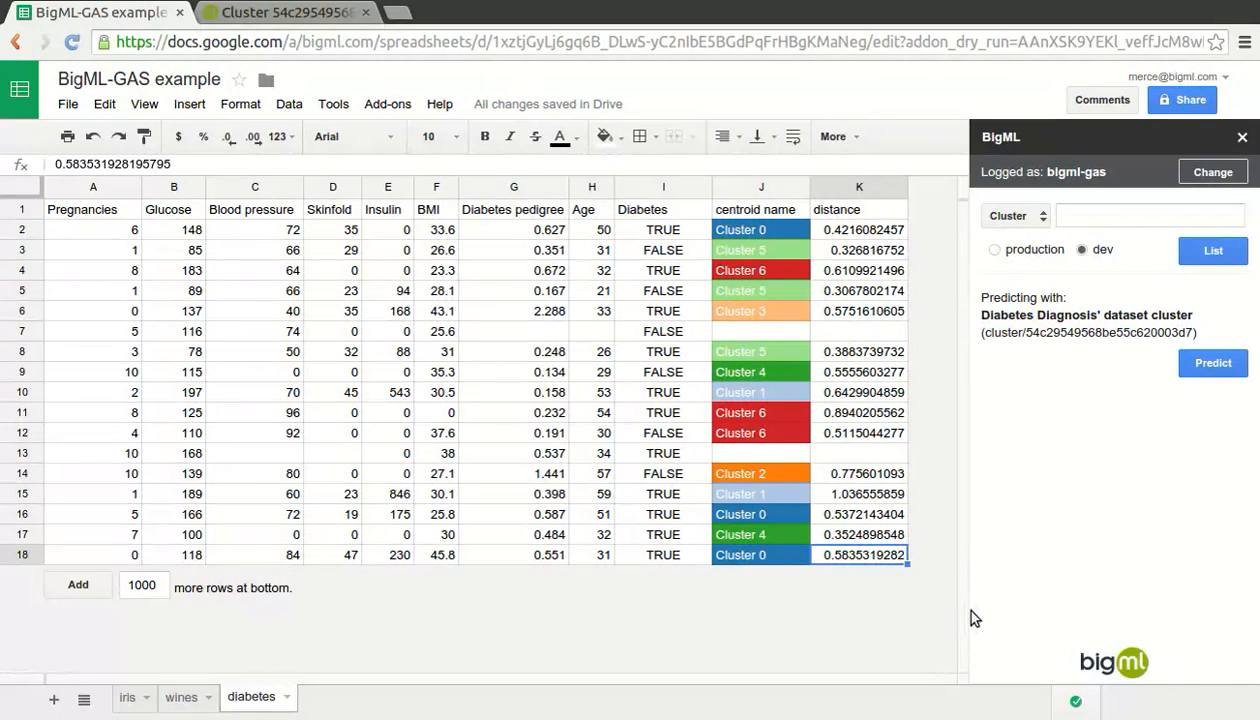